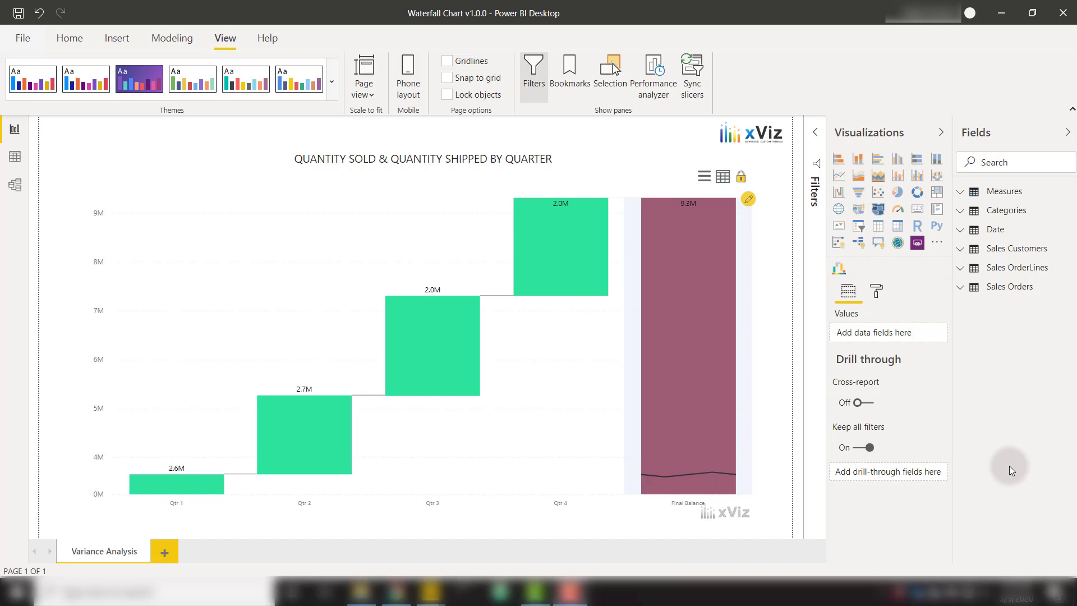
pyautogui.moveTo(1012, 385)
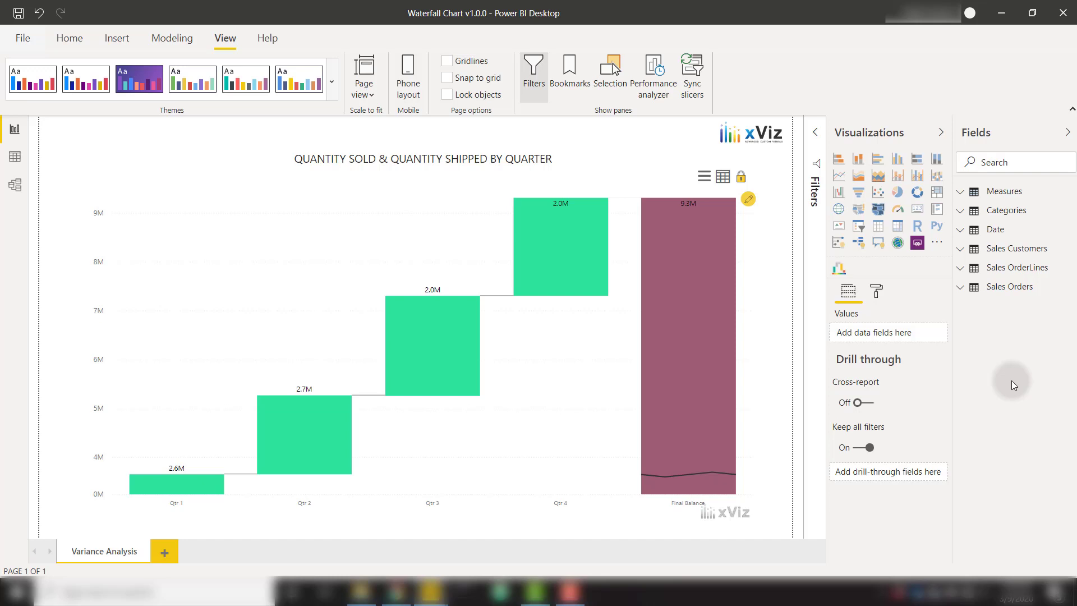
pyautogui.moveTo(420, 233)
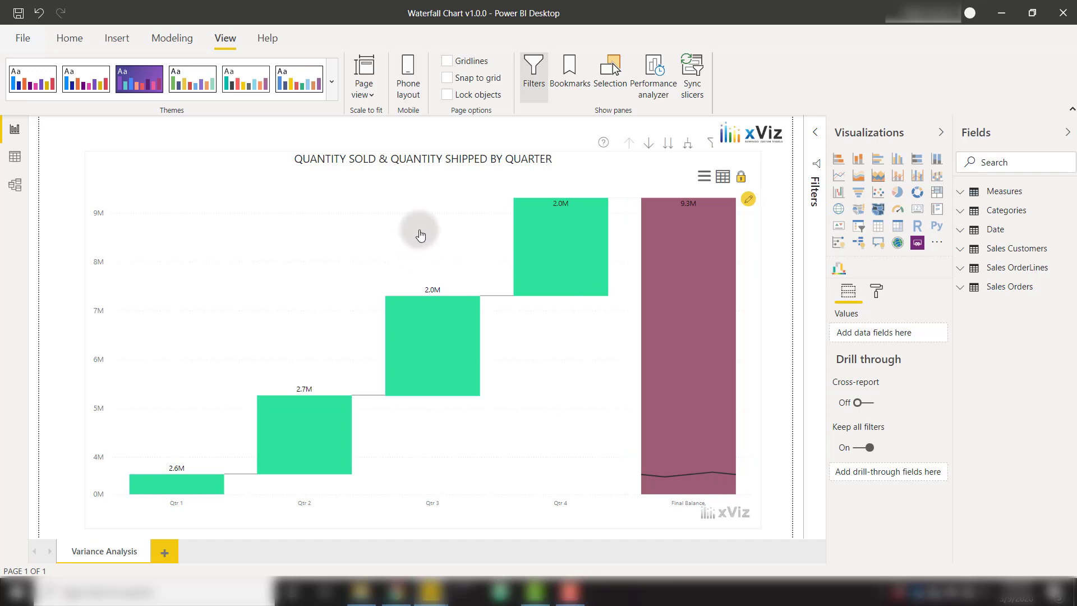
pyautogui.moveTo(229, 414)
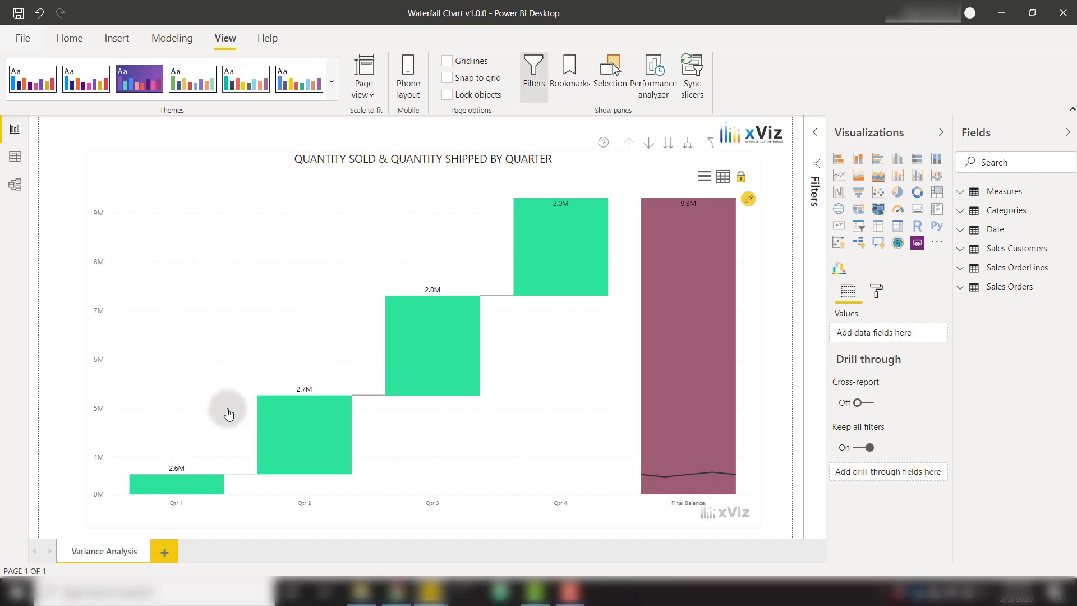
pyautogui.moveTo(244, 493)
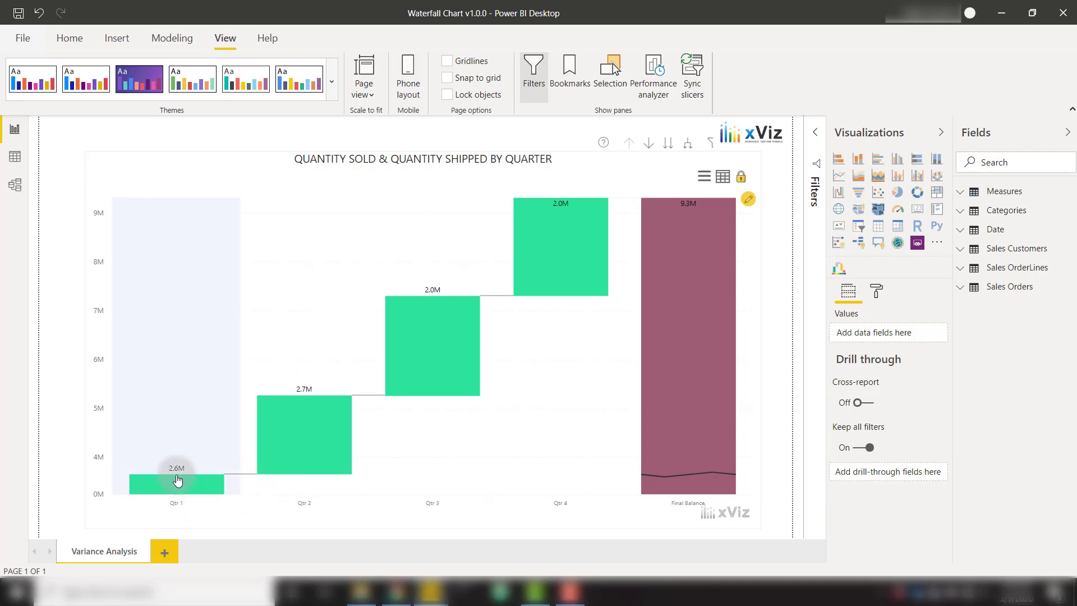
pyautogui.moveTo(530, 336)
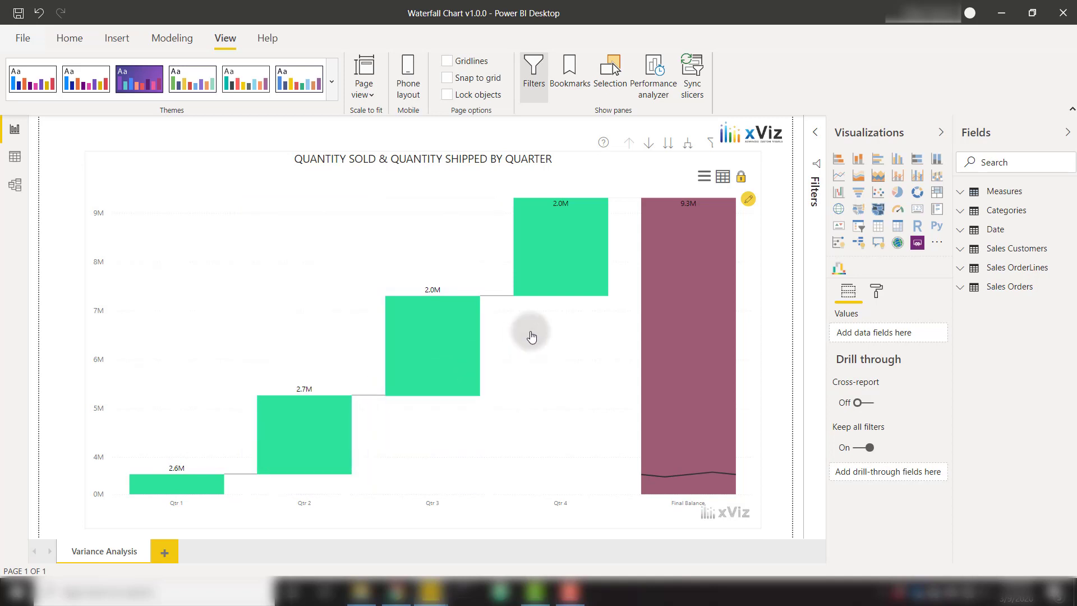
pyautogui.moveTo(697, 209)
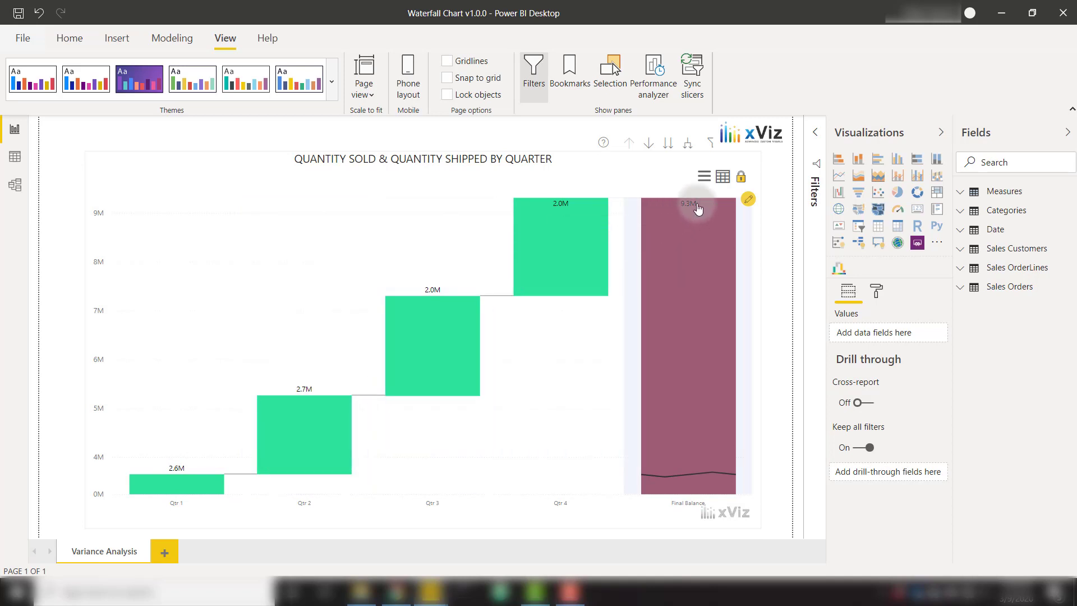
pyautogui.moveTo(672, 520)
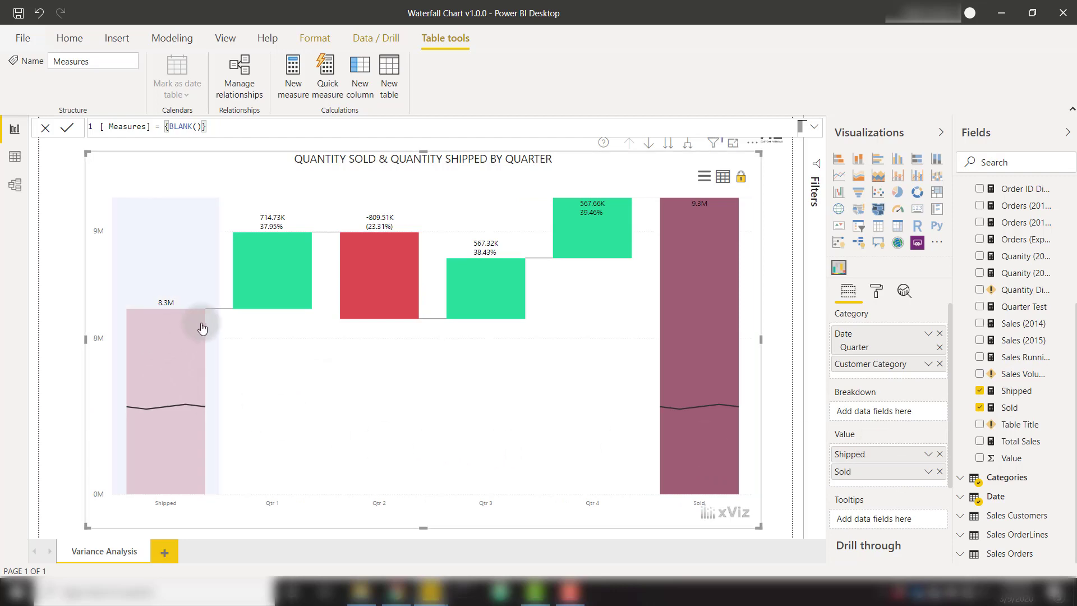
pyautogui.moveTo(261, 339)
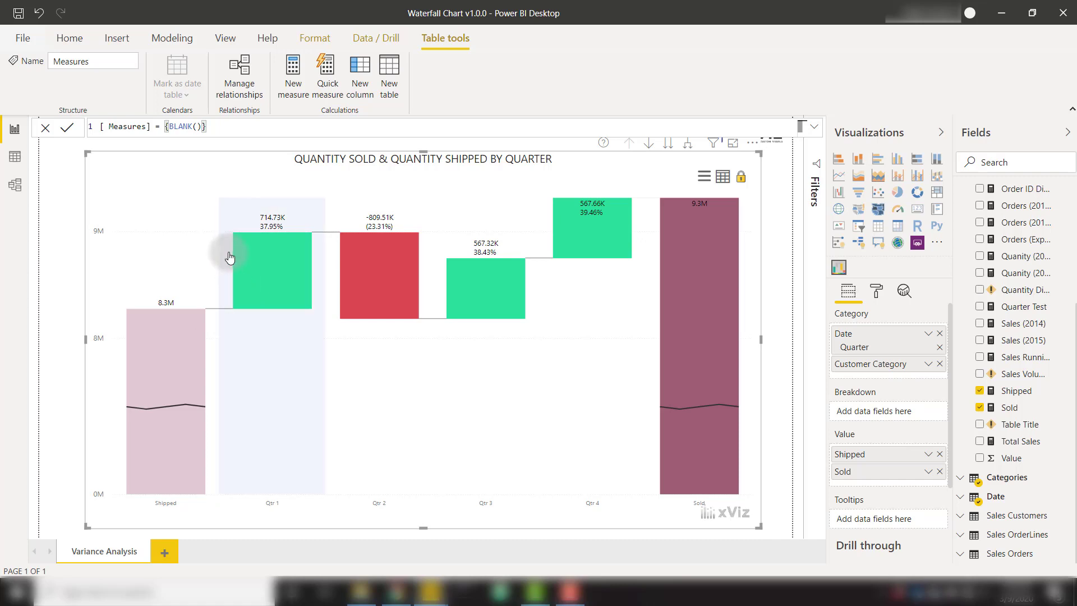
pyautogui.moveTo(460, 191)
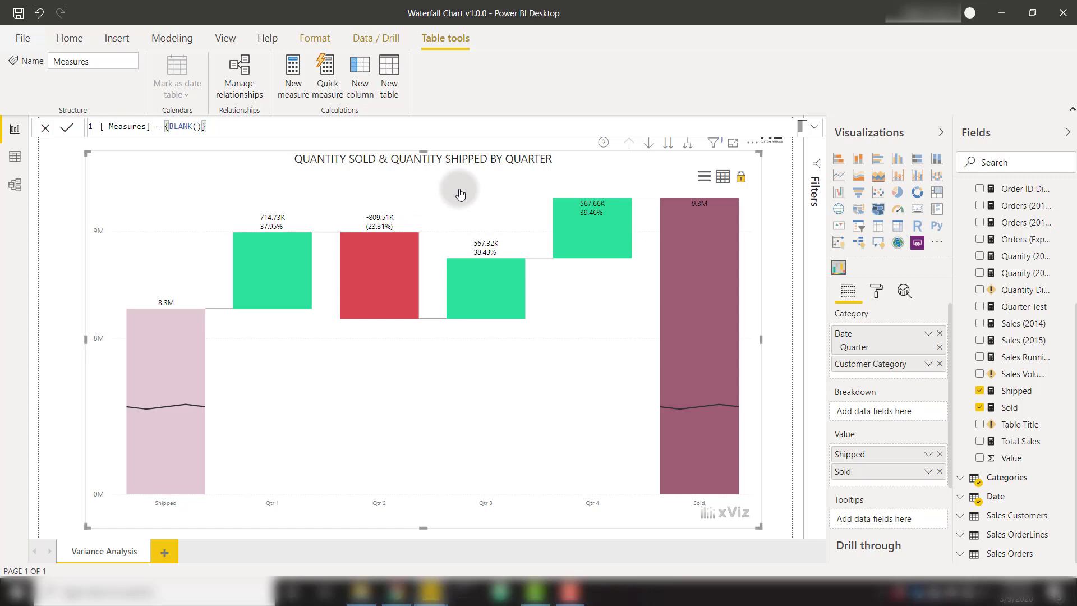
pyautogui.moveTo(637, 405)
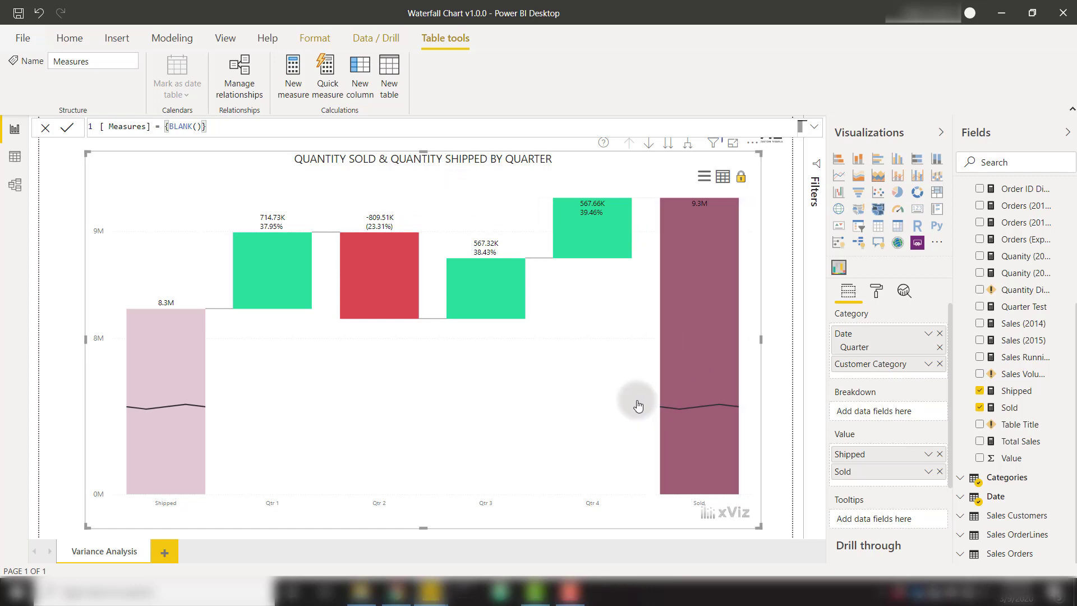
pyautogui.moveTo(876, 434)
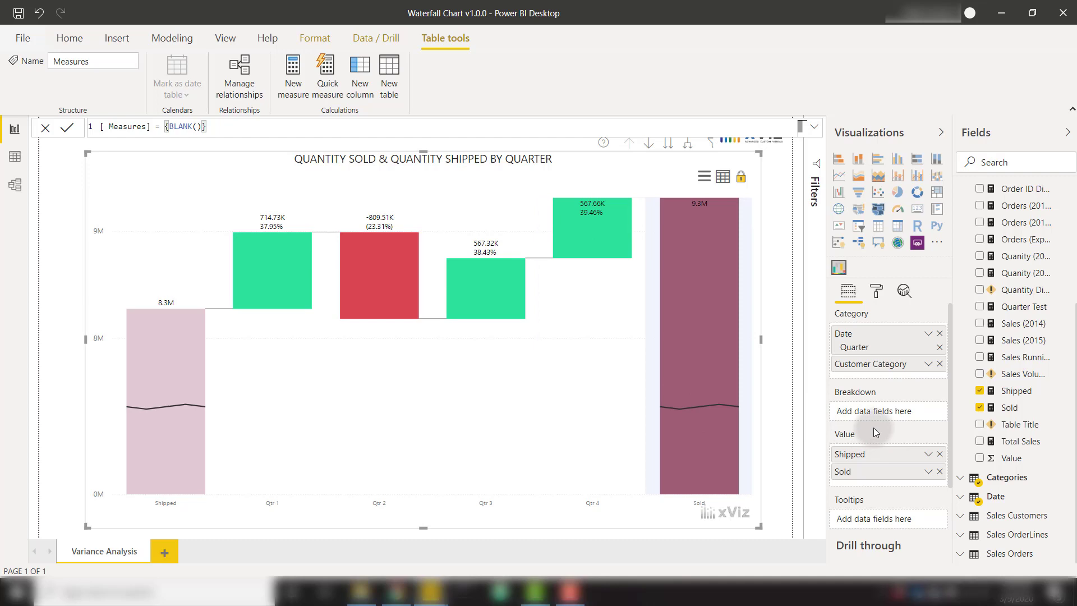
# Remove Shipped from the waterfall's values, leaving only Sold by quarter
pyautogui.click(939, 455)
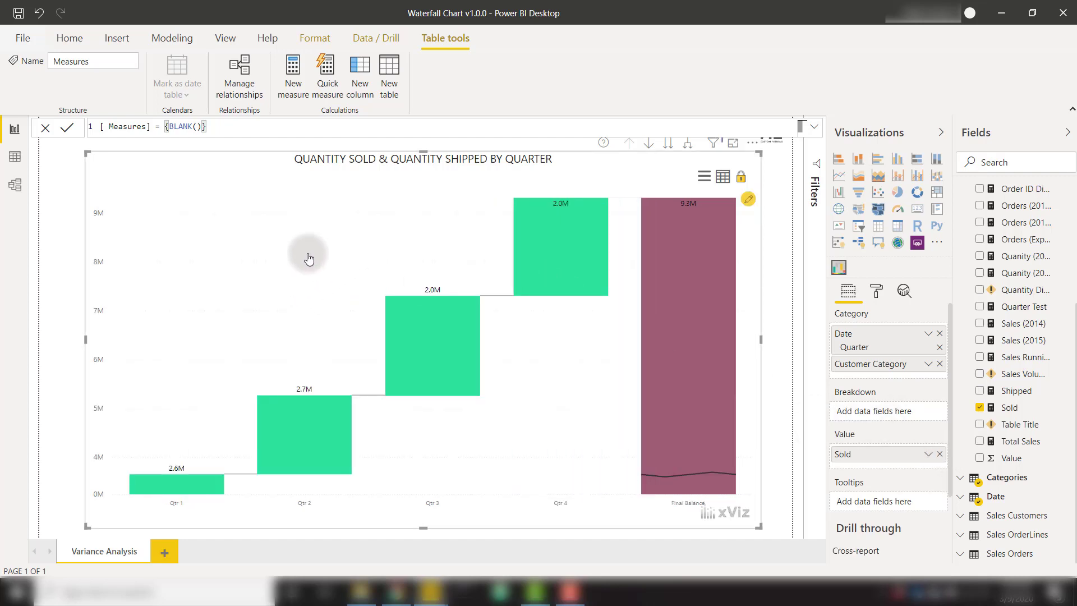
pyautogui.moveTo(387, 233)
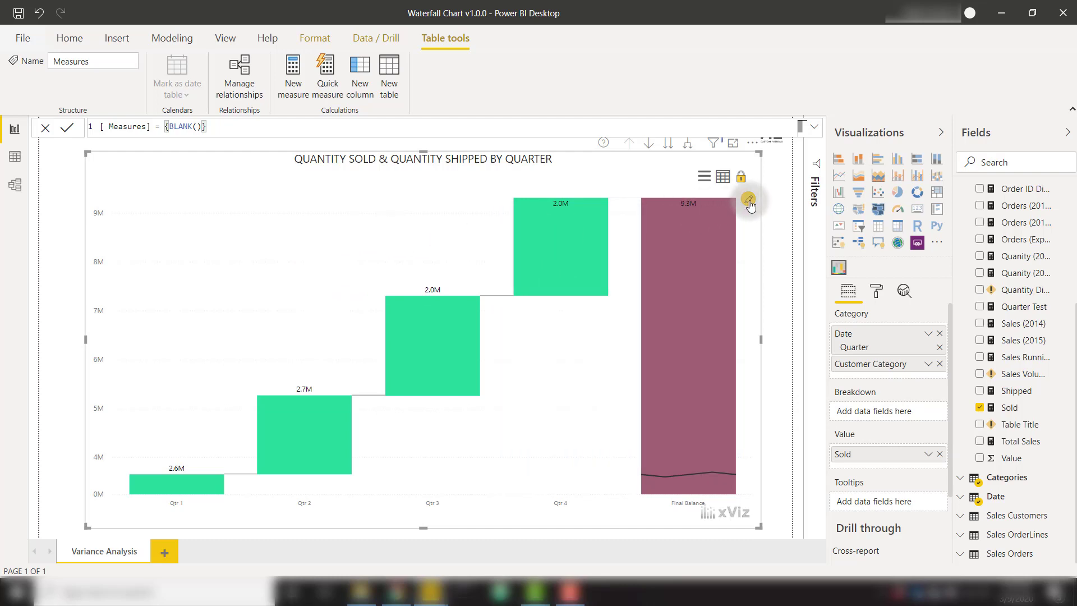
# Enable intermediate sums on the waterfall with Sum as the type
pyautogui.click(748, 201)
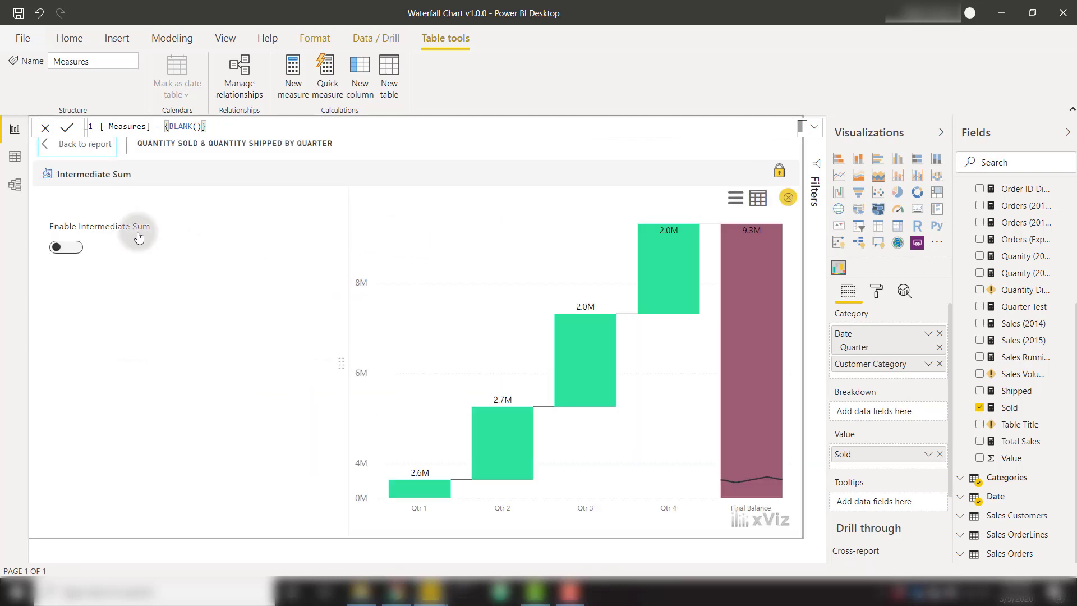
pyautogui.click(65, 247)
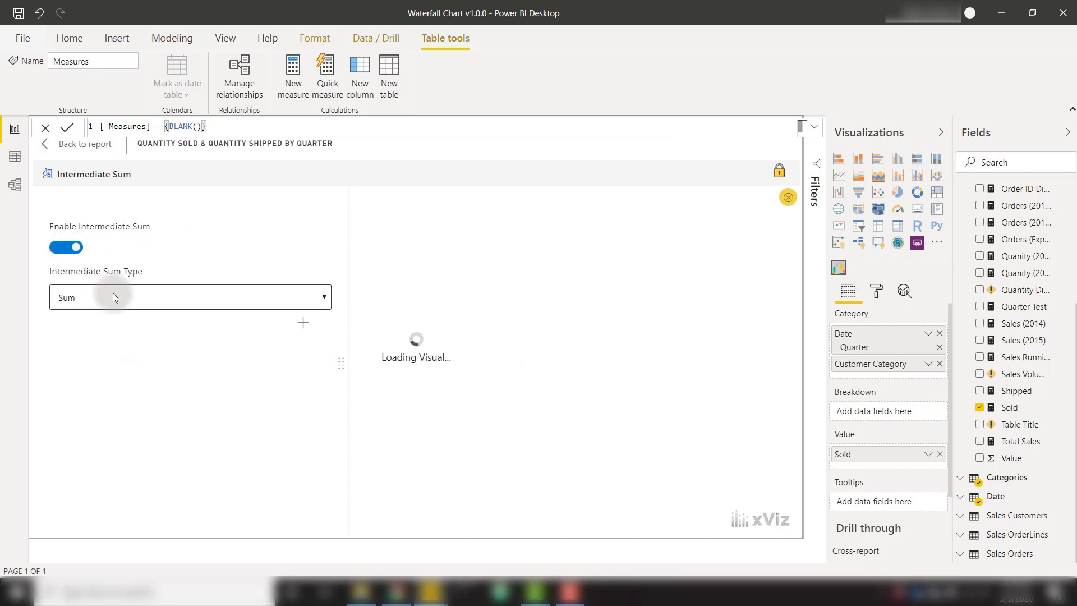
pyautogui.click(188, 297)
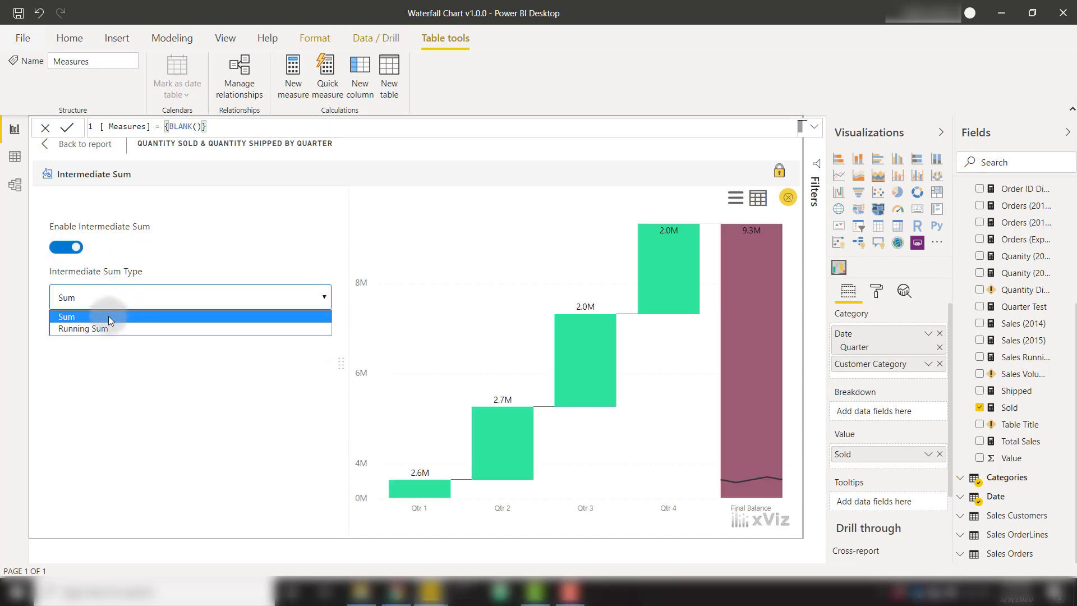
pyautogui.click(110, 317)
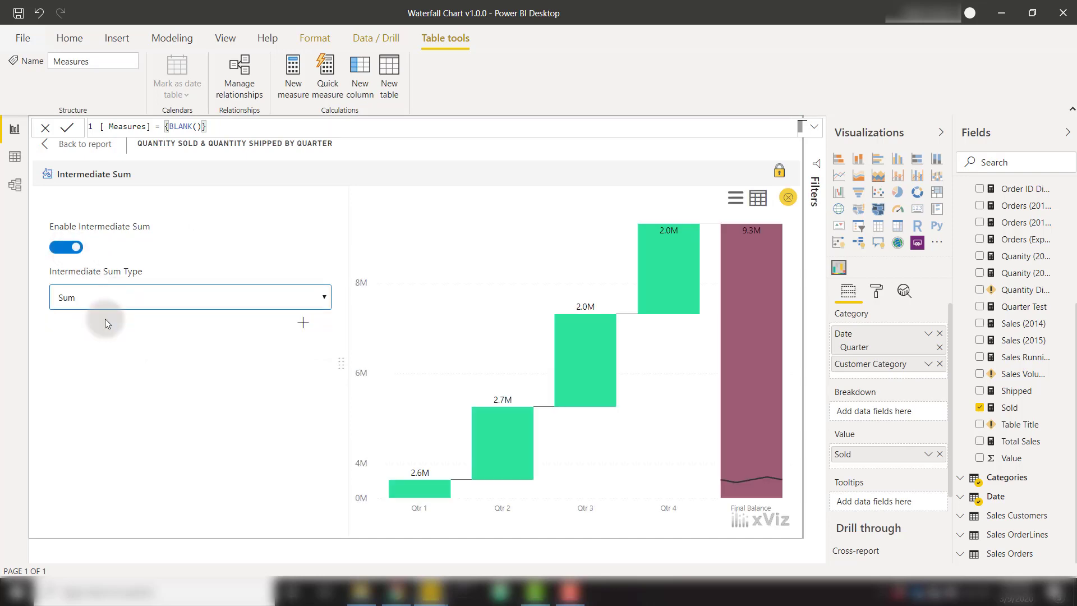
# Add a 'Mid-Year' subtotal bar placed after Qtr 2
pyautogui.click(302, 322)
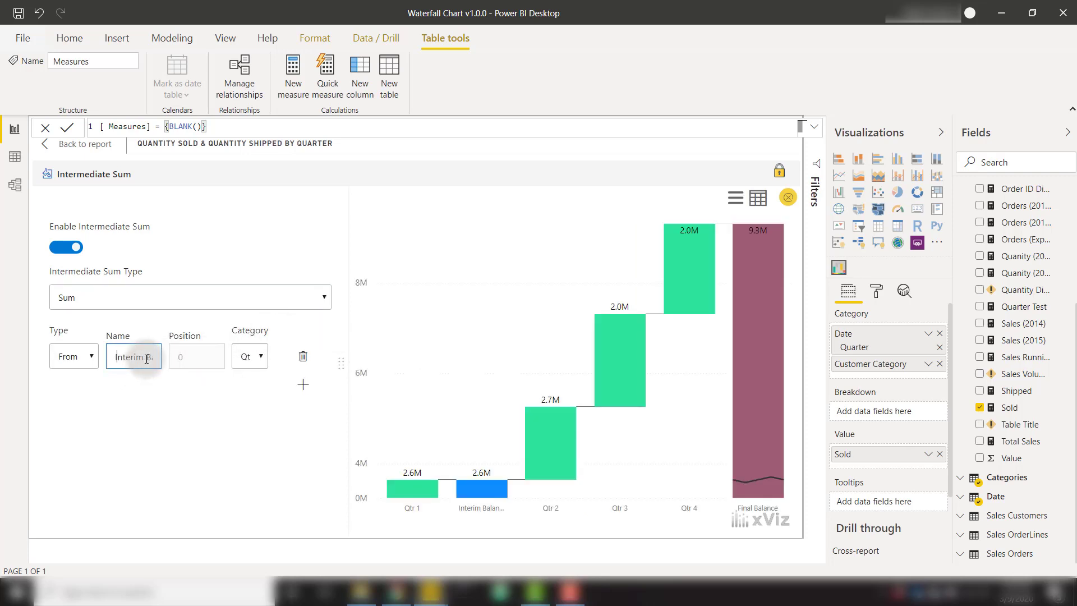
pyautogui.write('Mid-Year')
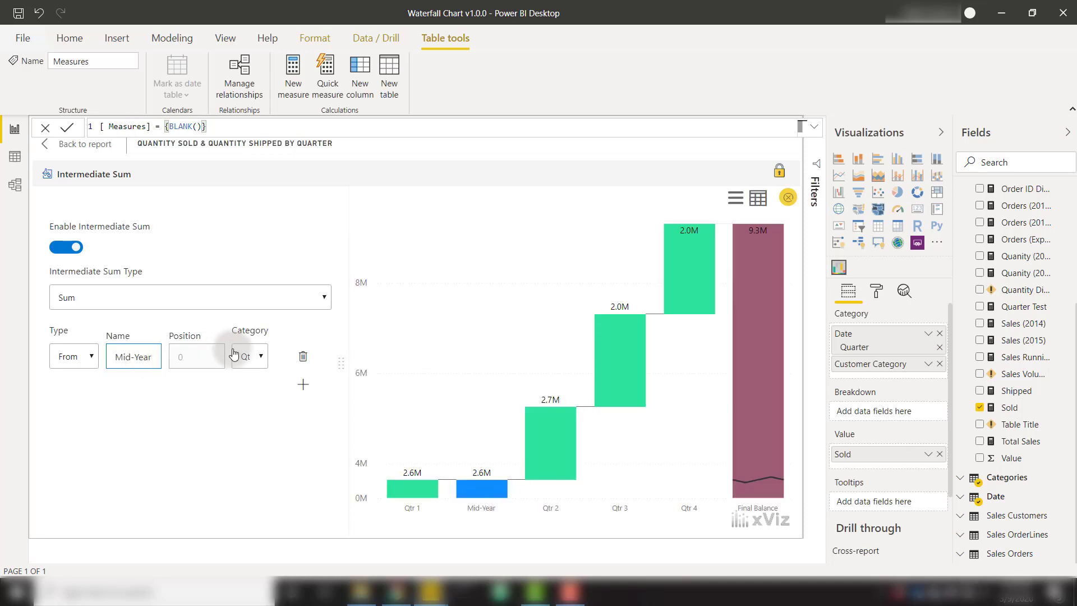
pyautogui.click(247, 356)
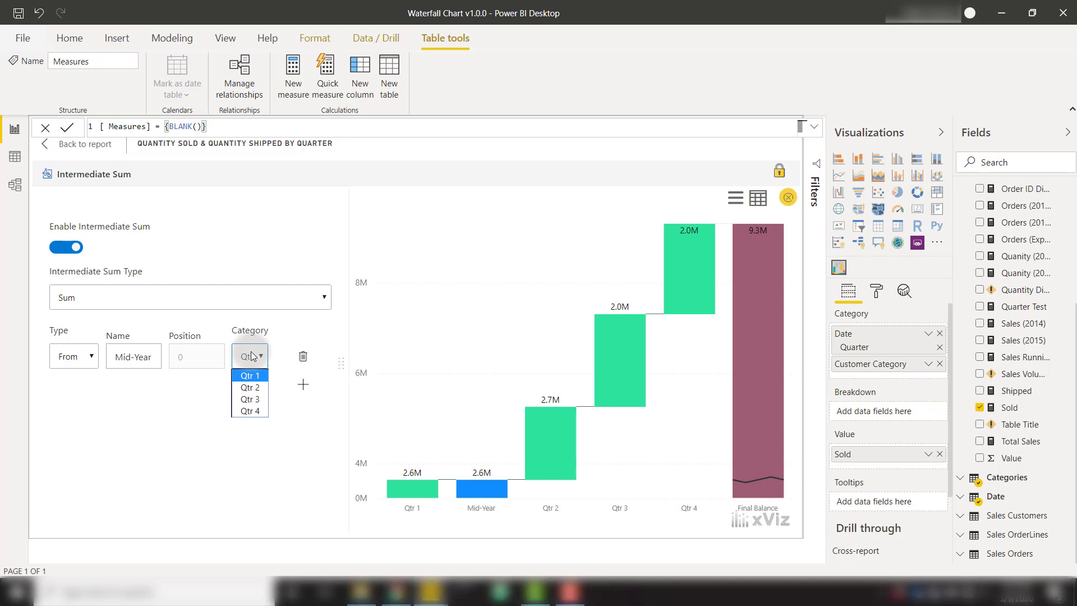
pyautogui.moveTo(249, 387)
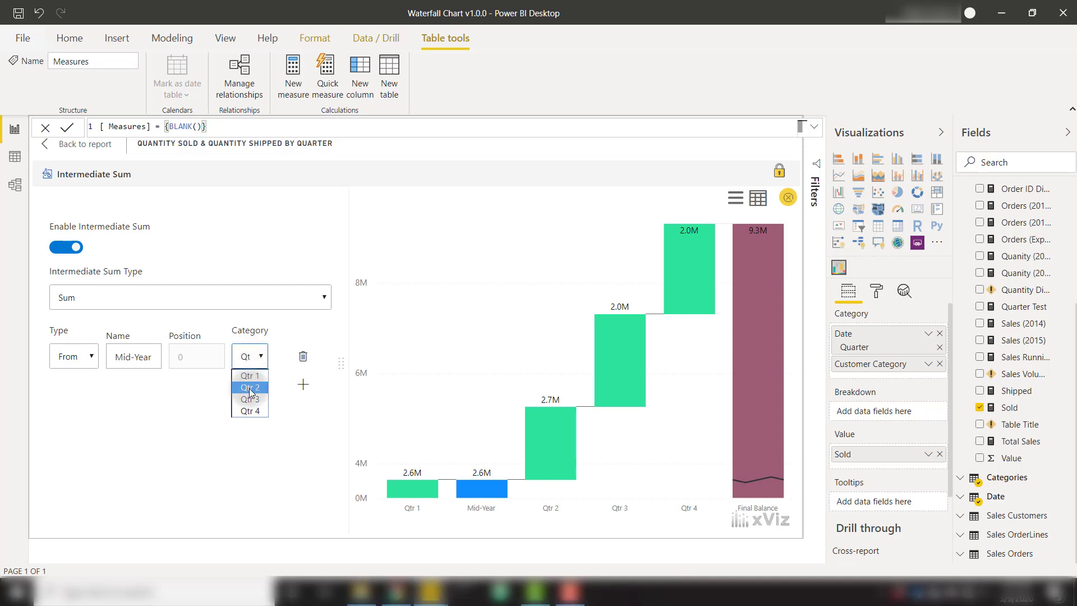
pyautogui.click(249, 387)
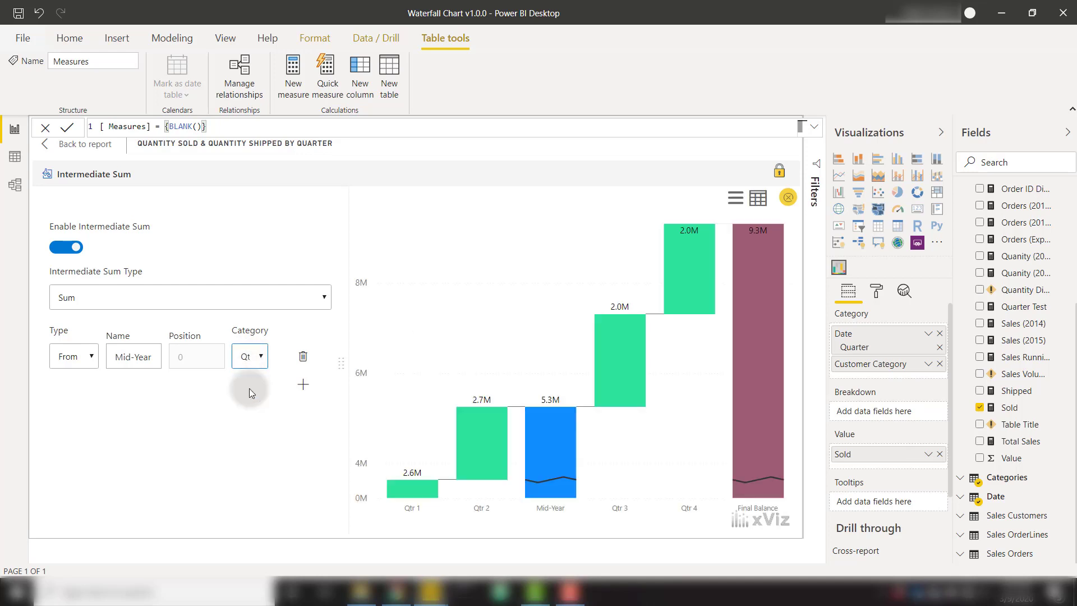
pyautogui.moveTo(432, 486)
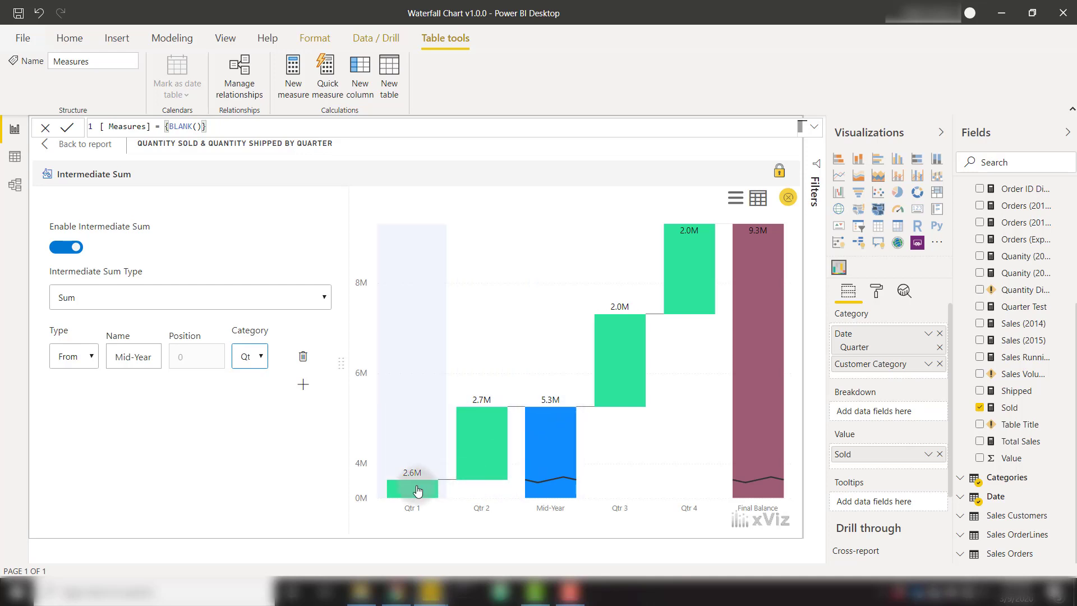
pyautogui.moveTo(561, 393)
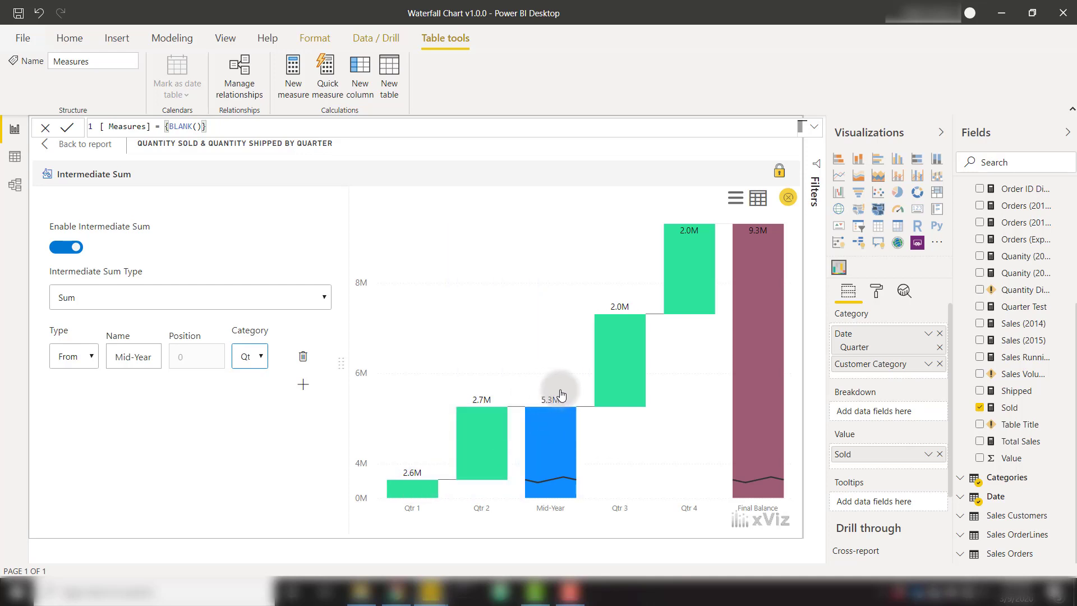
pyautogui.moveTo(584, 403)
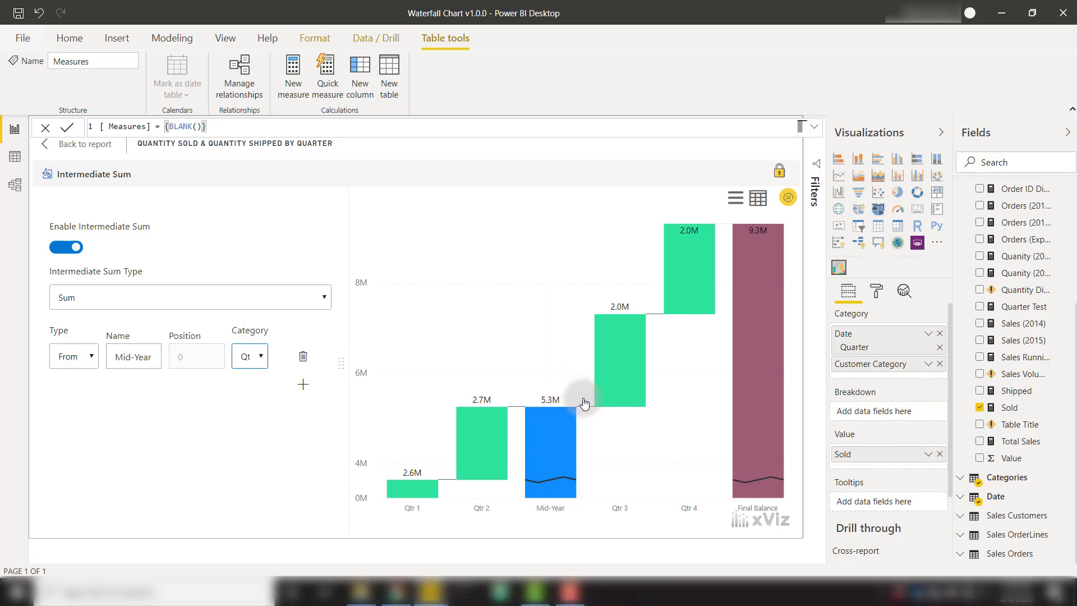
pyautogui.moveTo(690, 278)
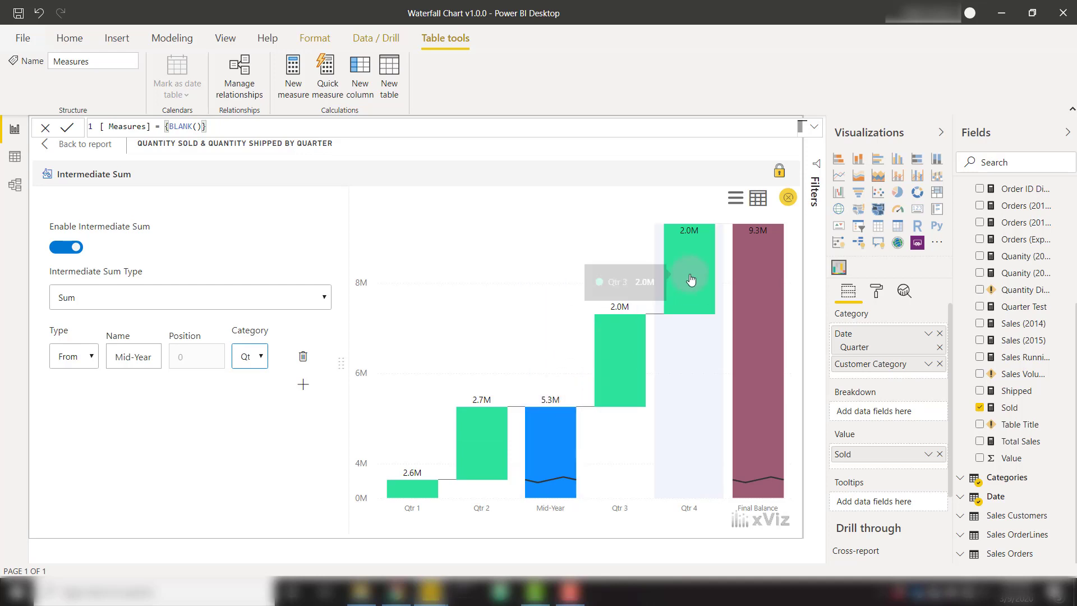
pyautogui.moveTo(693, 275)
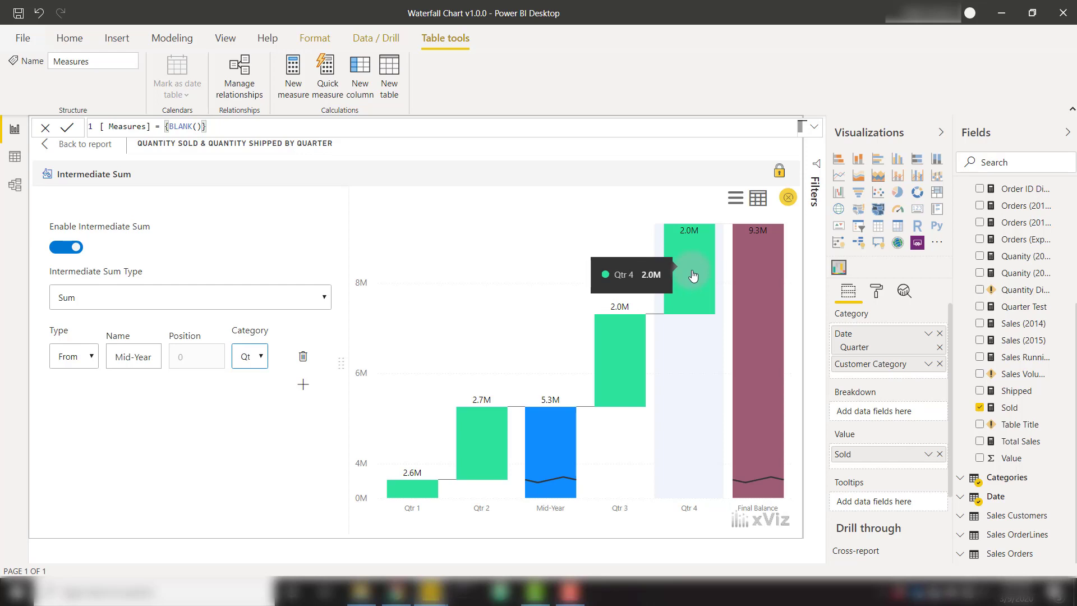
pyautogui.moveTo(764, 232)
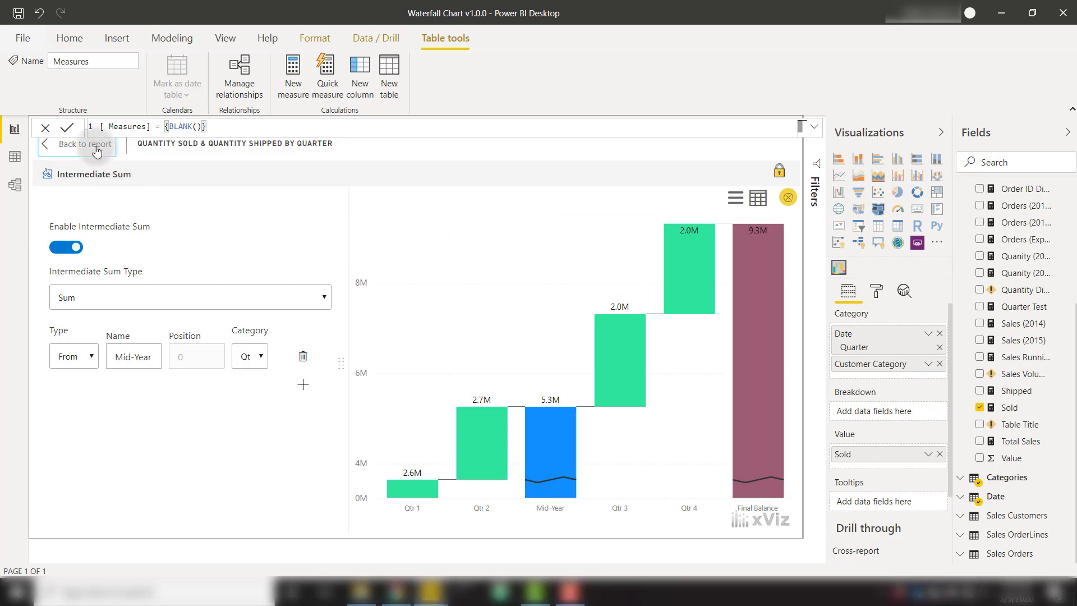
# Reselect the waterfall, reopen its intermediate sum settings and switch Enable Intermediate Sum off
pyautogui.click(82, 144)
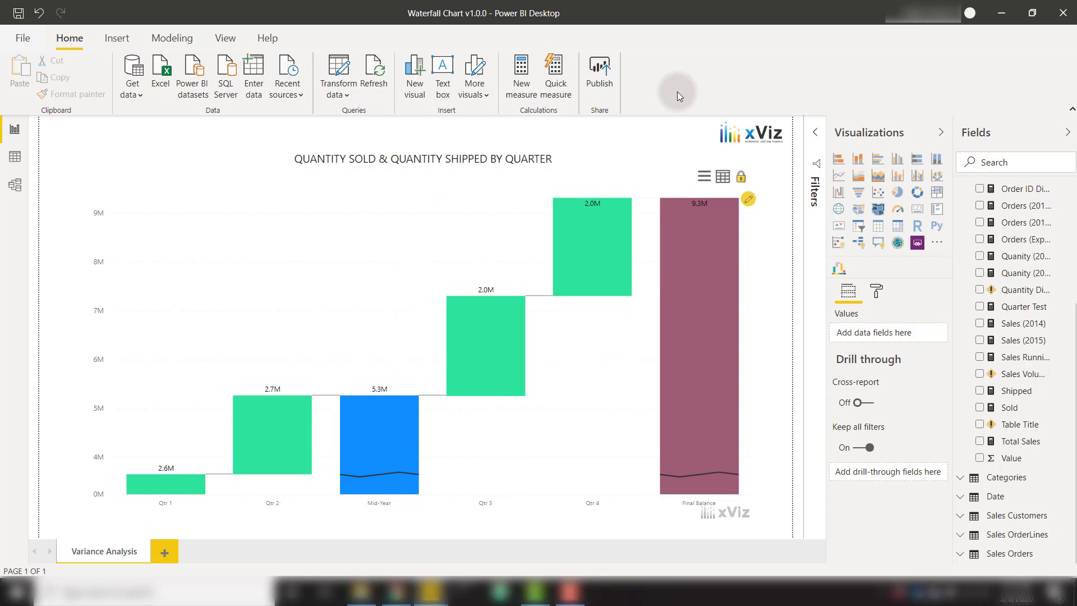
pyautogui.click(498, 227)
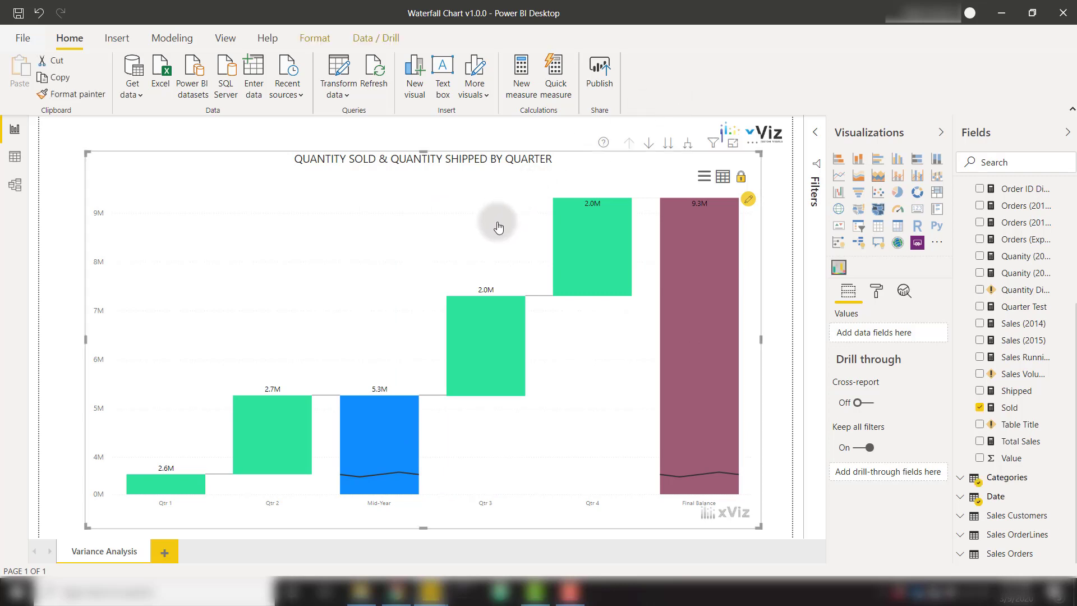
pyautogui.click(748, 200)
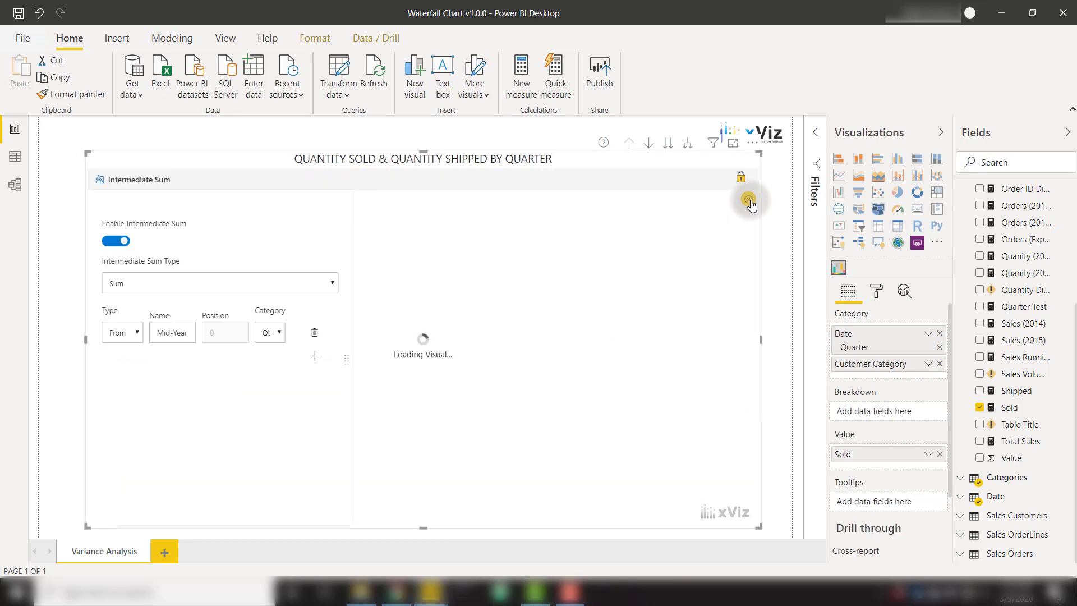
pyautogui.click(115, 240)
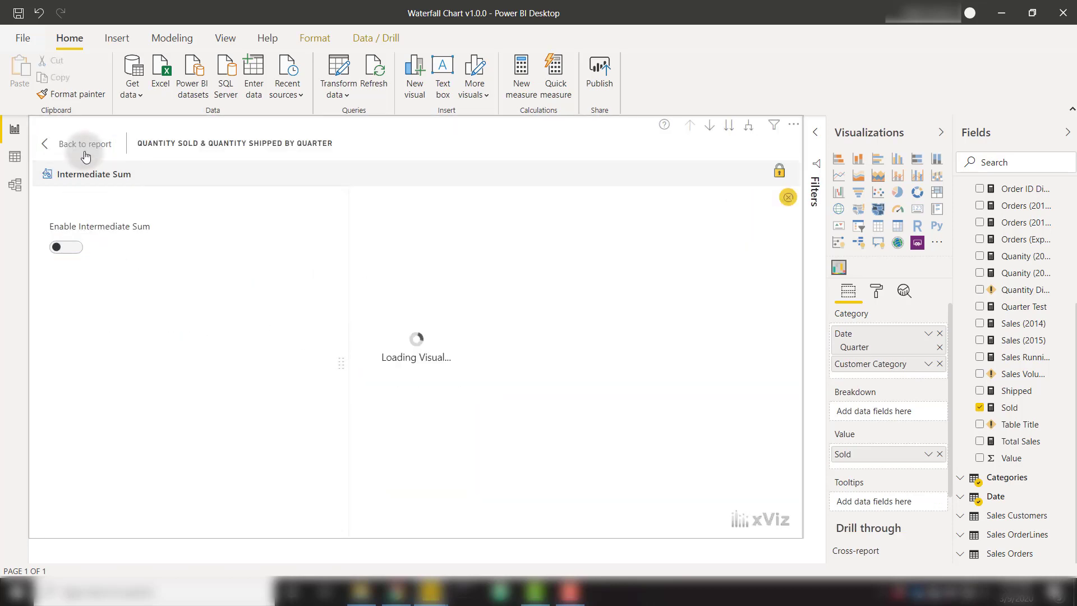
# Go back from focus view to the report page showing the Sold waterfall by customer category
pyautogui.click(85, 144)
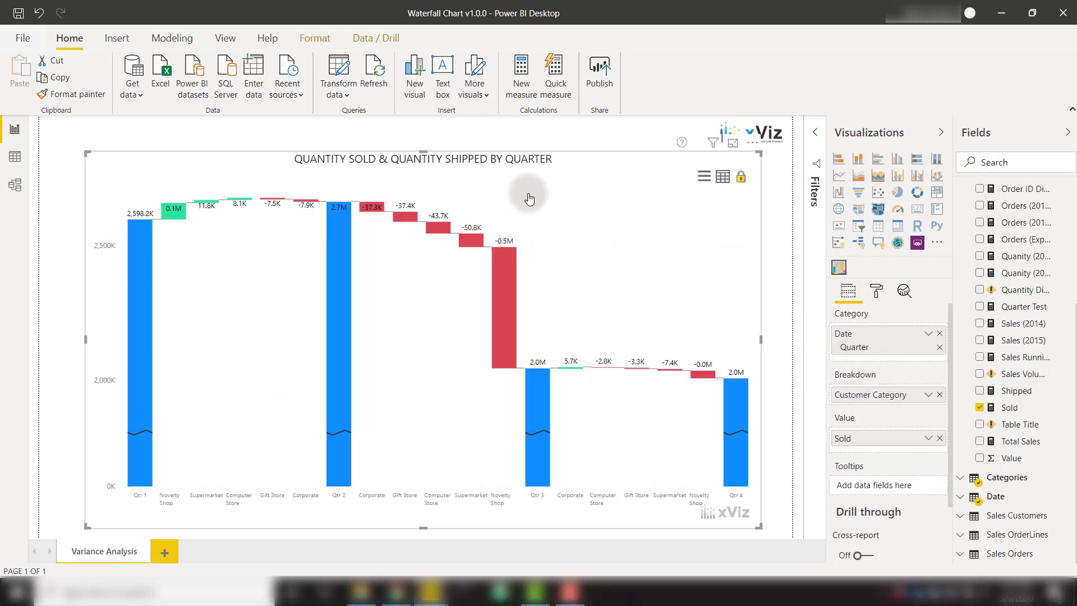
pyautogui.moveTo(210, 214)
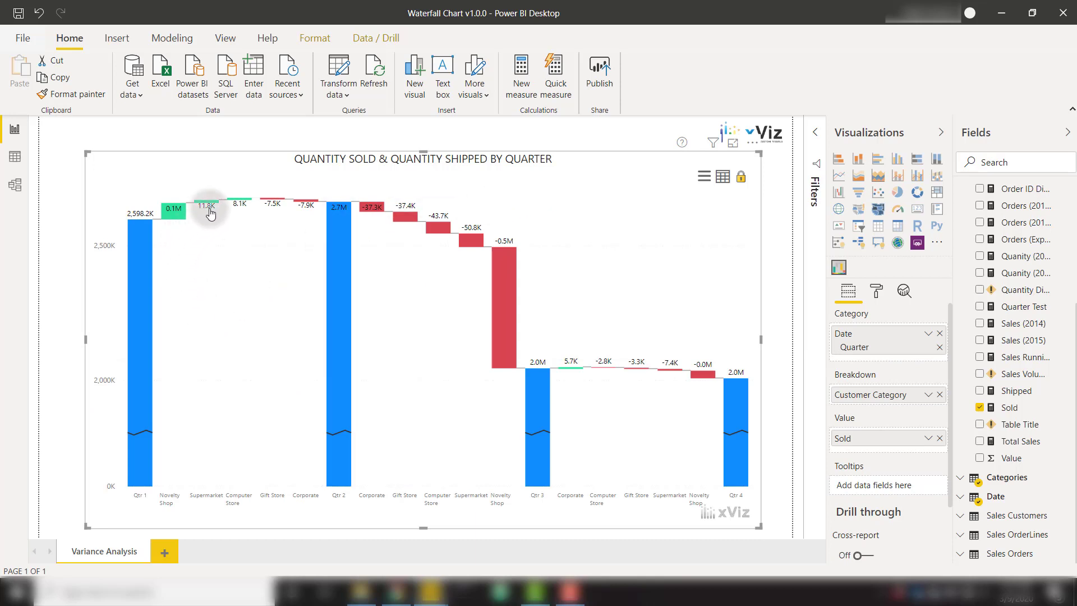
pyautogui.moveTo(157, 230)
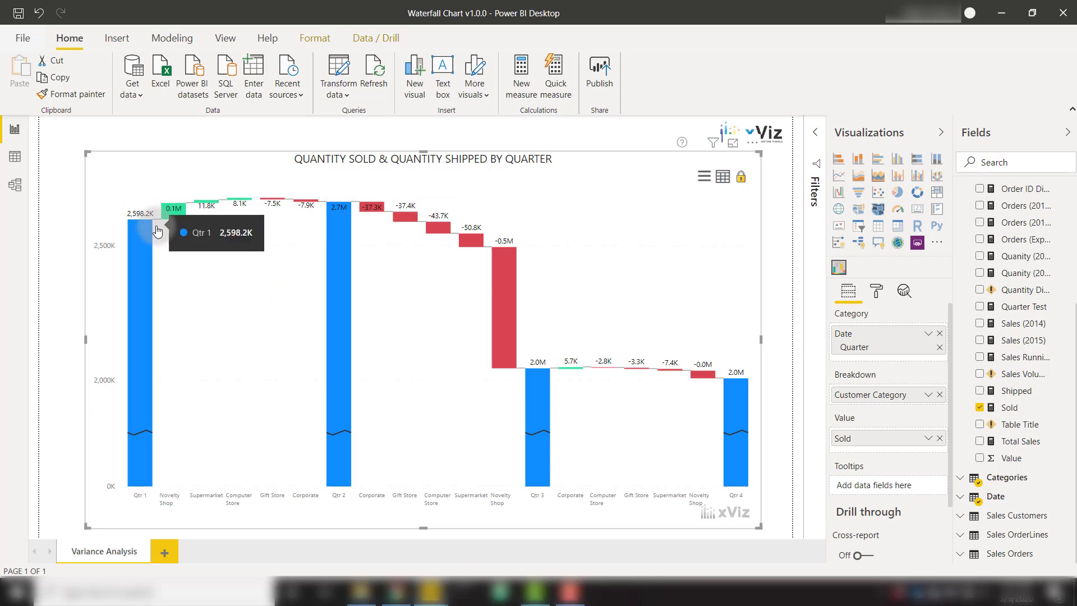
pyautogui.moveTo(166, 237)
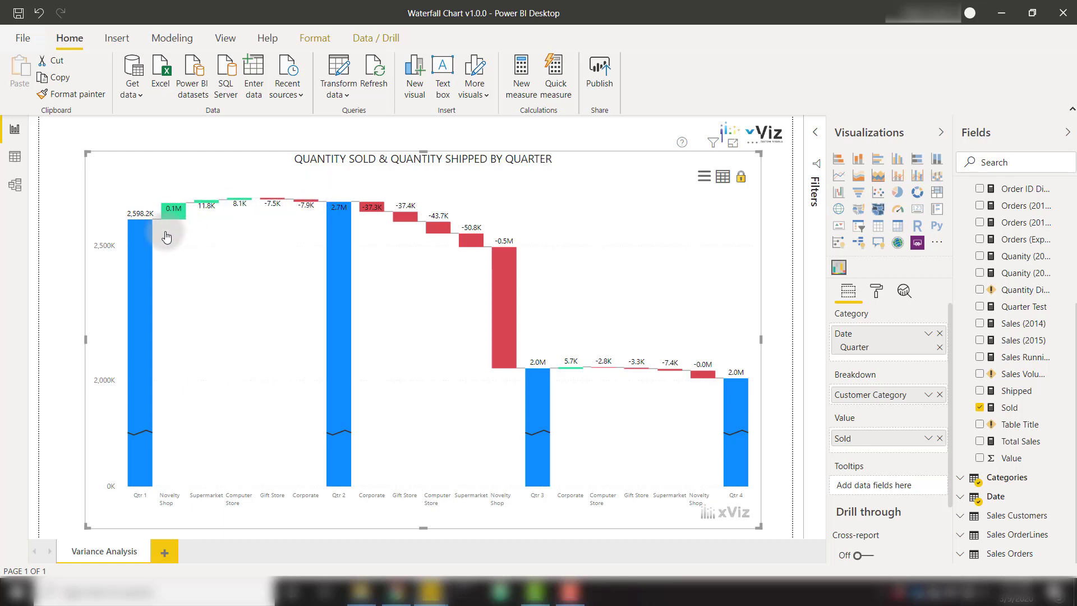
pyautogui.moveTo(170, 219)
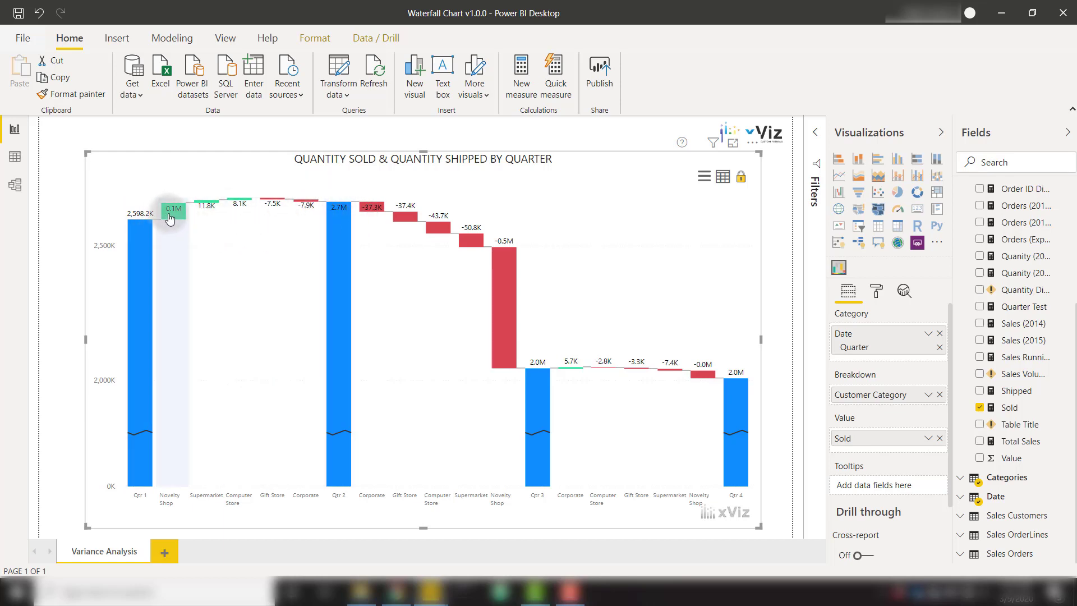
pyautogui.moveTo(180, 235)
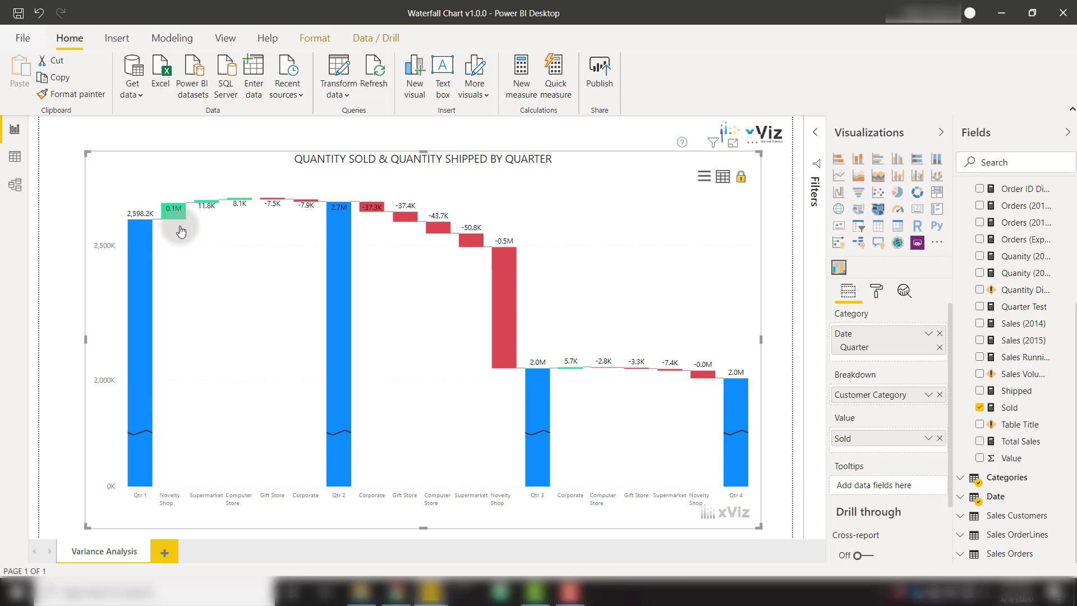
pyautogui.moveTo(209, 219)
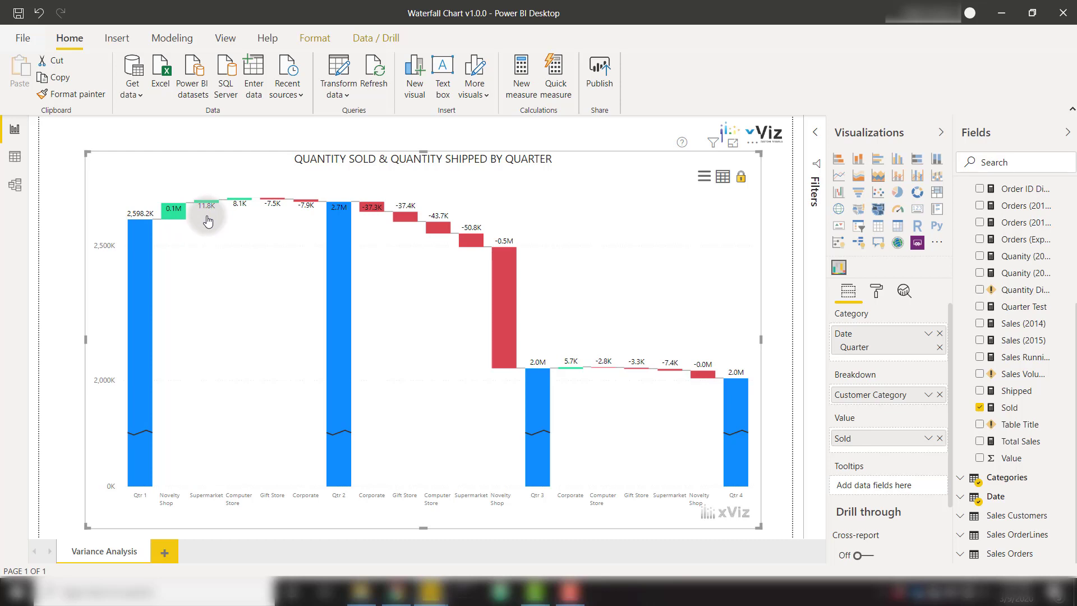
pyautogui.moveTo(265, 218)
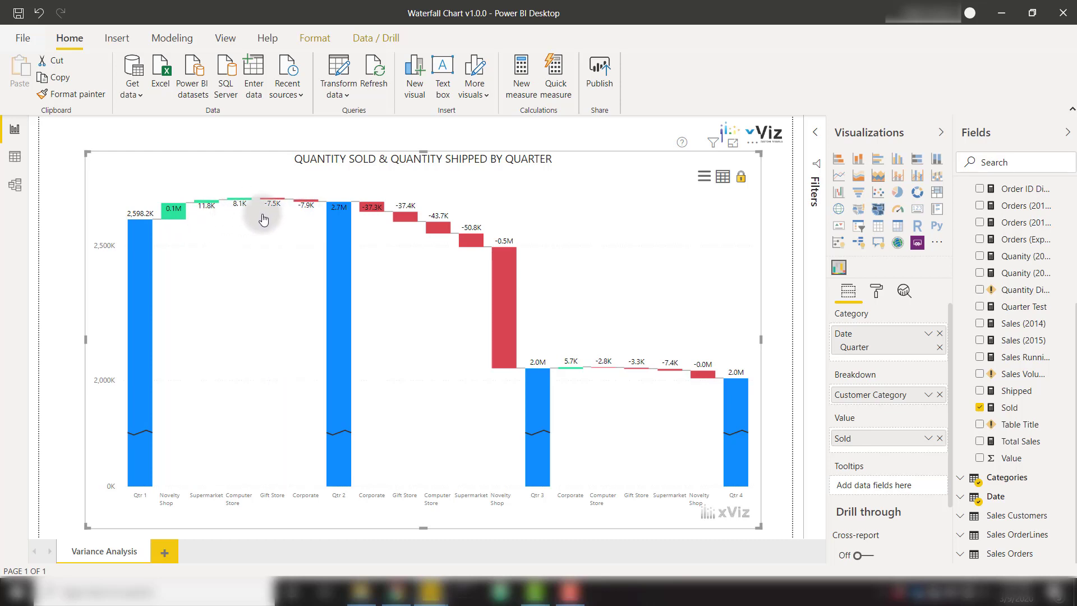
pyautogui.moveTo(229, 248)
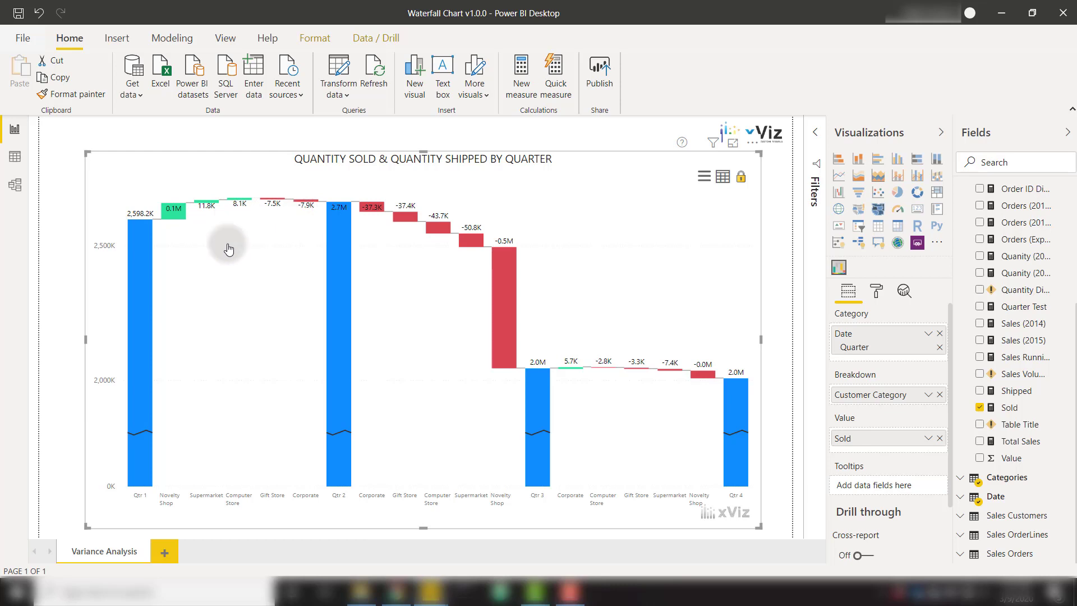
pyautogui.moveTo(234, 253)
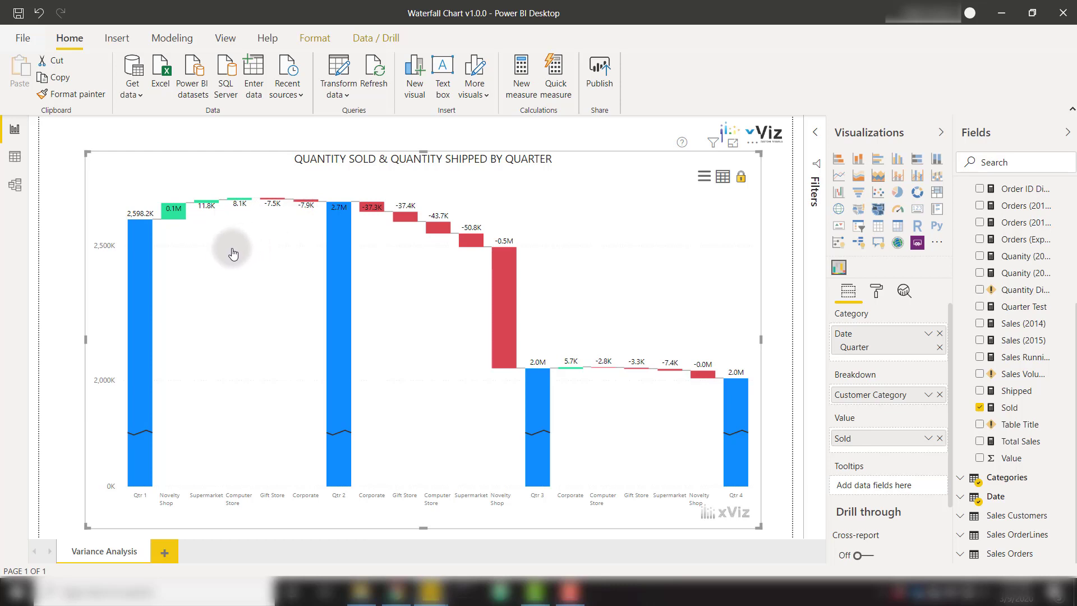
pyautogui.moveTo(413, 268)
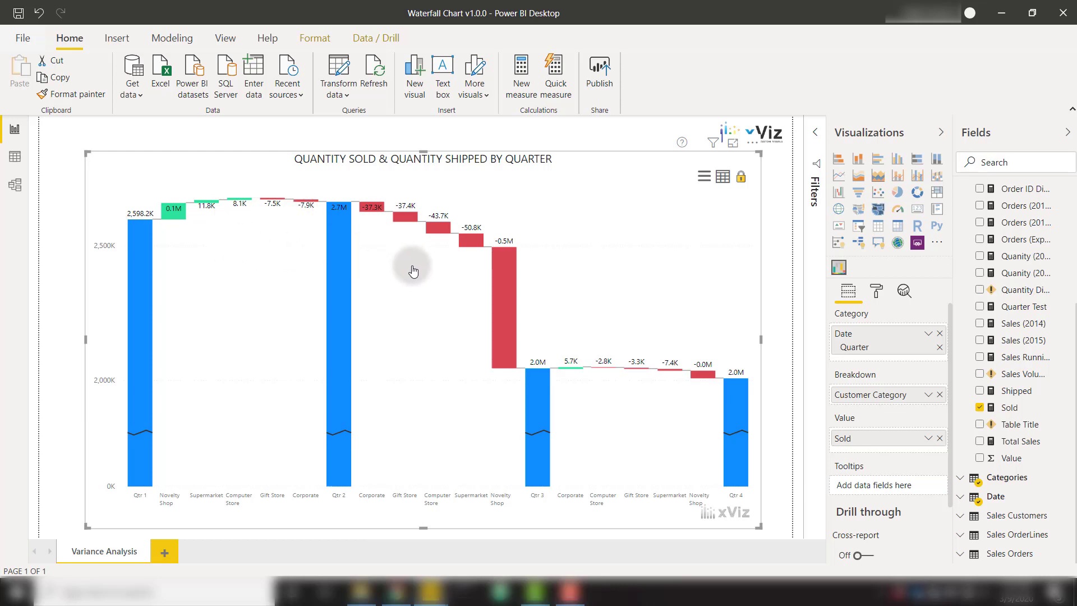
pyautogui.moveTo(423, 277)
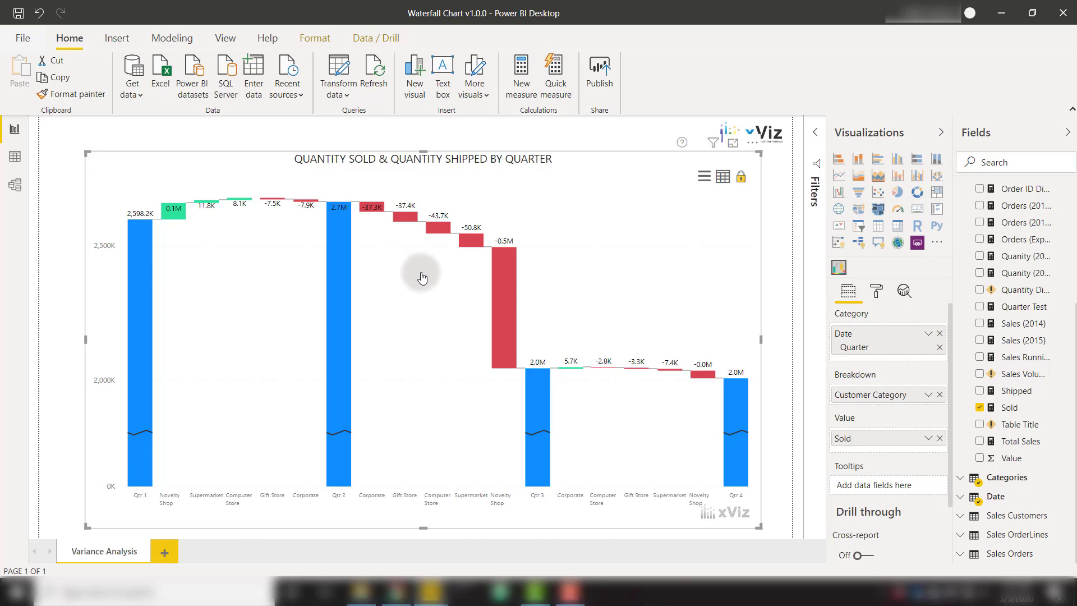
pyautogui.moveTo(433, 268)
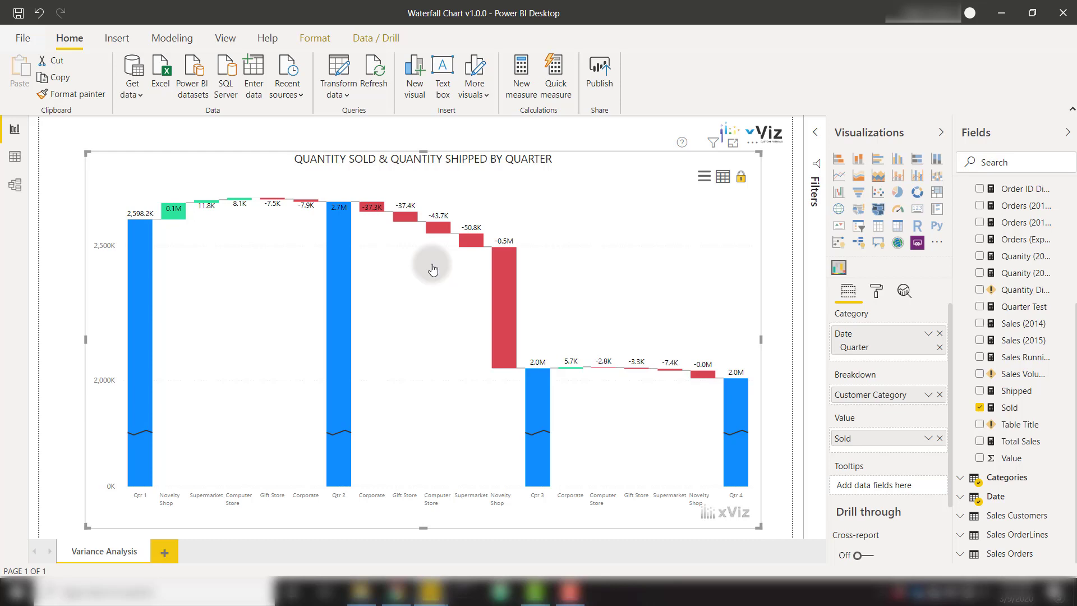
pyautogui.moveTo(897, 400)
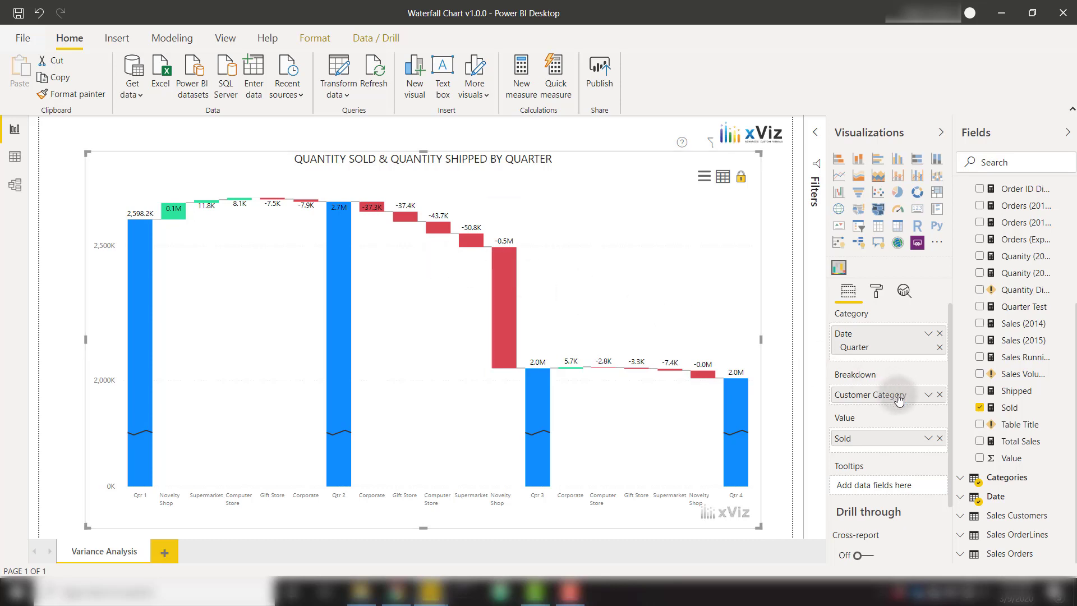
# Move Customer Category into Category and add Shipped to Value alongside Sold
pyautogui.click(938, 394)
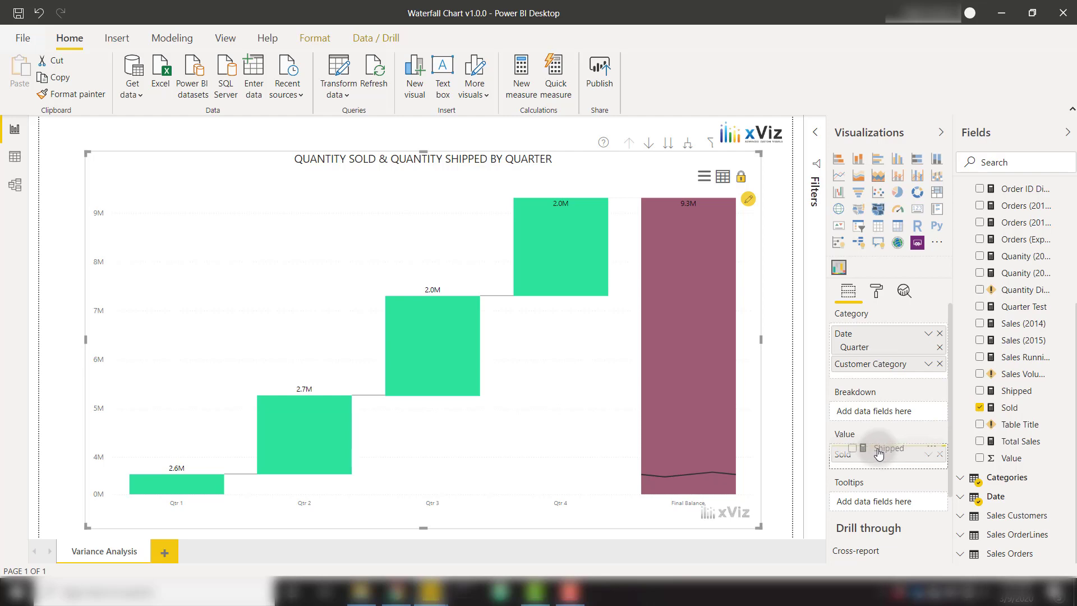
pyautogui.click(981, 391)
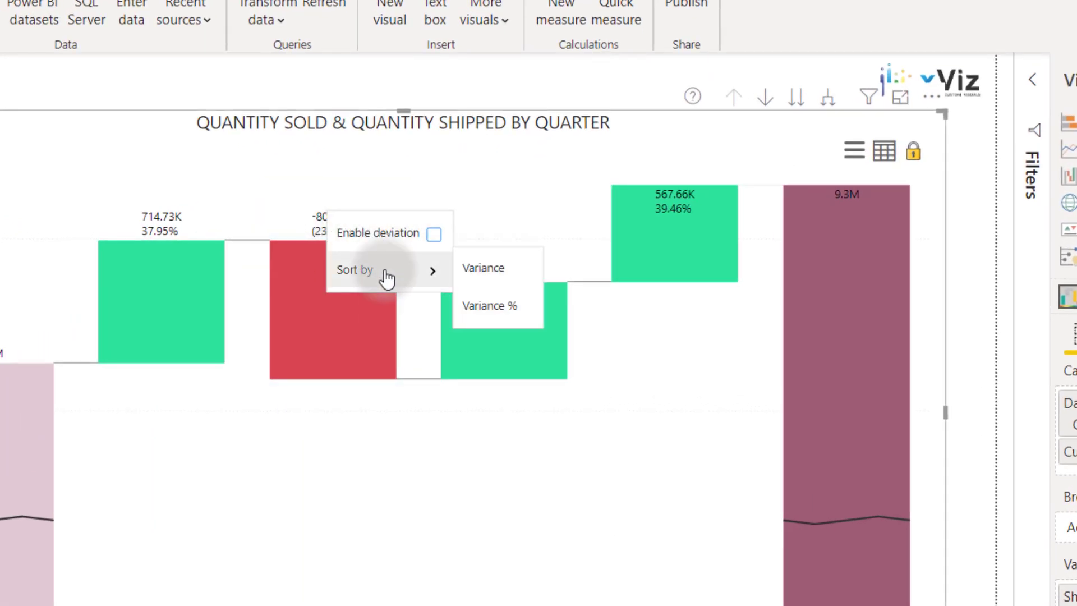
pyautogui.moveTo(491, 305)
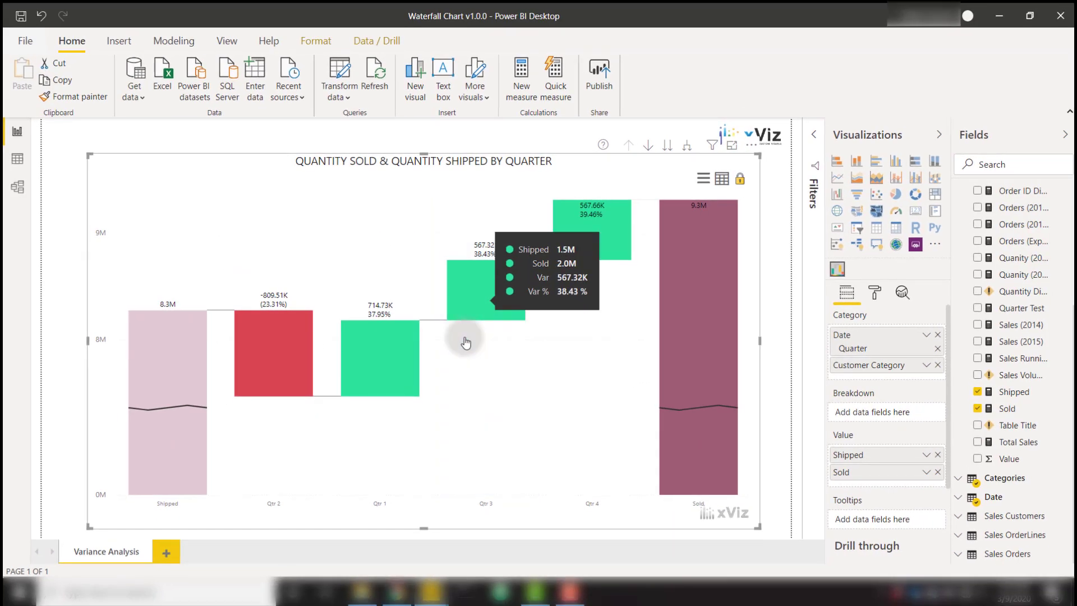
# Bring up the bar context menu to enable deviation between Qtr 1 and Sold
pyautogui.rightClick(465, 342)
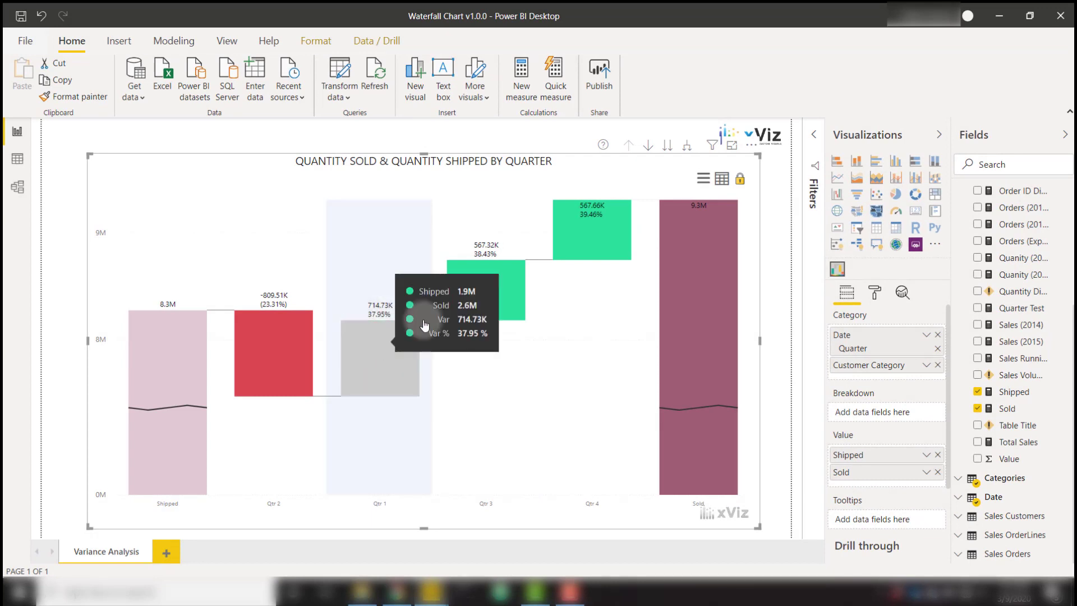
pyautogui.moveTo(512, 287)
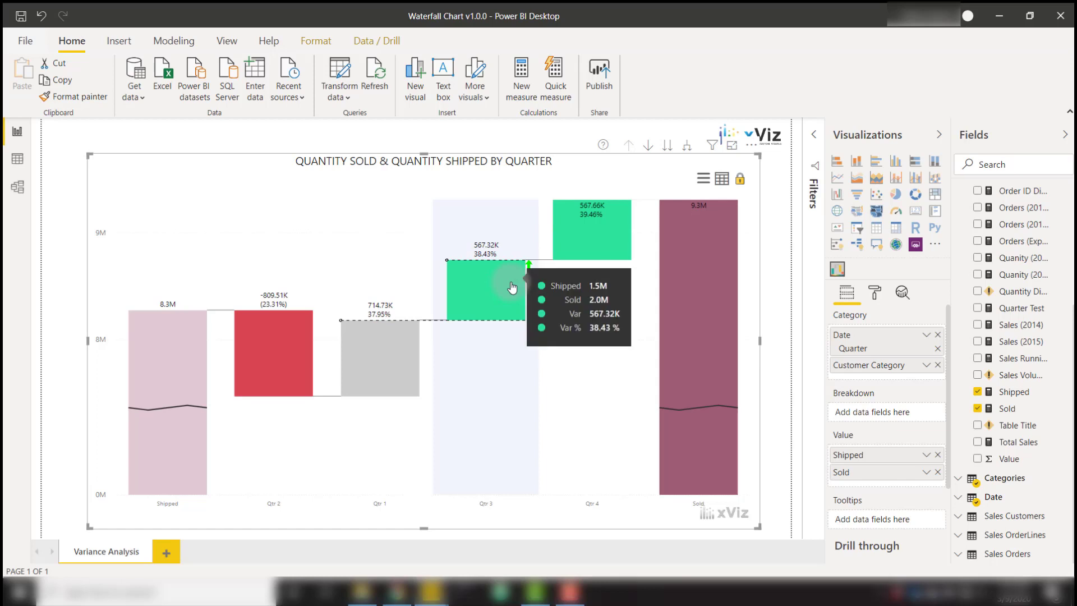
pyautogui.moveTo(539, 284)
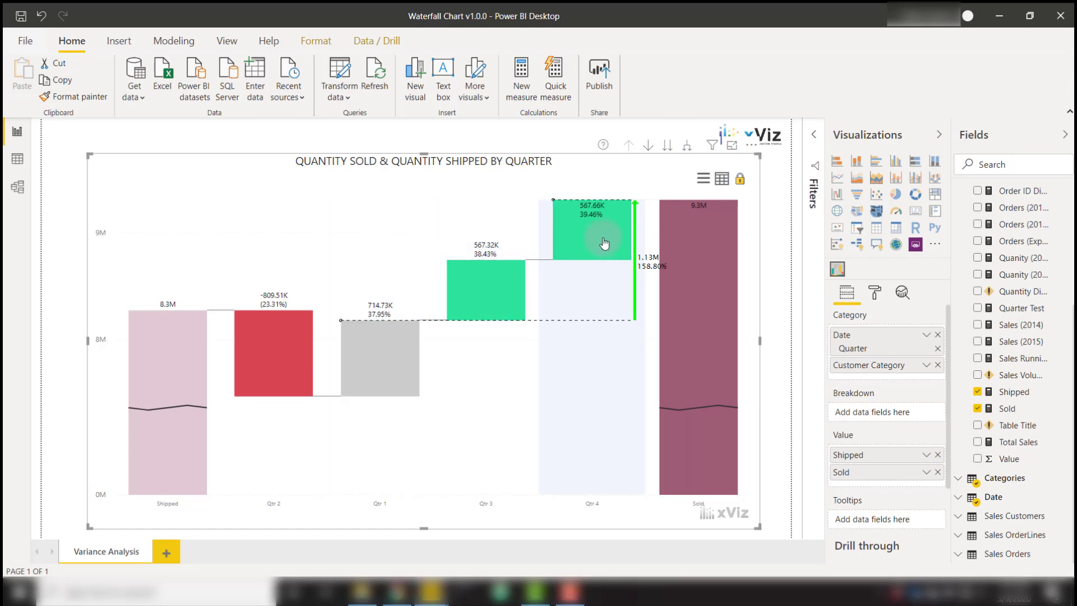
pyautogui.moveTo(690, 236)
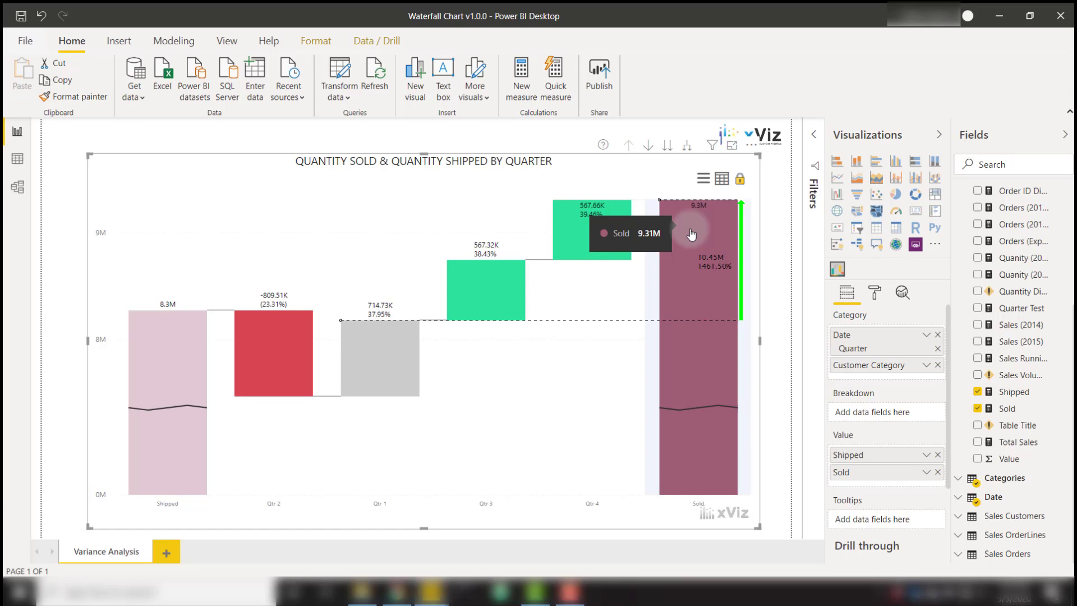
pyautogui.moveTo(812, 267)
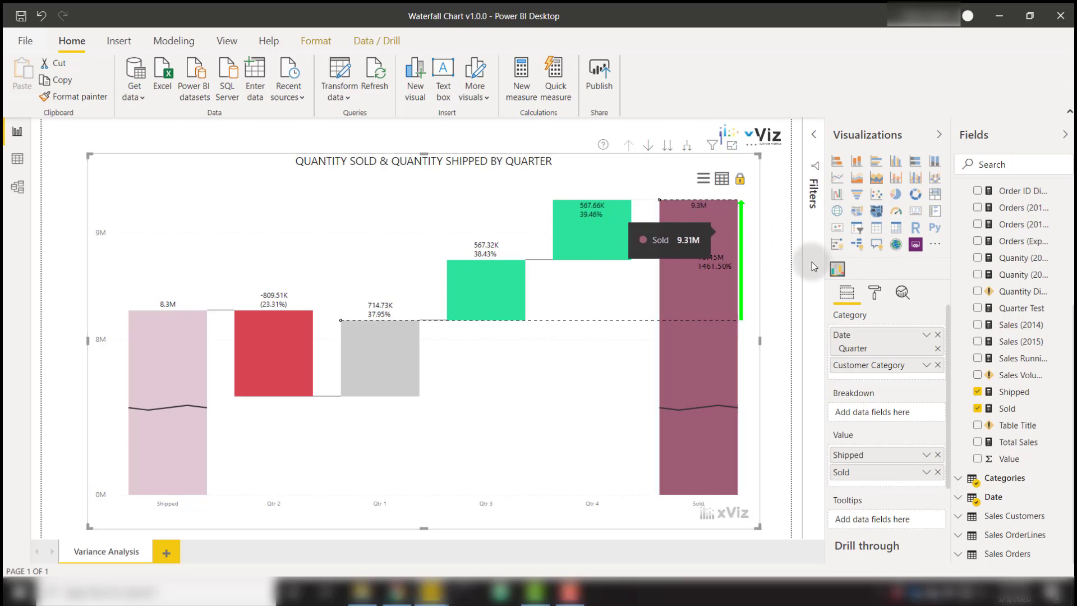
# Turn on the X-axis title so 'Quarter' shows beneath the waterfall
pyautogui.click(874, 291)
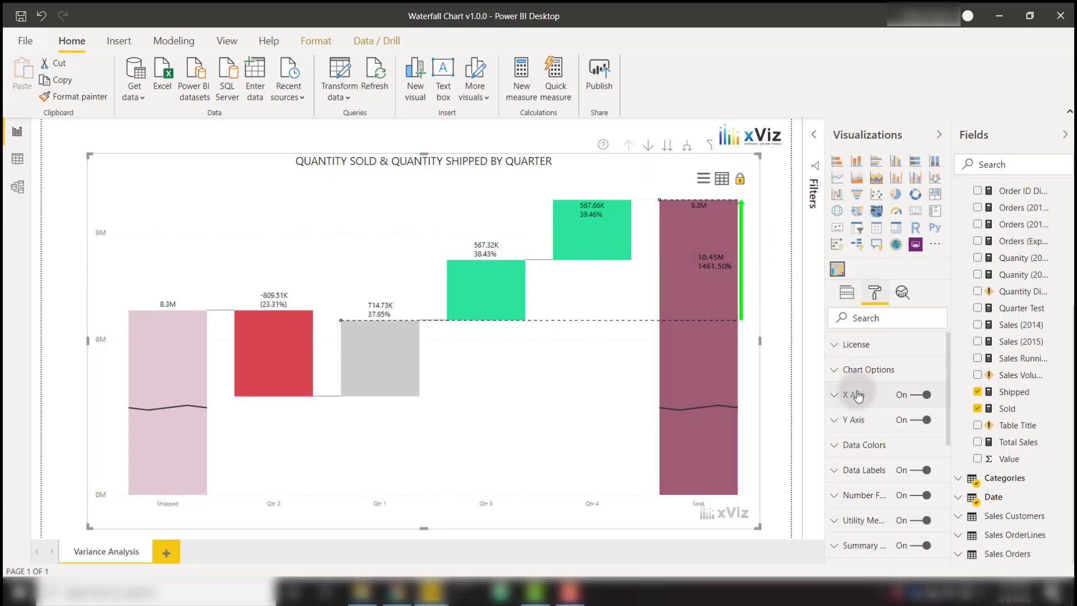
pyautogui.click(856, 394)
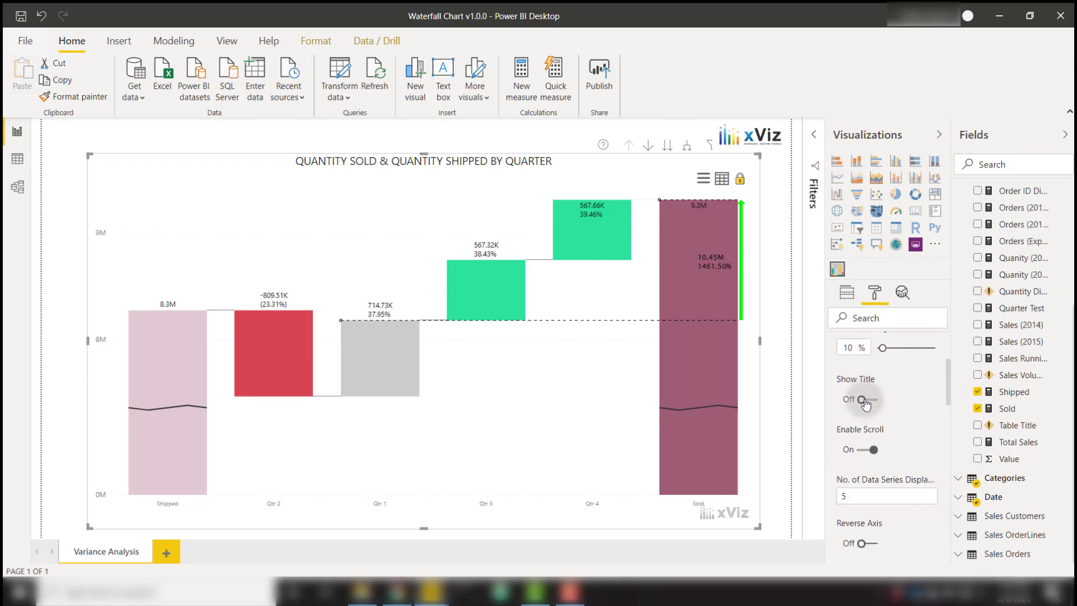
pyautogui.click(861, 400)
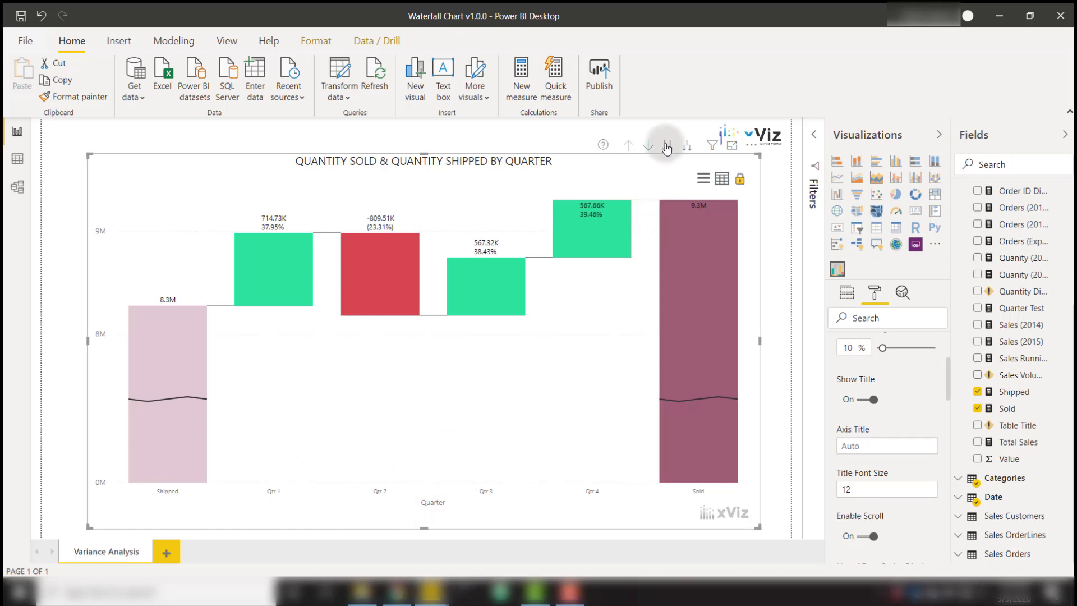
pyautogui.click(667, 145)
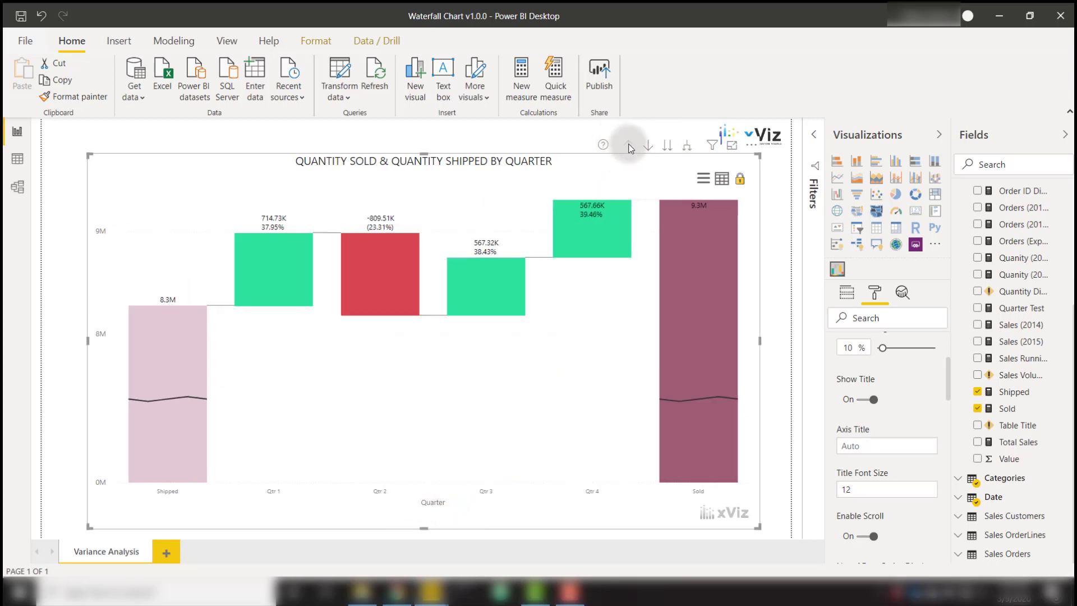
pyautogui.moveTo(646, 145)
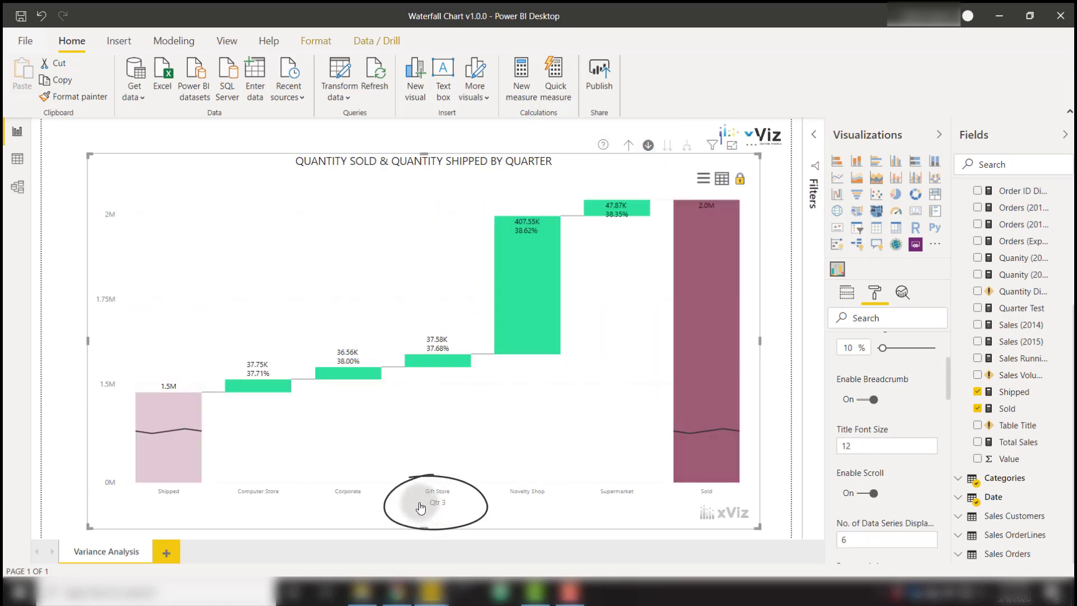
pyautogui.moveTo(455, 512)
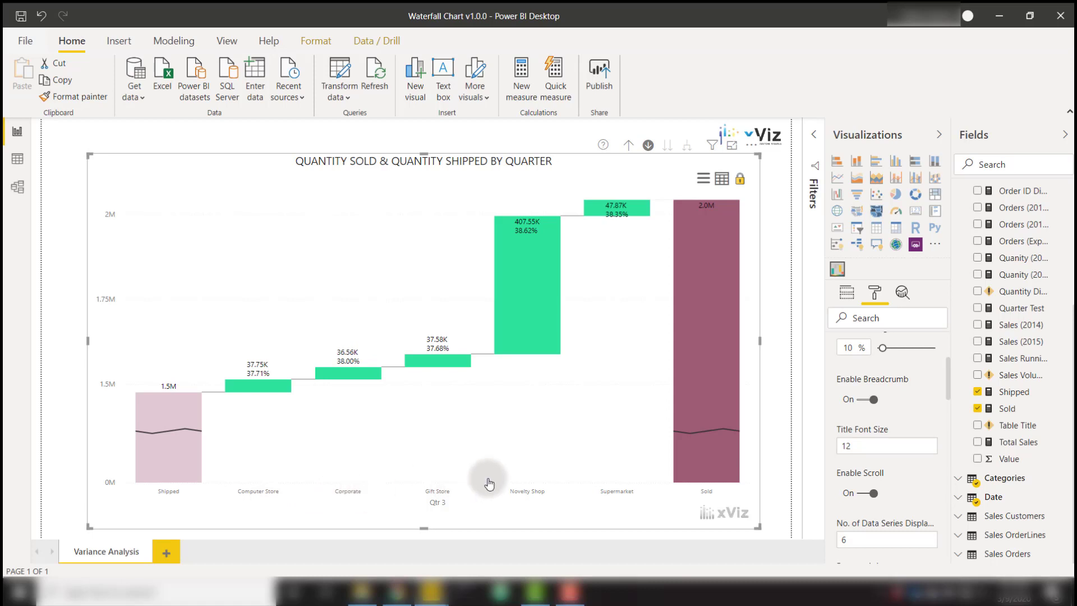
pyautogui.moveTo(587, 499)
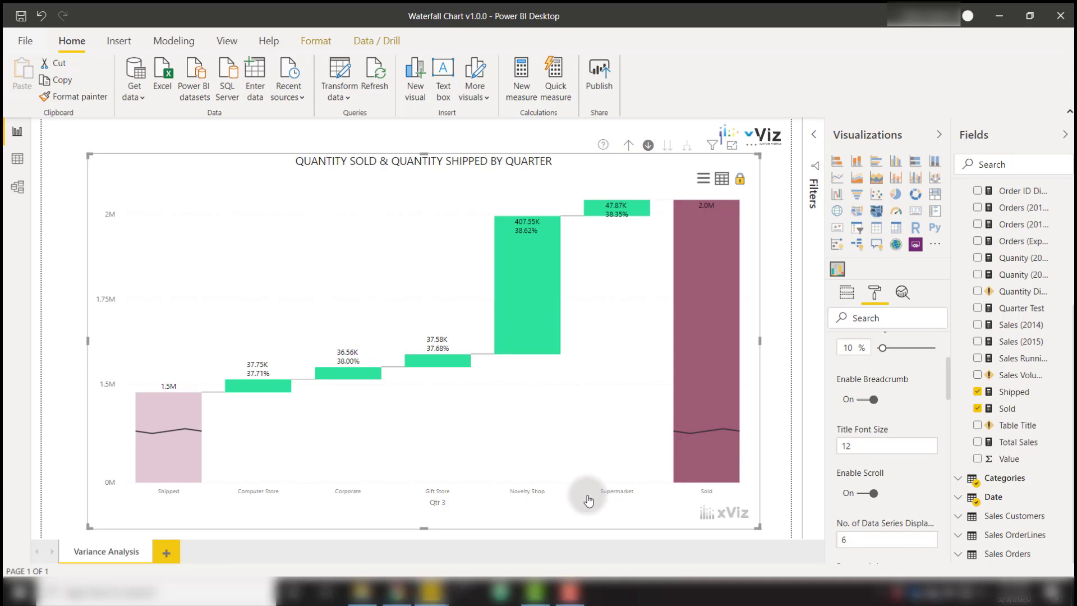
pyautogui.moveTo(585, 419)
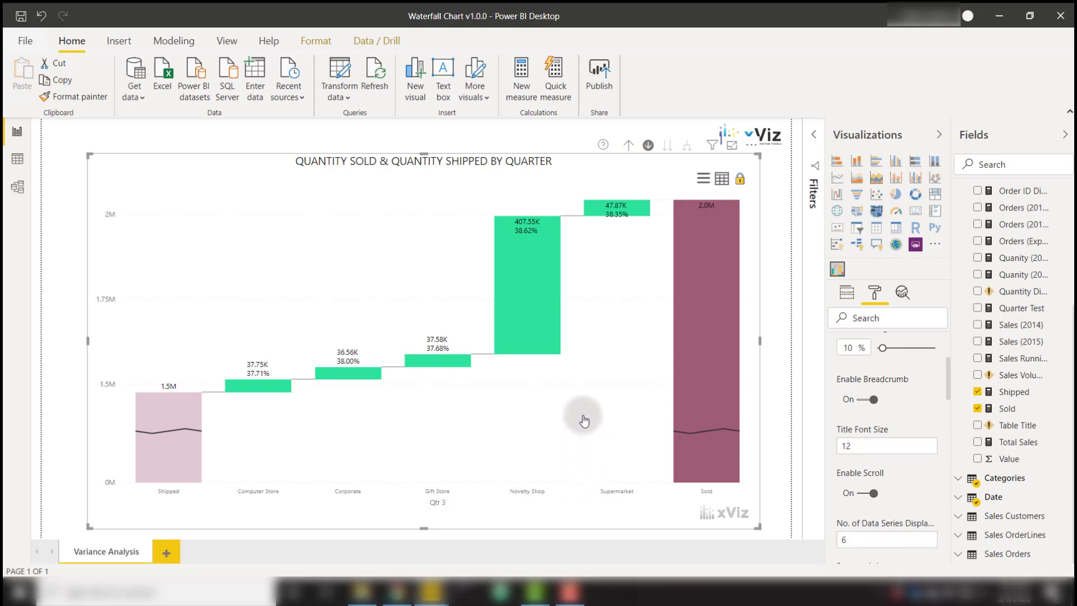
pyautogui.moveTo(610, 371)
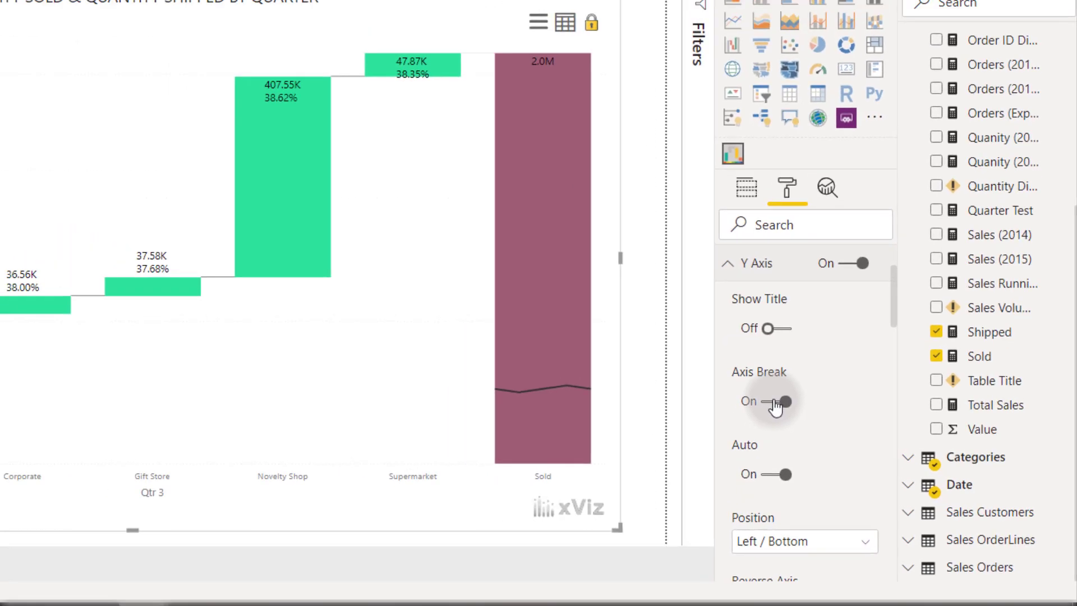
# Switch the Y-axis break off to show the full axis, then back on
pyautogui.click(782, 402)
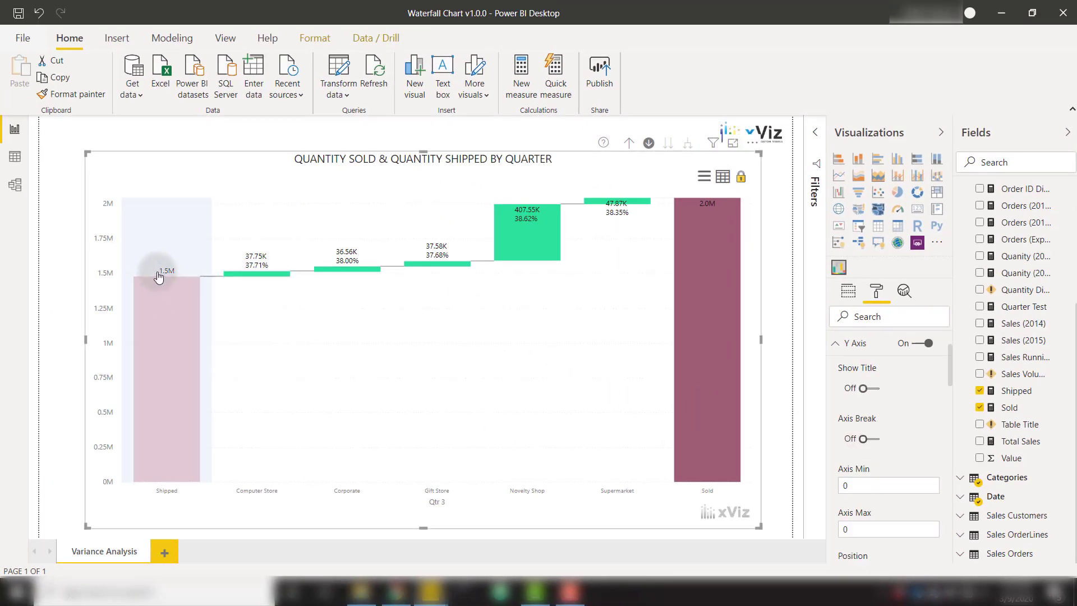
pyautogui.moveTo(269, 301)
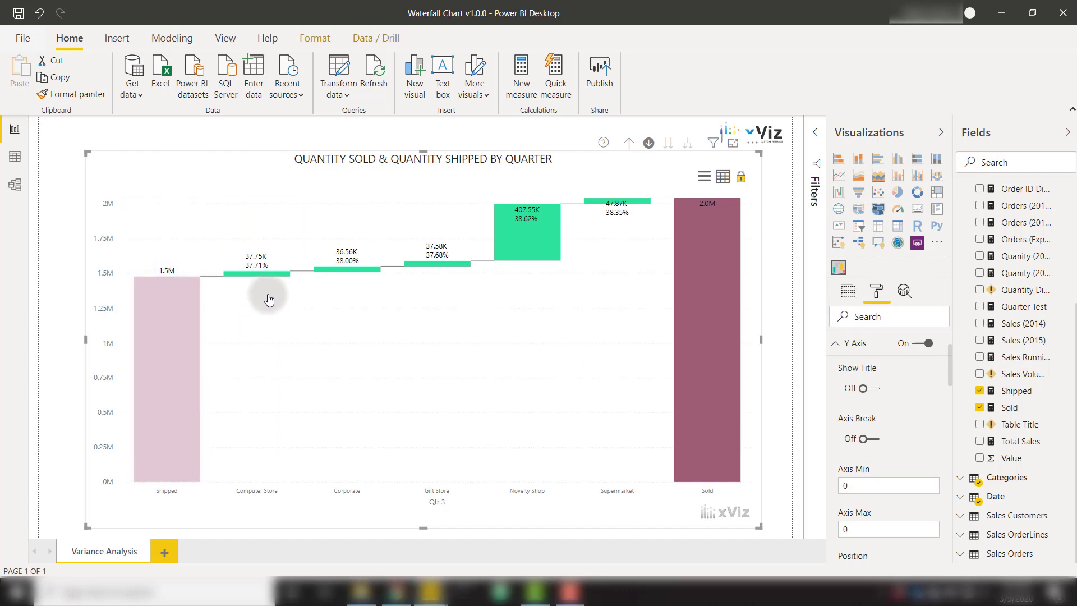
pyautogui.moveTo(485, 295)
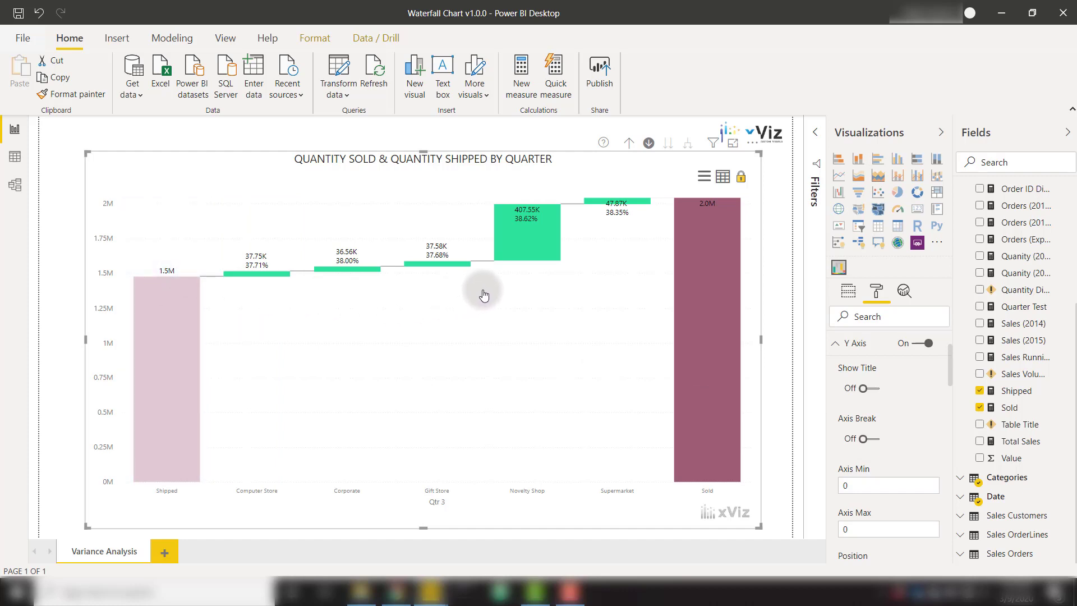
pyautogui.moveTo(684, 338)
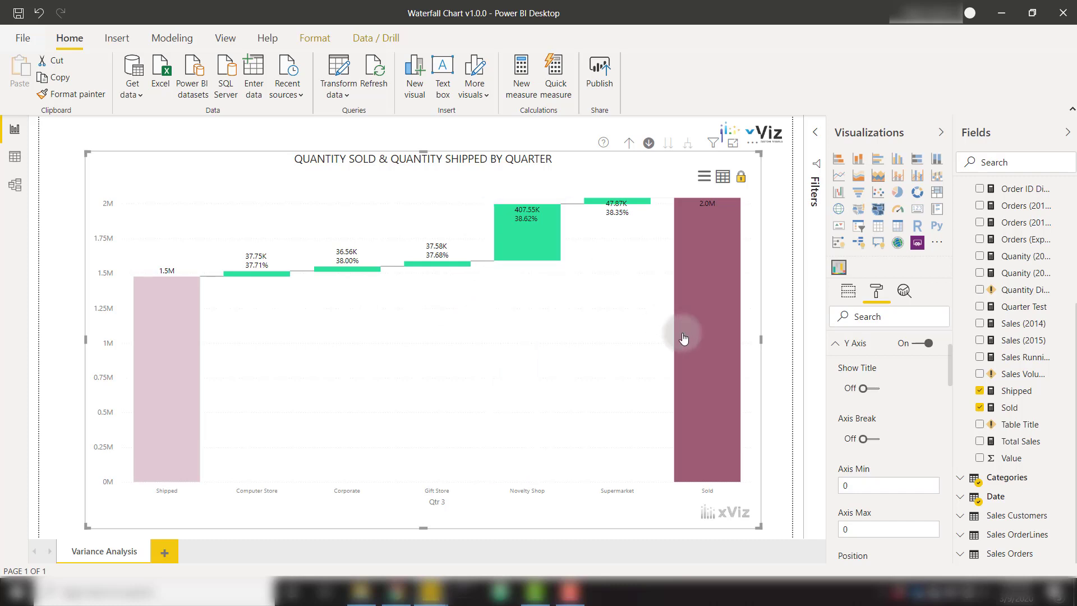
pyautogui.click(879, 438)
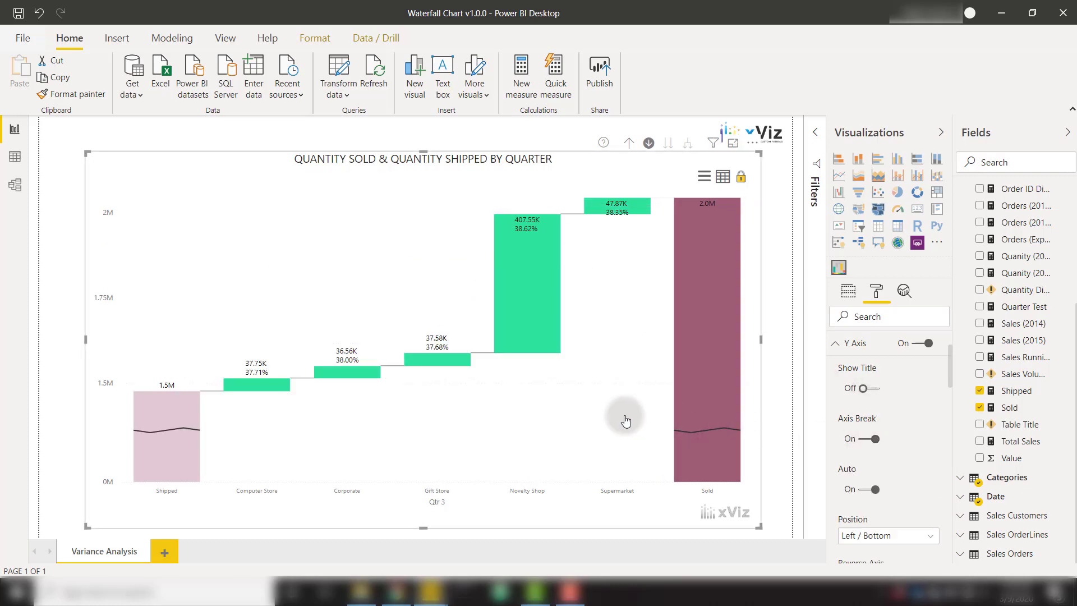
pyautogui.moveTo(102, 386)
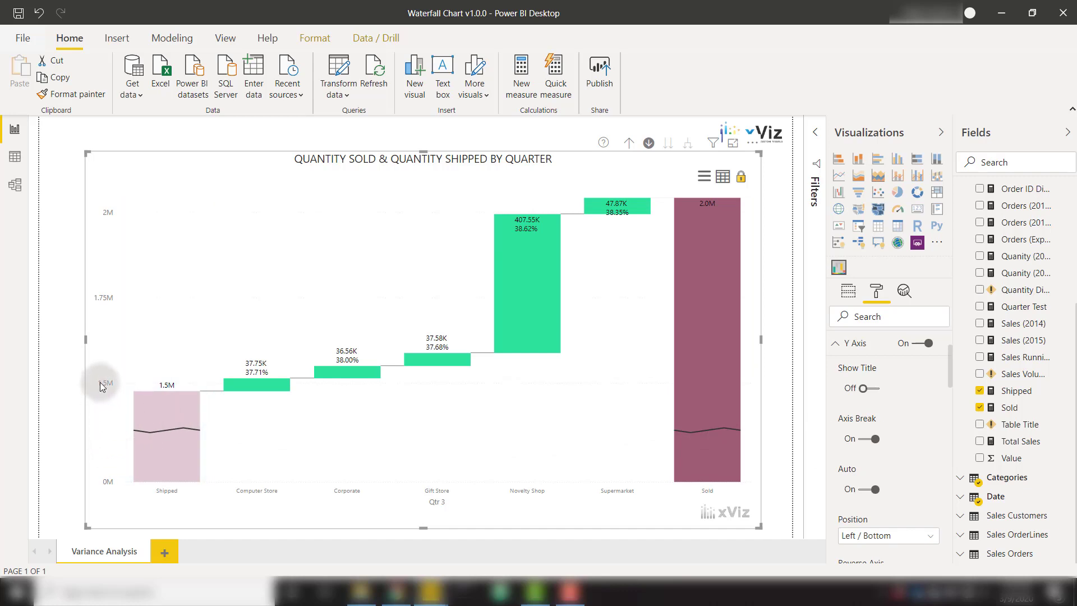
pyautogui.moveTo(104, 387)
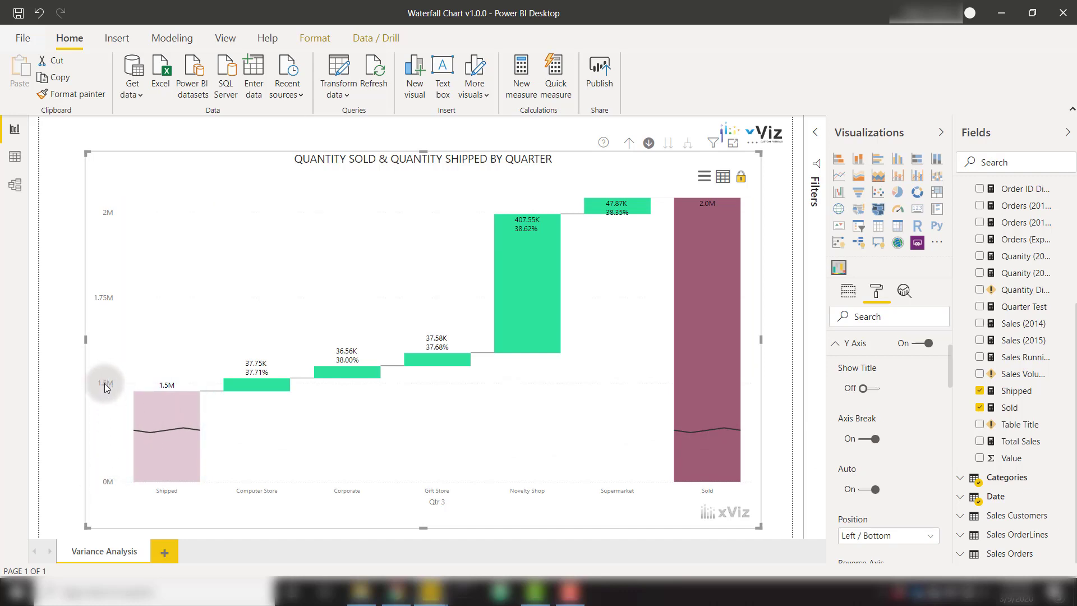
pyautogui.moveTo(279, 327)
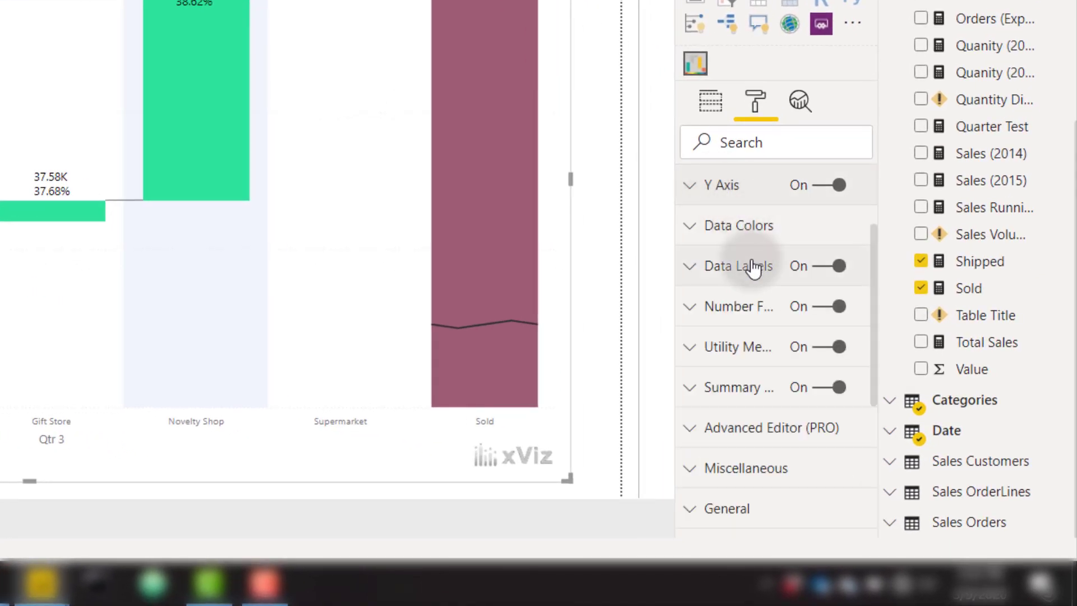
# Set the data labels' Variance Format to Variance Percentage only
pyautogui.click(738, 266)
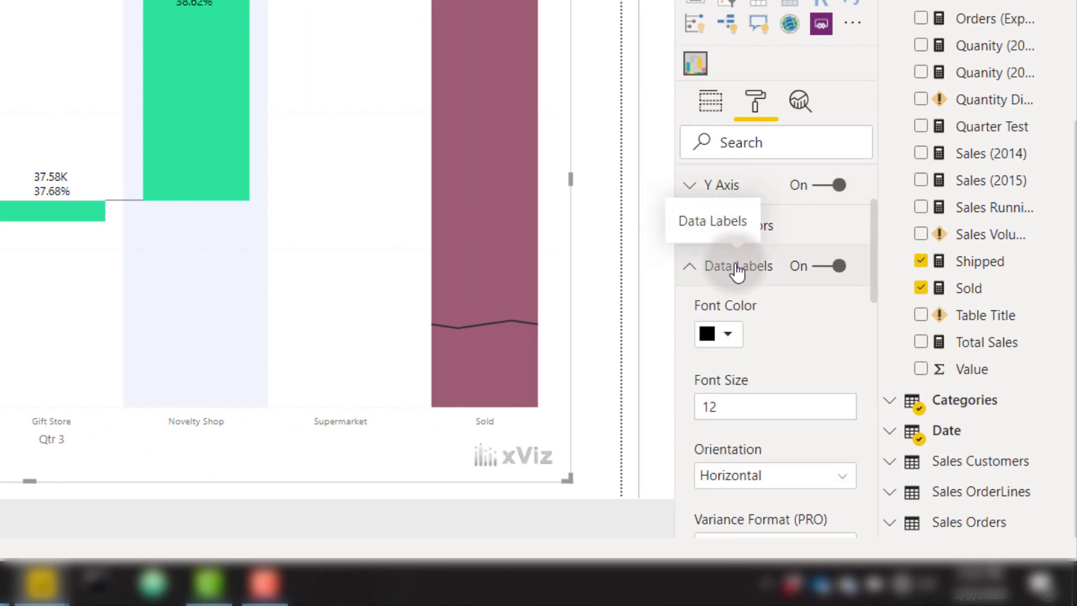
pyautogui.scroll(-3)
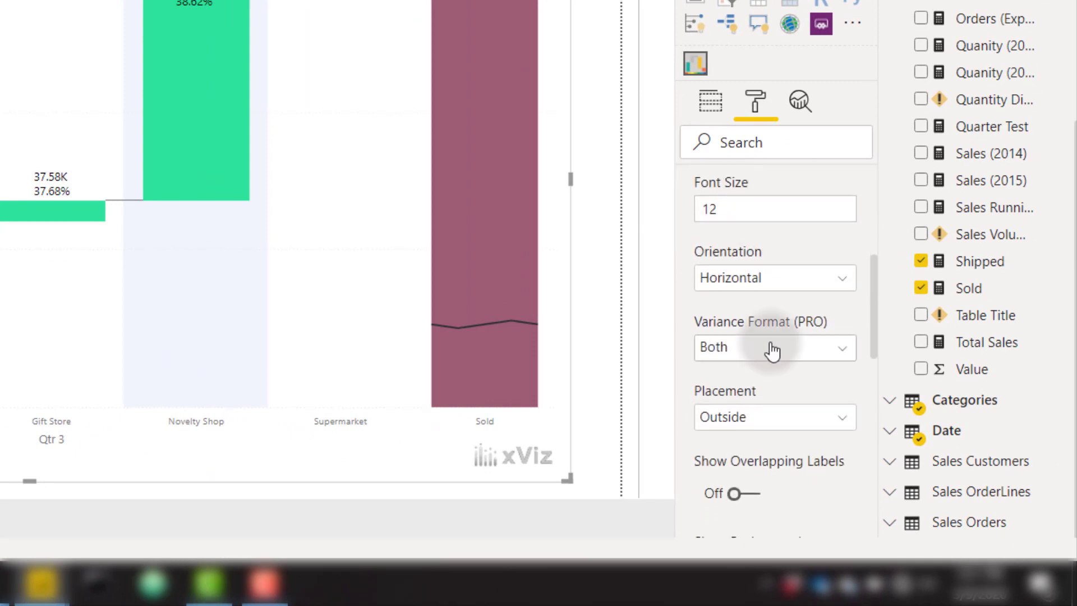
pyautogui.click(774, 347)
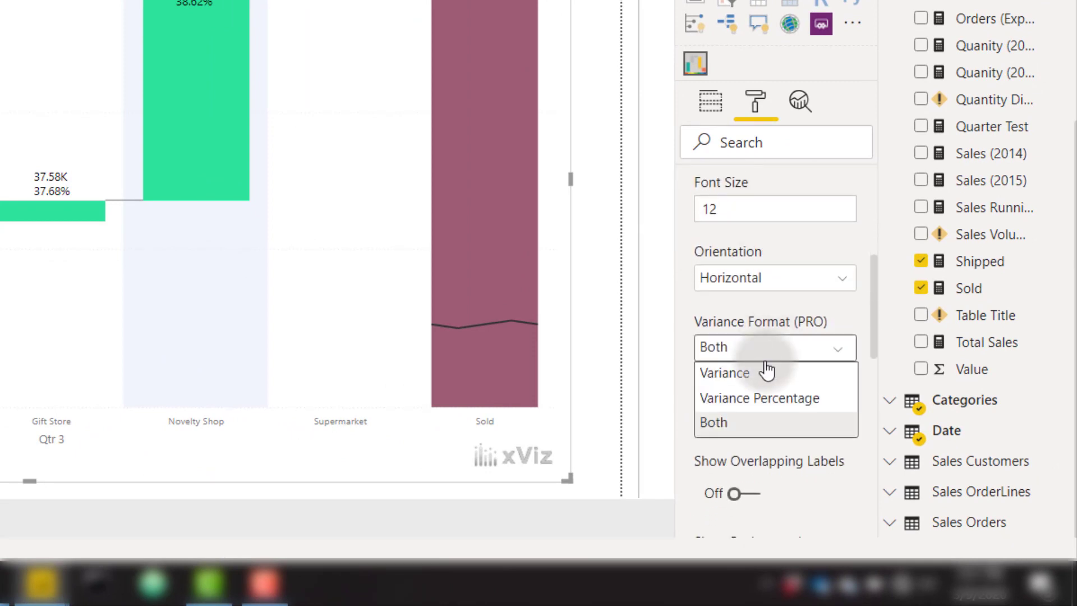
pyautogui.moveTo(760, 397)
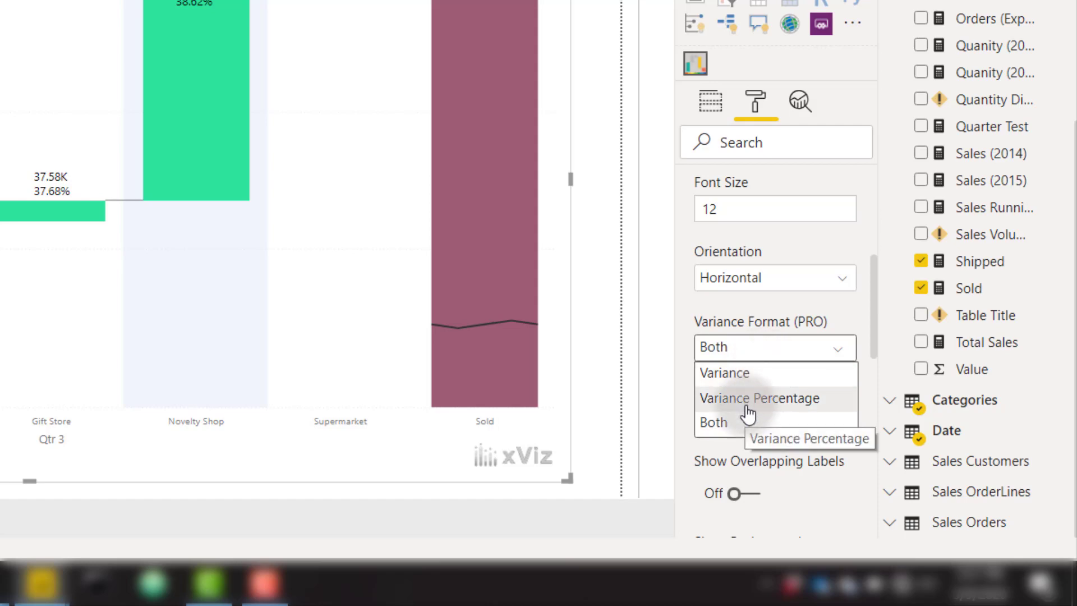
pyautogui.click(760, 397)
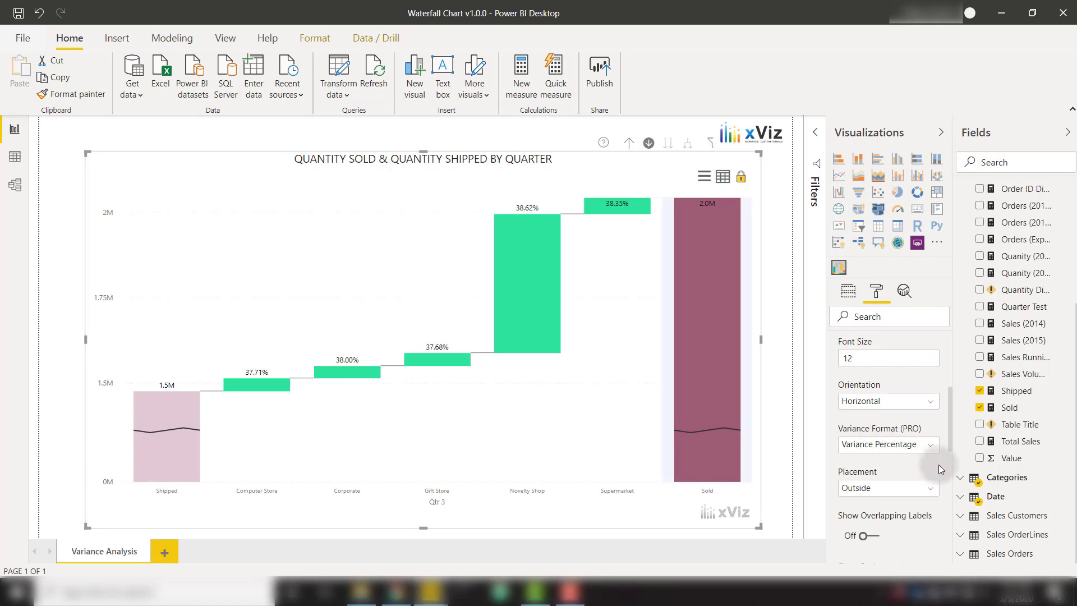
# Try vertical label orientation and a label background, then revert to horizontal outside labels without background
pyautogui.click(888, 401)
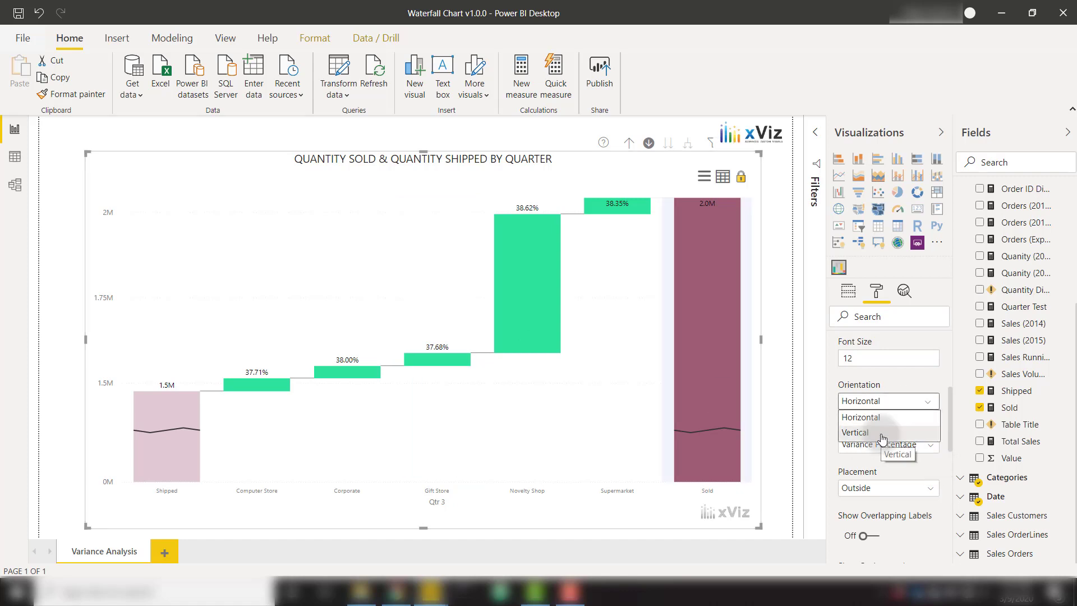
pyautogui.click(855, 432)
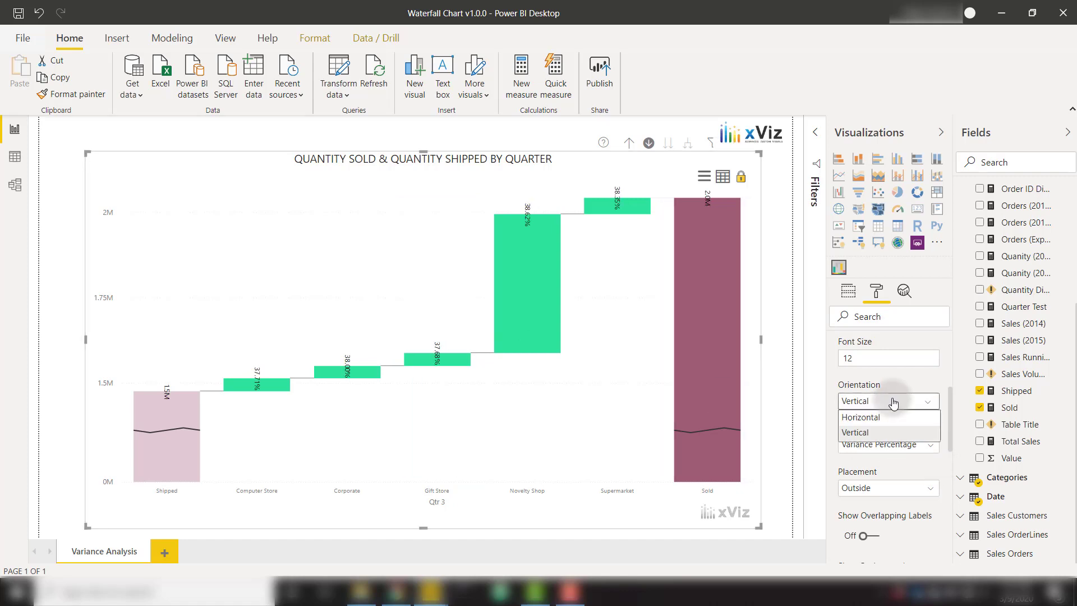
pyautogui.click(861, 418)
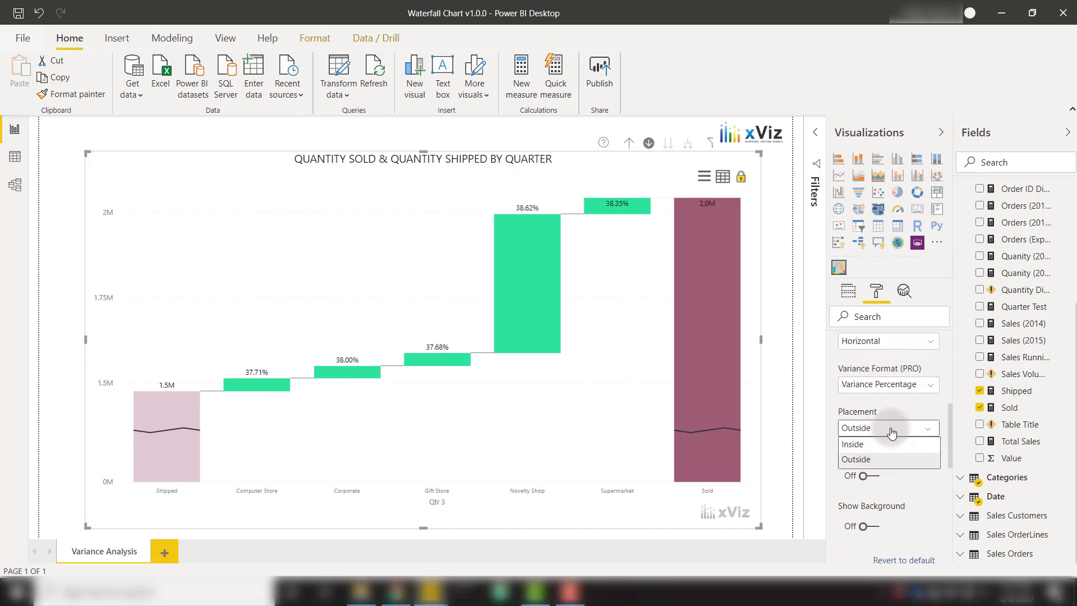
pyautogui.click(855, 459)
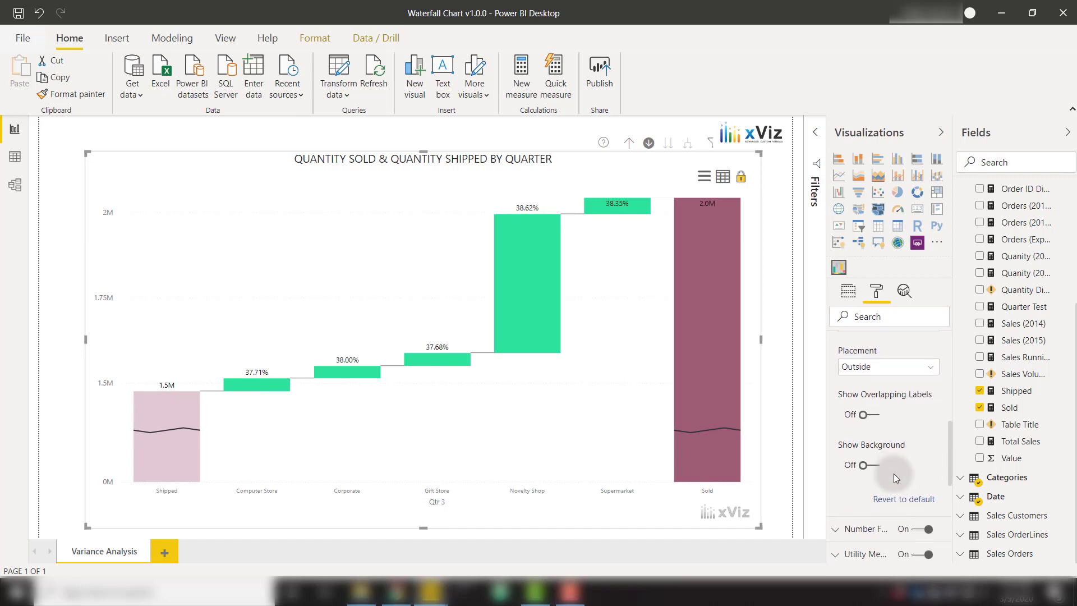
pyautogui.click(866, 464)
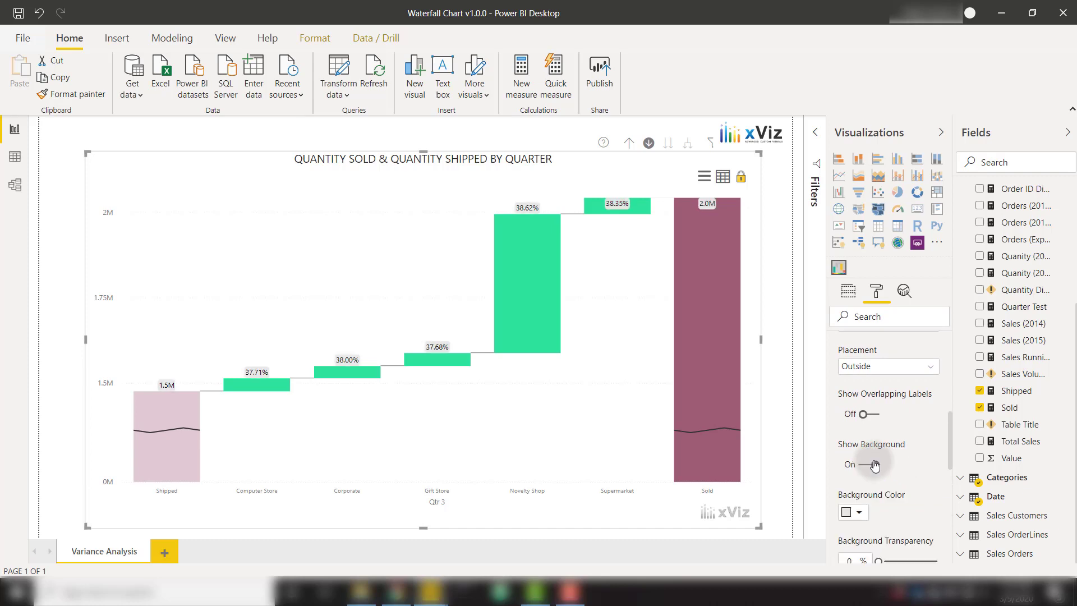
pyautogui.click(860, 464)
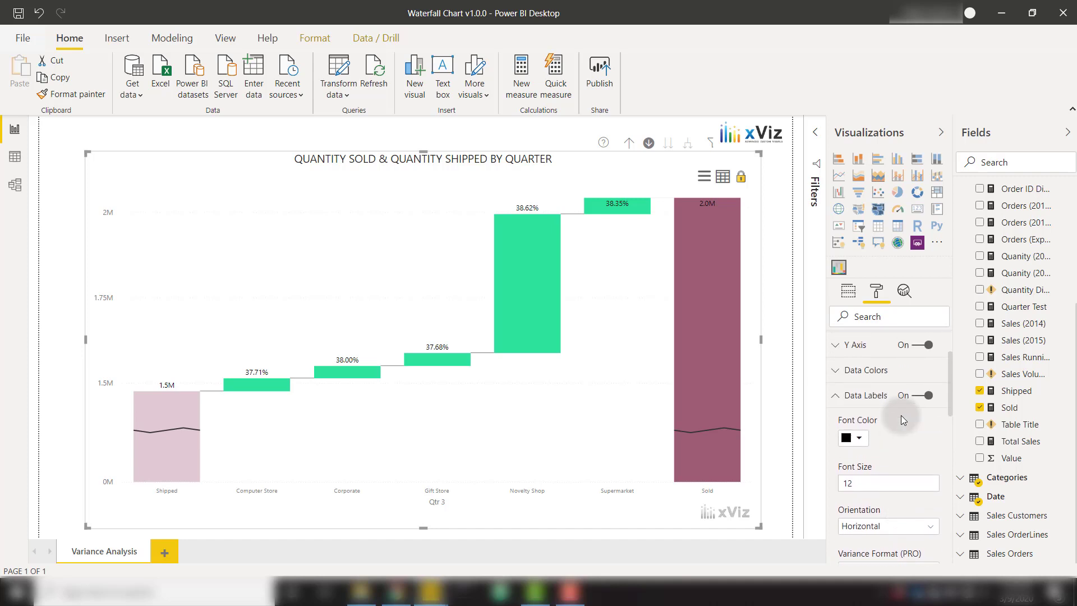
pyautogui.moveTo(889, 417)
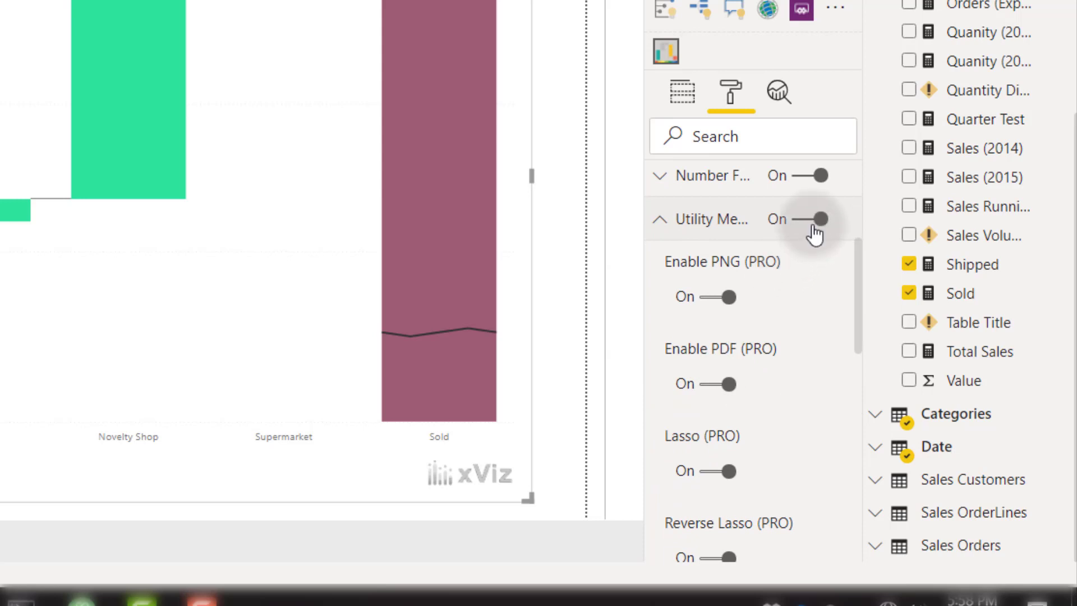
# Scroll through the Utility Menu's PNG, PDF, lasso, reverse lasso and zoom toggles
pyautogui.scroll(-3)
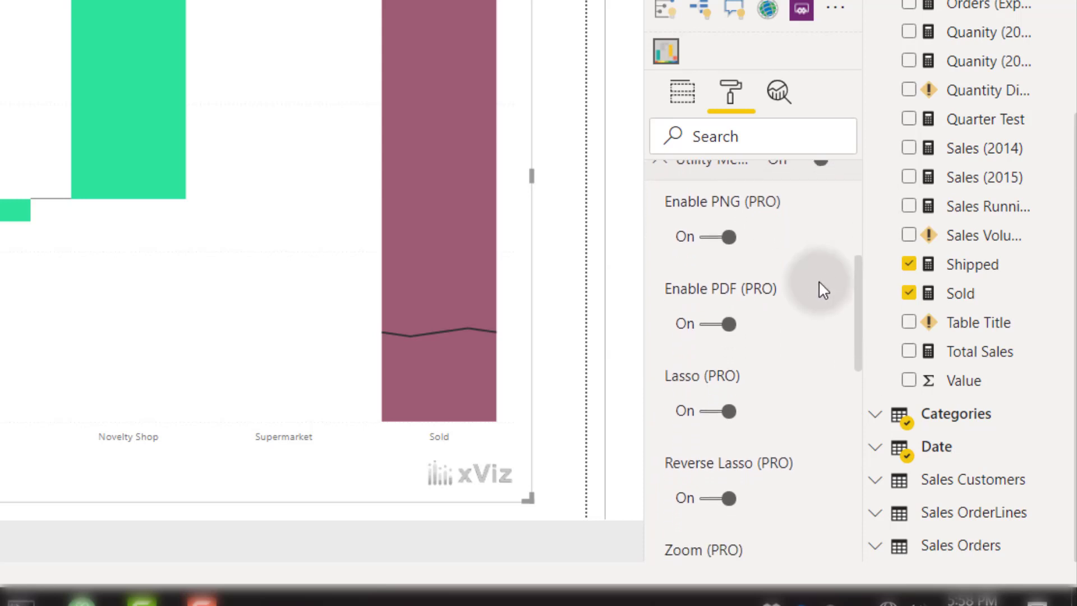
pyautogui.moveTo(687, 298)
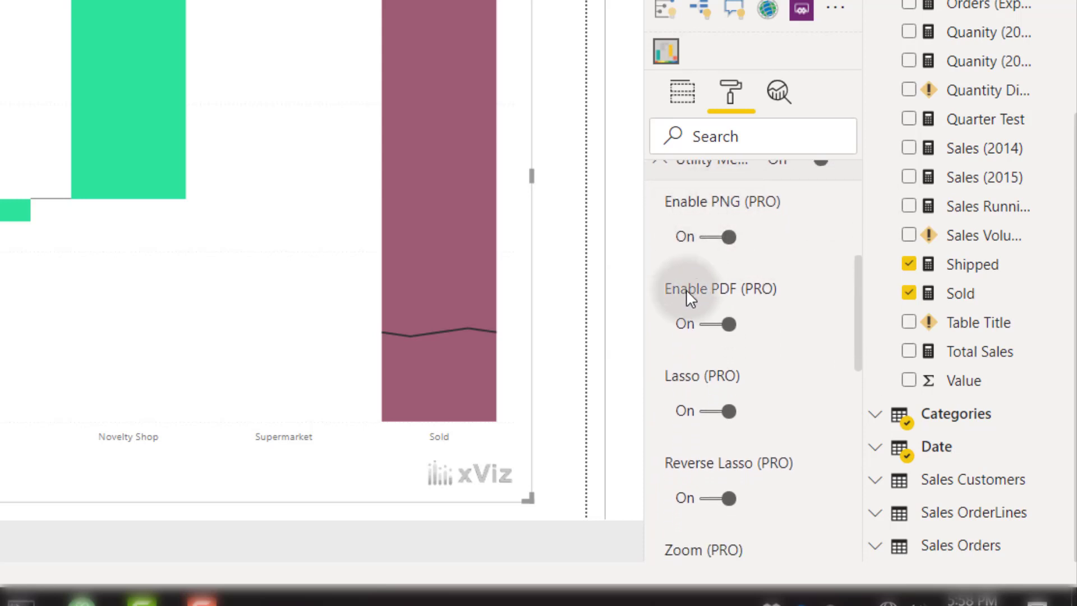
pyautogui.moveTo(785, 317)
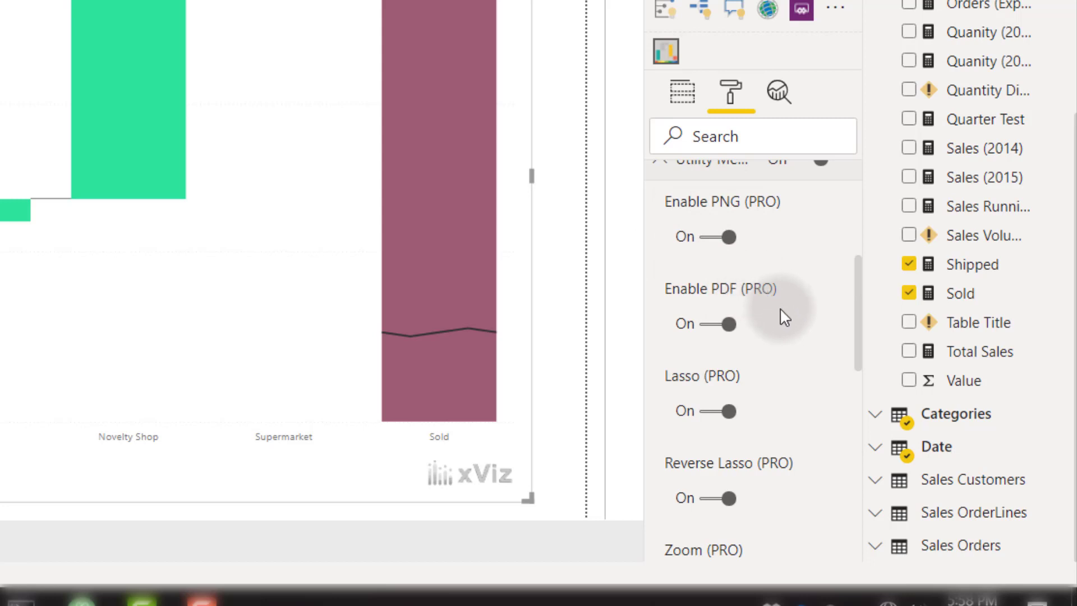
pyautogui.moveTo(794, 295)
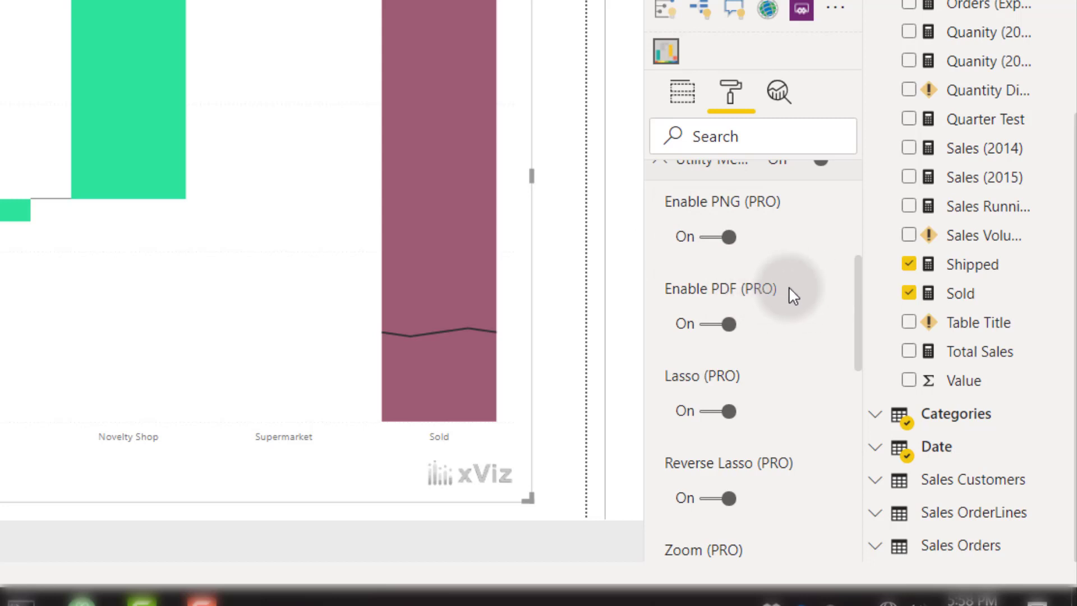
pyautogui.scroll(-3)
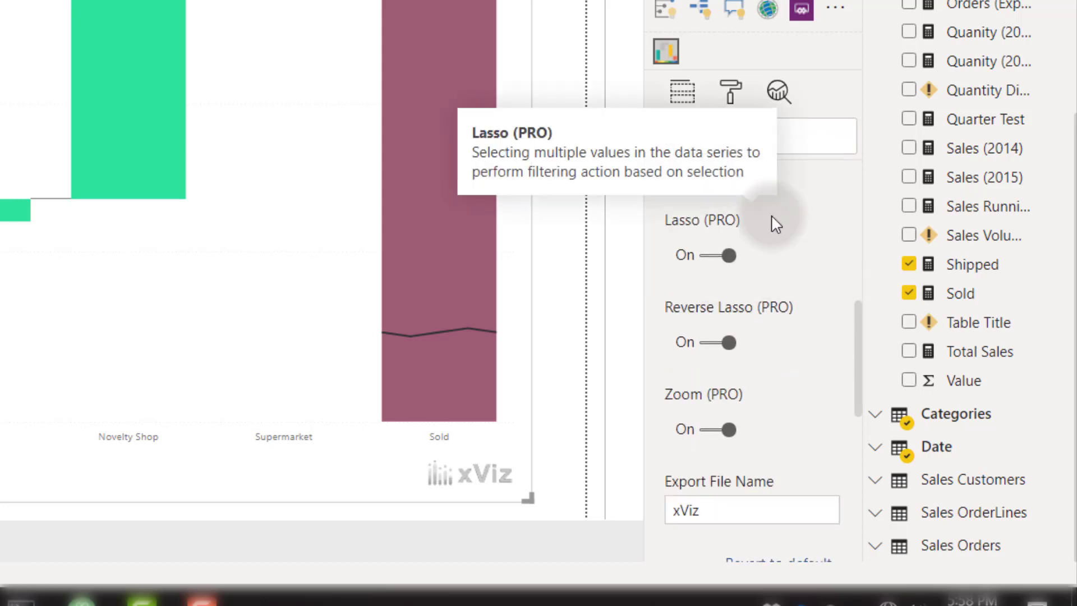
pyautogui.moveTo(741, 225)
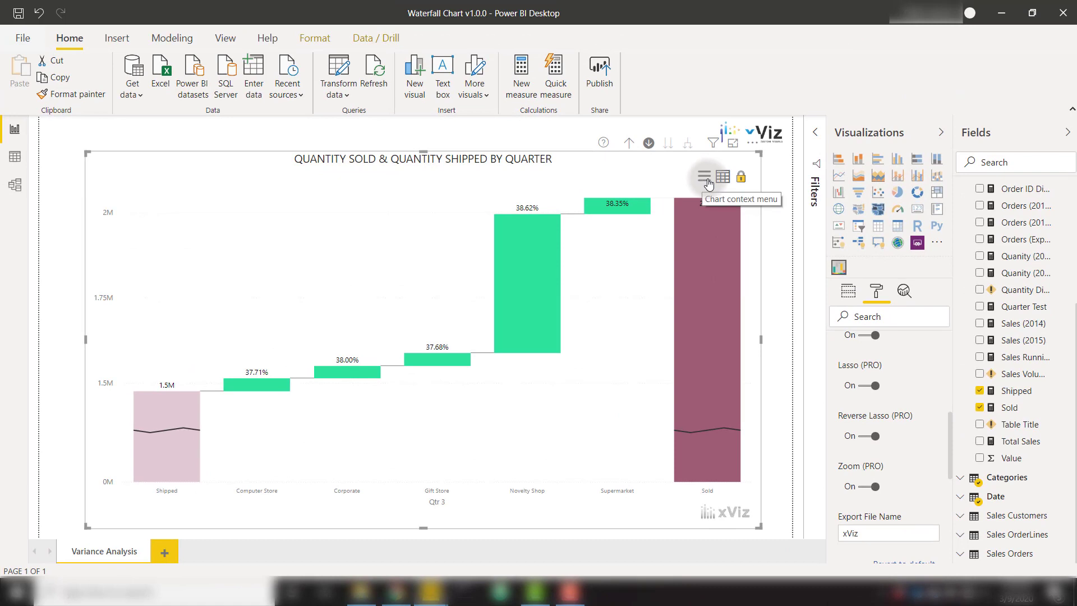
pyautogui.click(703, 176)
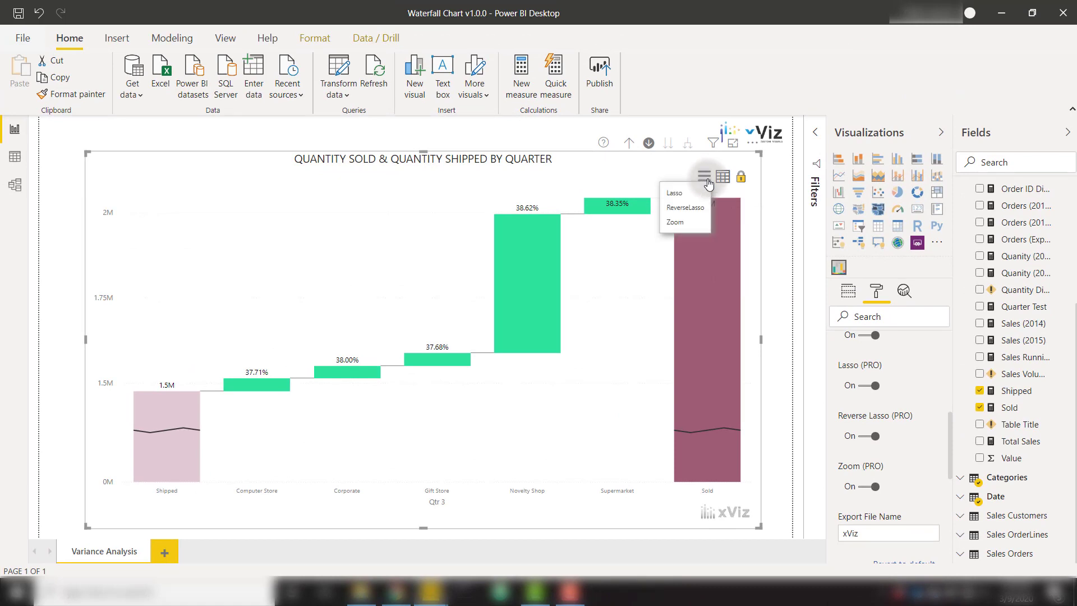
pyautogui.moveTo(684, 208)
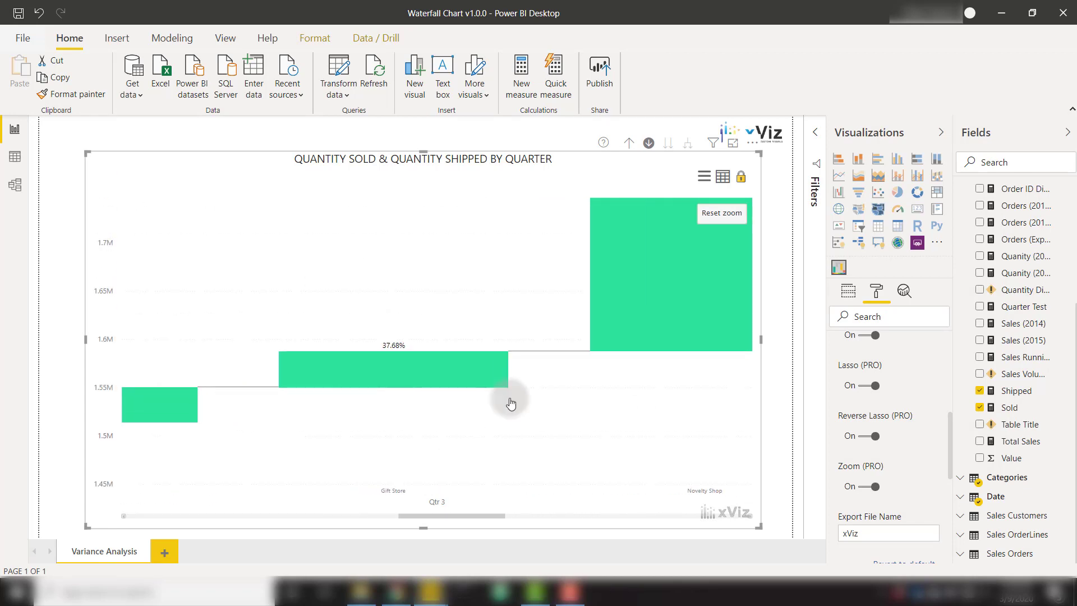
pyautogui.click(720, 213)
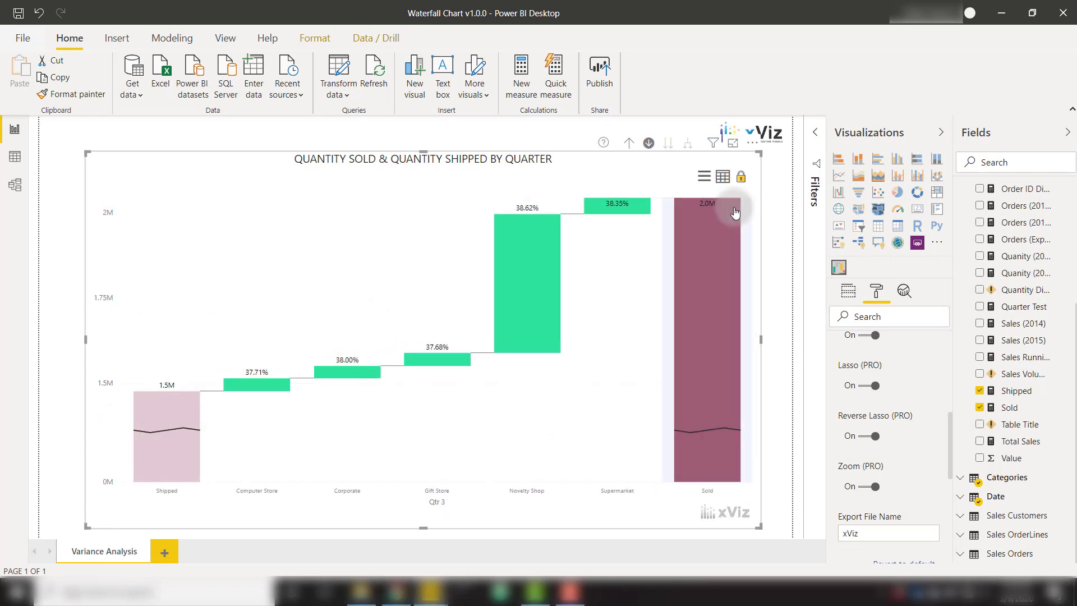
pyautogui.click(703, 176)
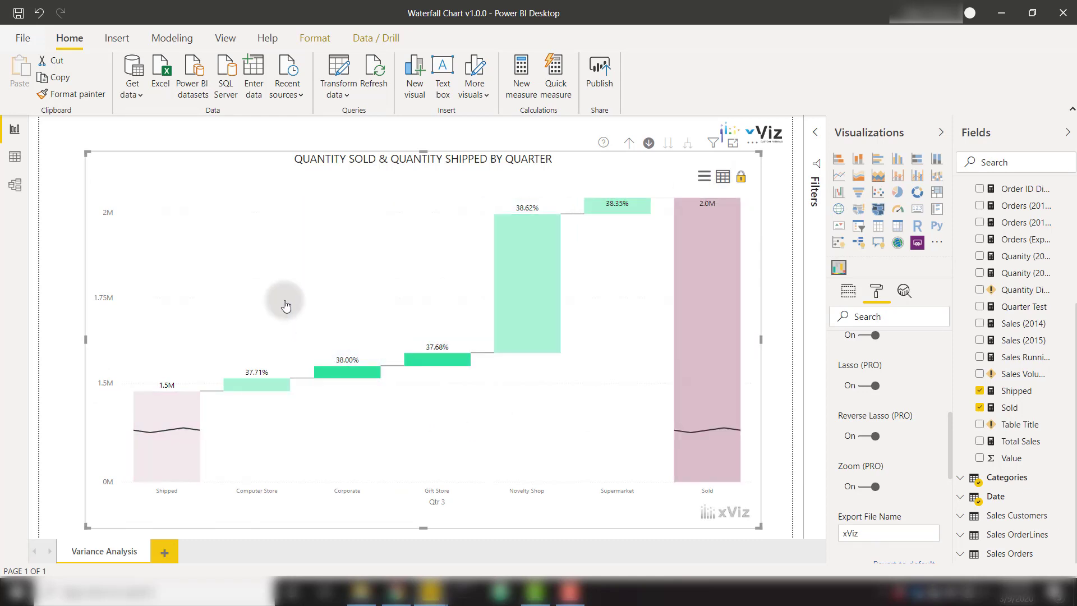
pyautogui.moveTo(333, 360)
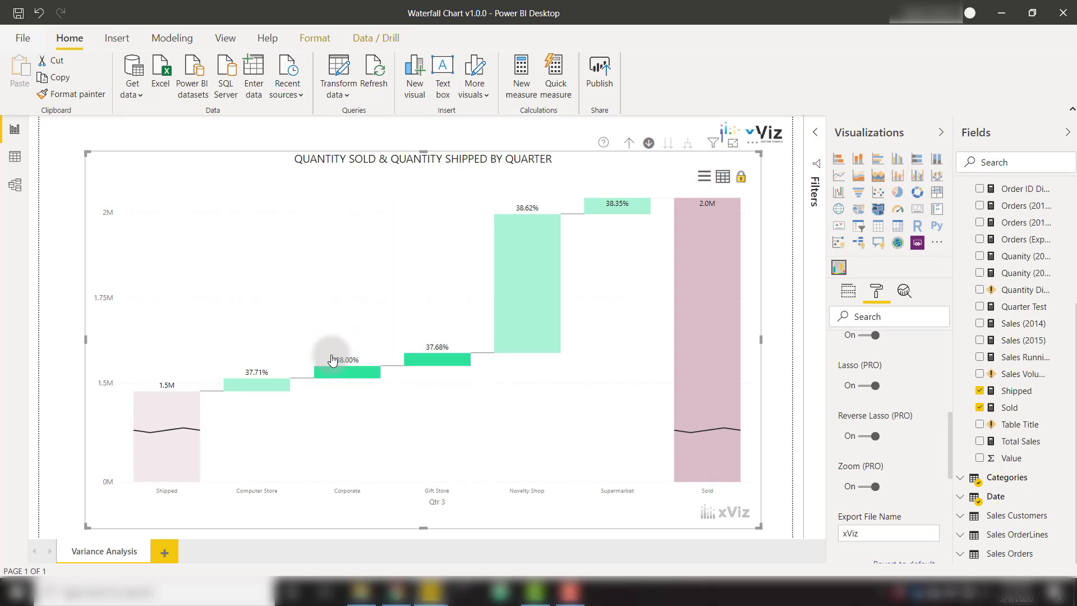
pyautogui.moveTo(300, 326)
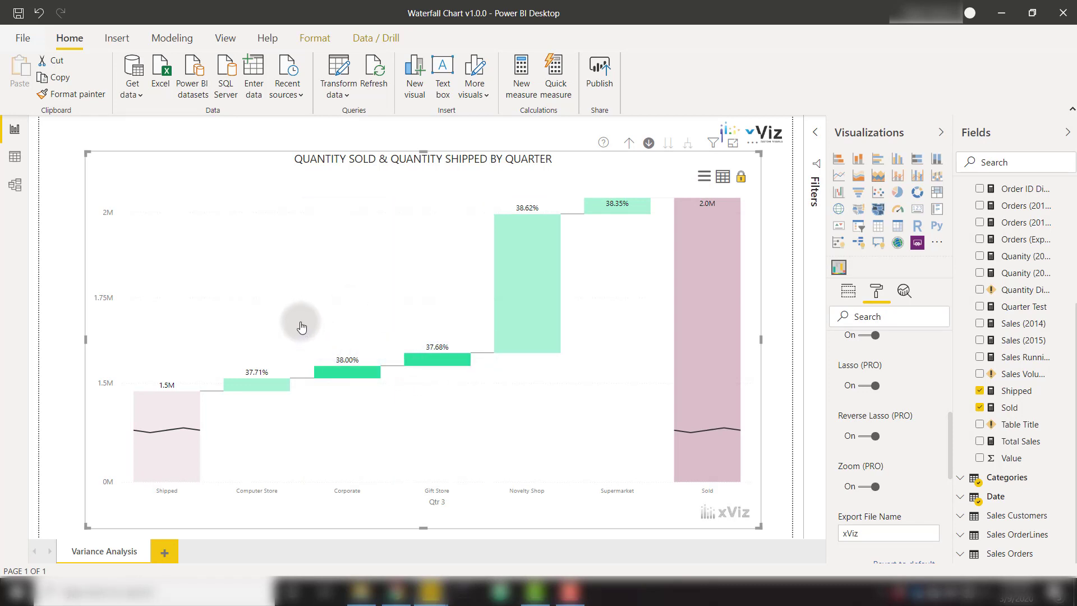
pyautogui.moveTo(655, 293)
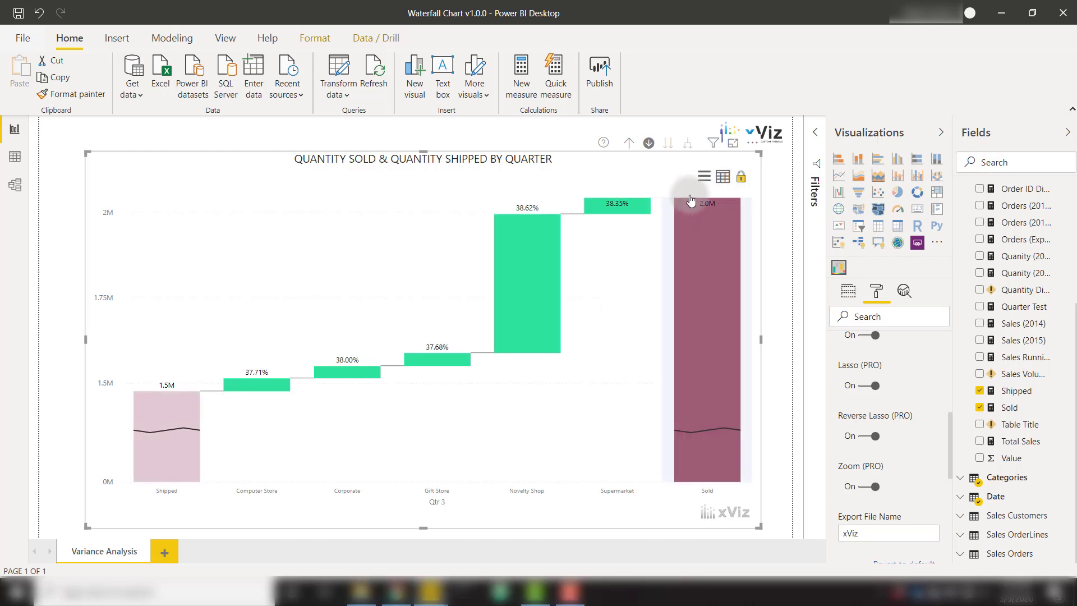
pyautogui.moveTo(696, 209)
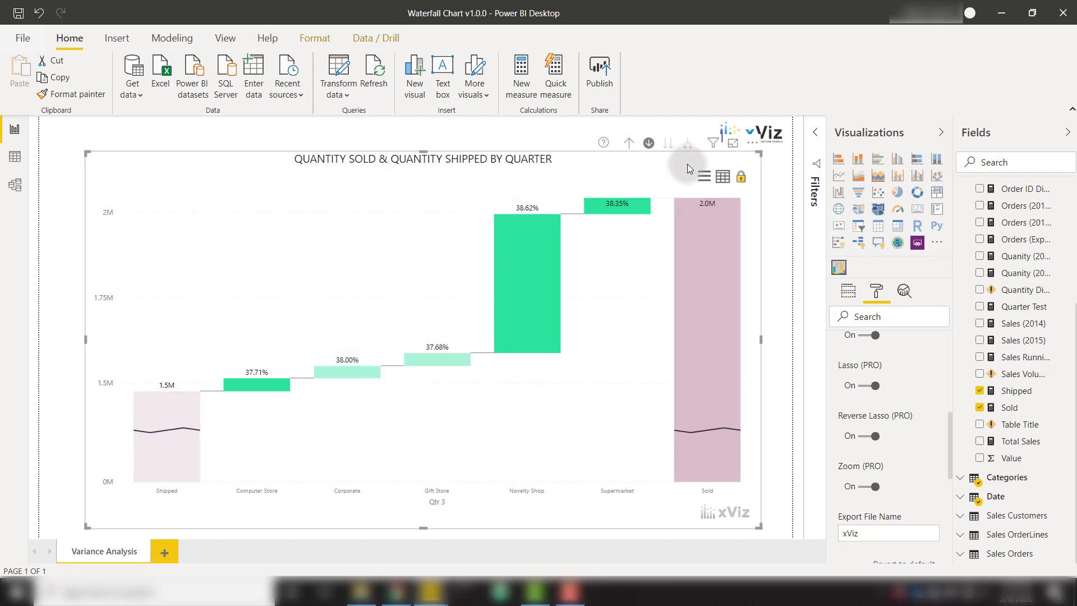
pyautogui.moveTo(389, 334)
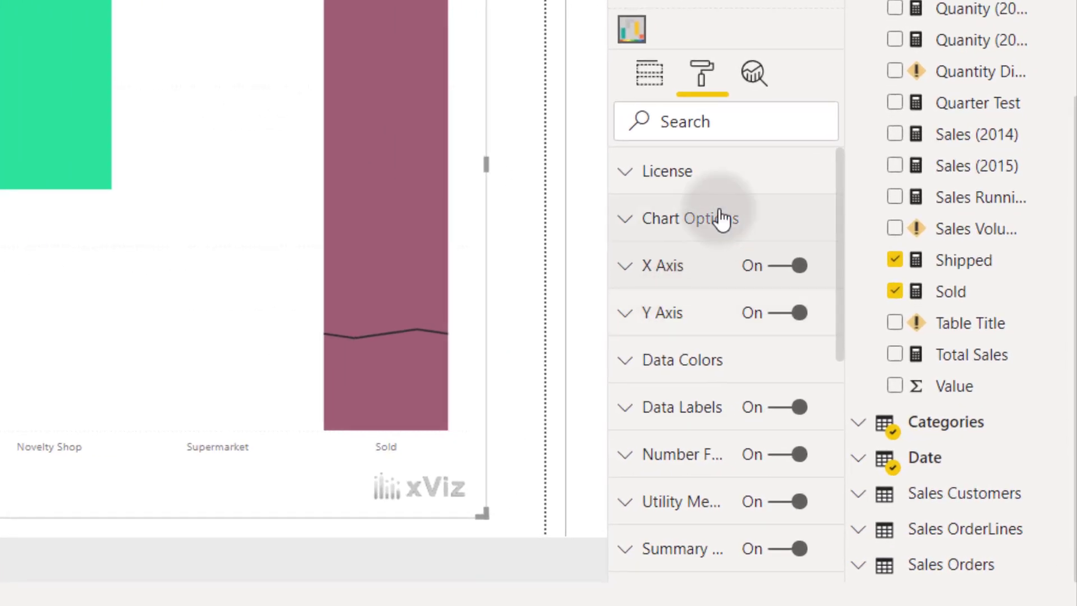
# Set Chart Orientation (PRO) to Horizontal under Chart Options
pyautogui.click(690, 218)
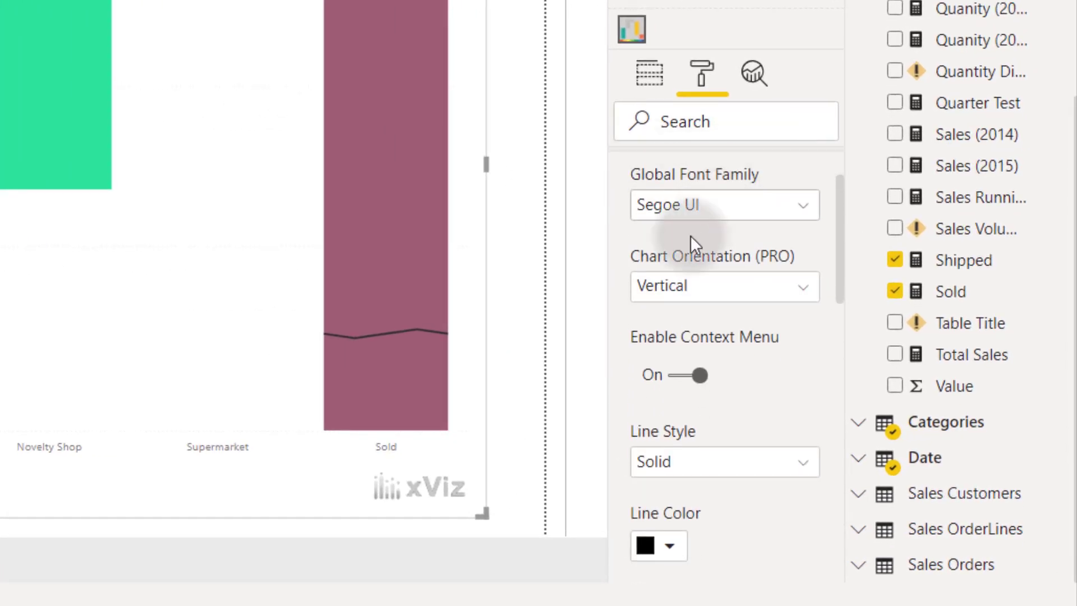
pyautogui.click(724, 286)
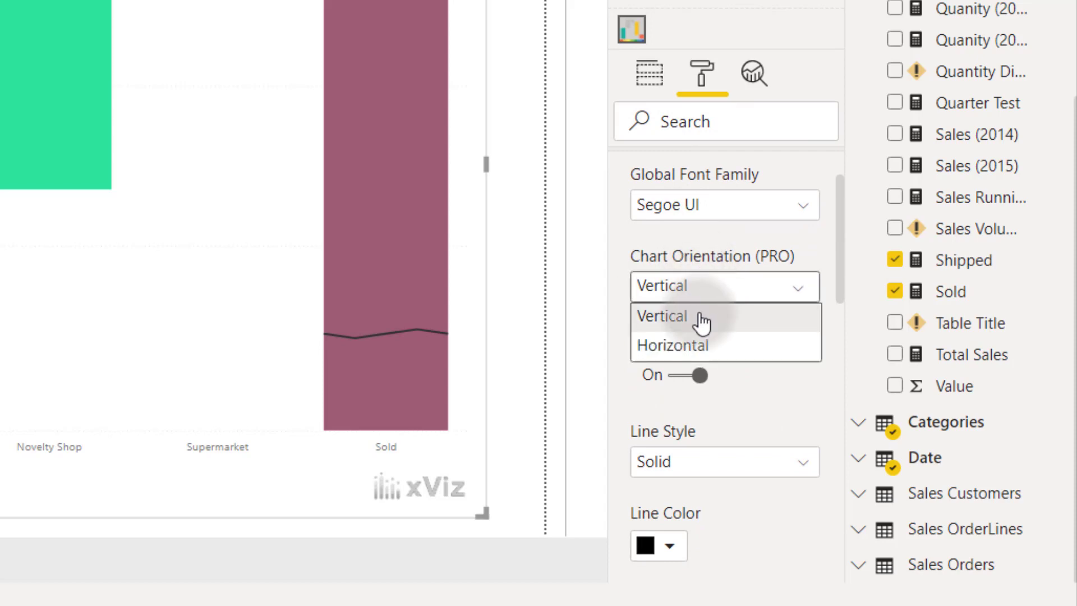
pyautogui.click(673, 344)
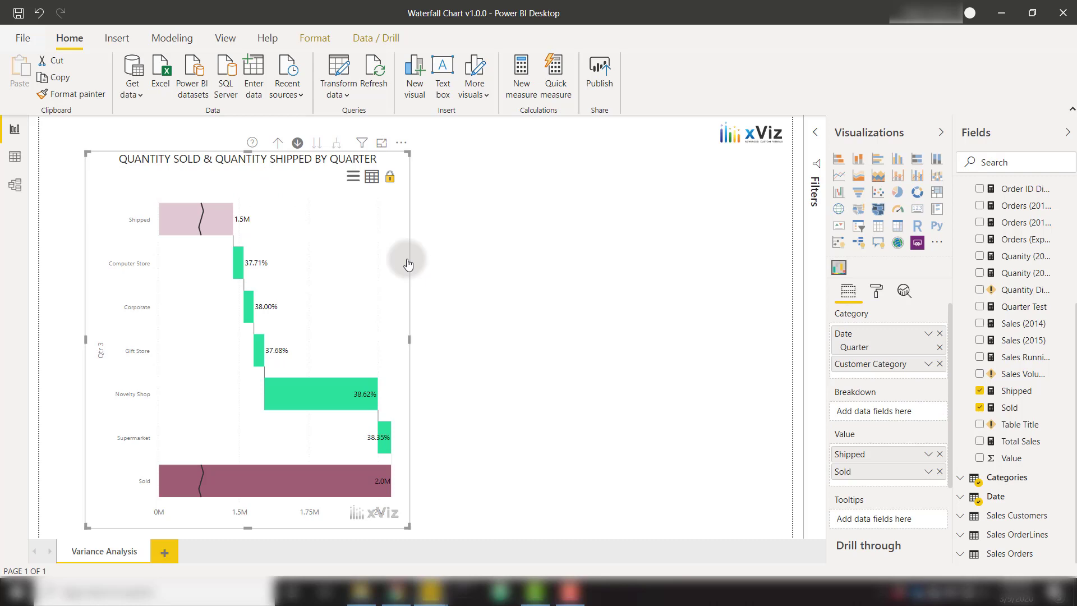
pyautogui.moveTo(410, 338)
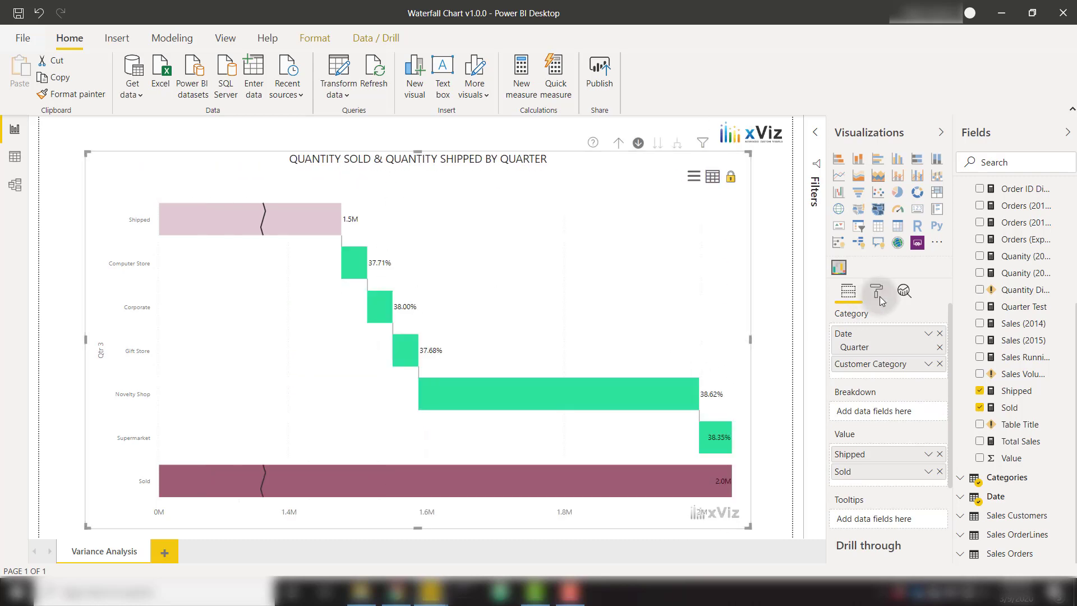
# Bring the orientation choices back up in the chart's formatting settings
pyautogui.click(876, 292)
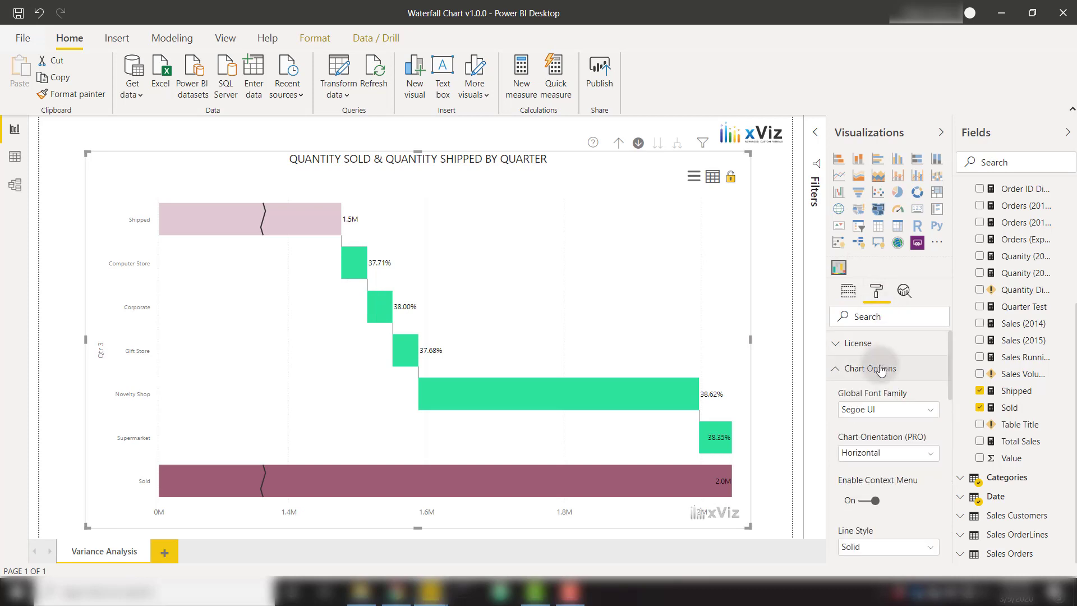
pyautogui.click(887, 452)
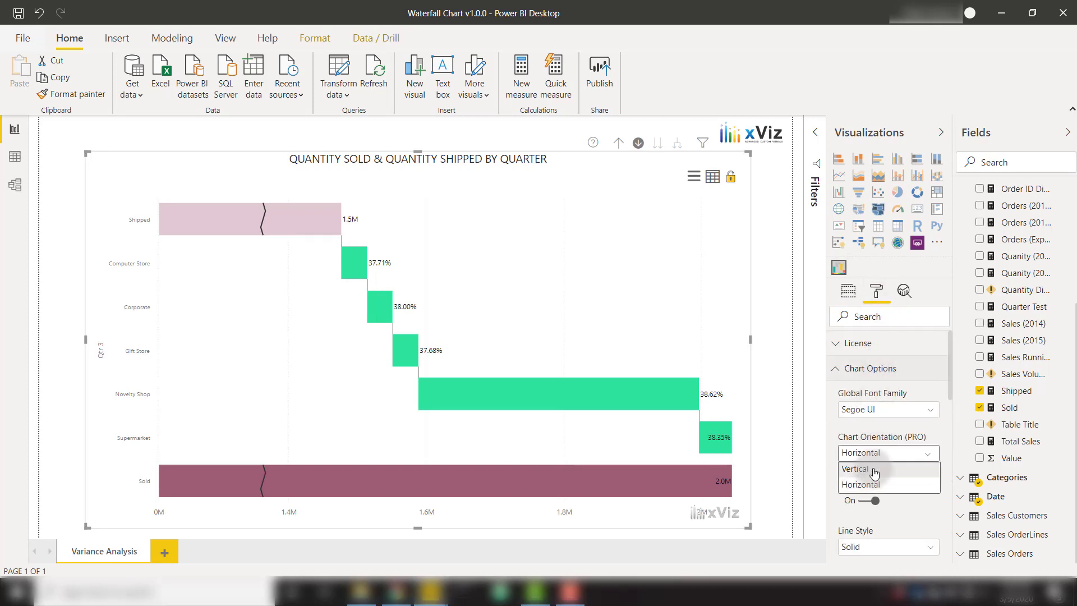
# Set Chart Orientation back to Vertical and toggle X Axis Reverse Axis on then off
pyautogui.click(854, 469)
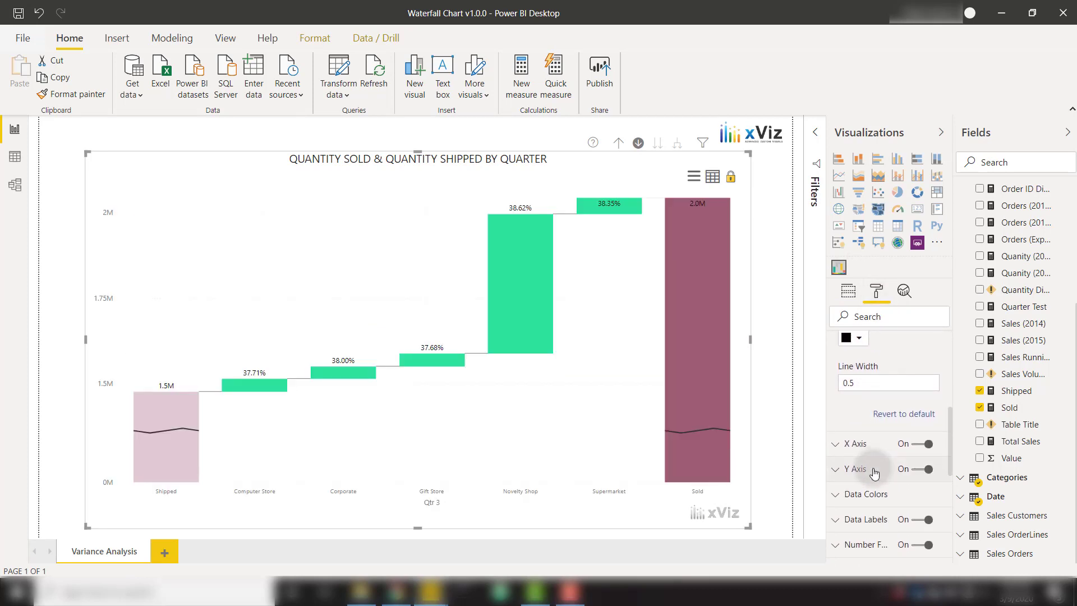
pyautogui.click(855, 443)
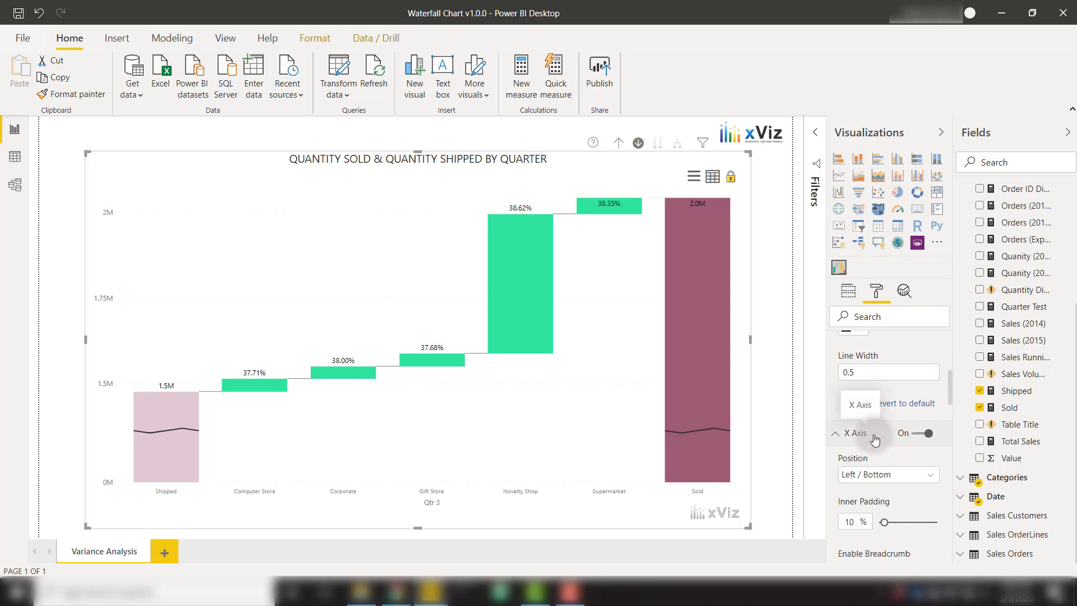
pyautogui.scroll(-3)
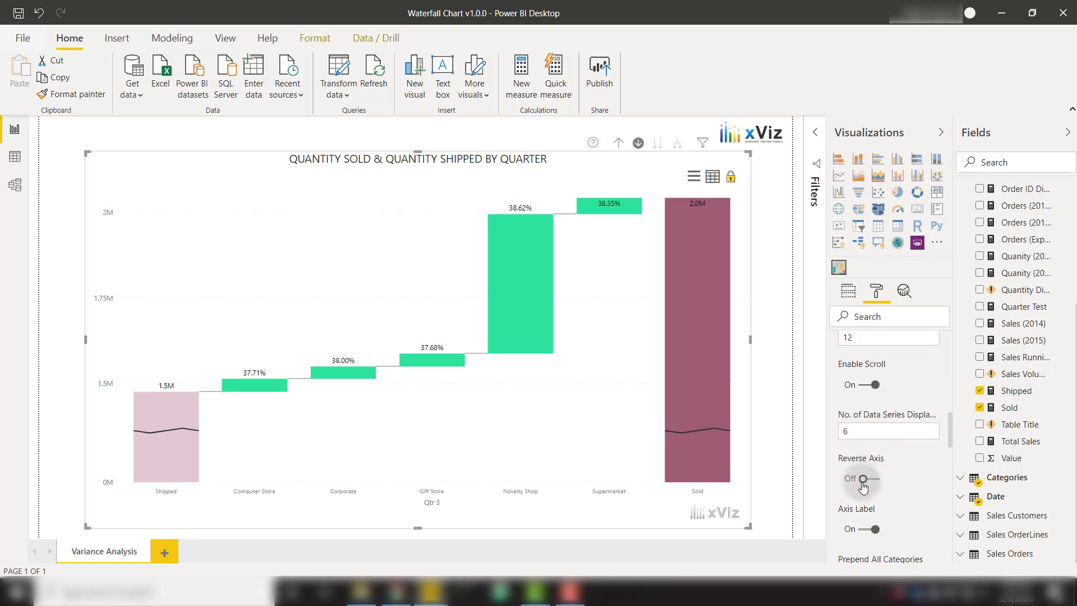
pyautogui.click(873, 479)
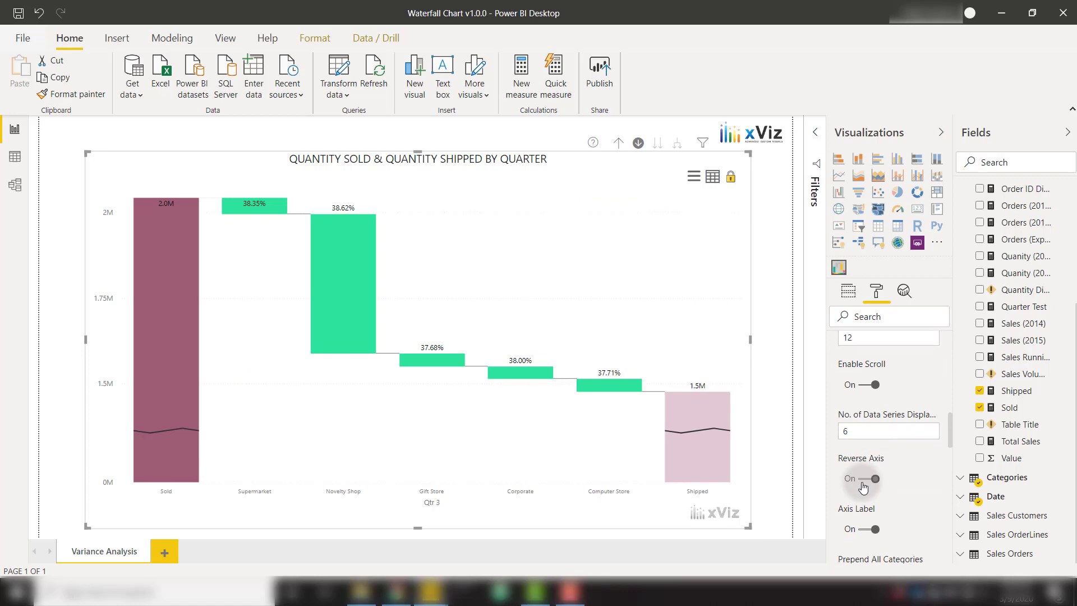
pyautogui.click(875, 479)
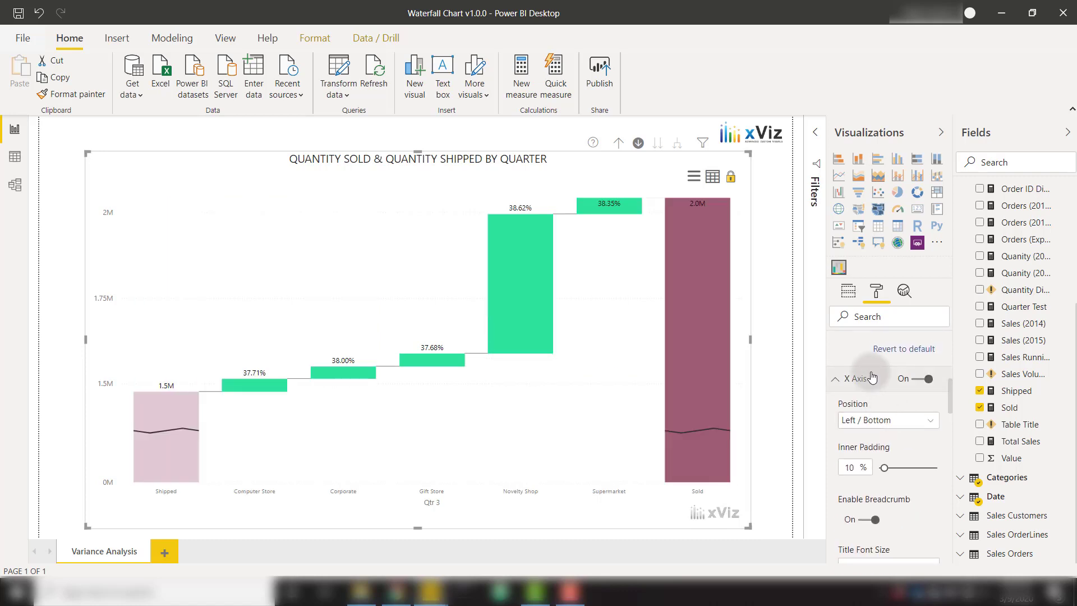
# Toggle Y Axis Reverse Axis on then off, leaving the value axis normal
pyautogui.scroll(-3)
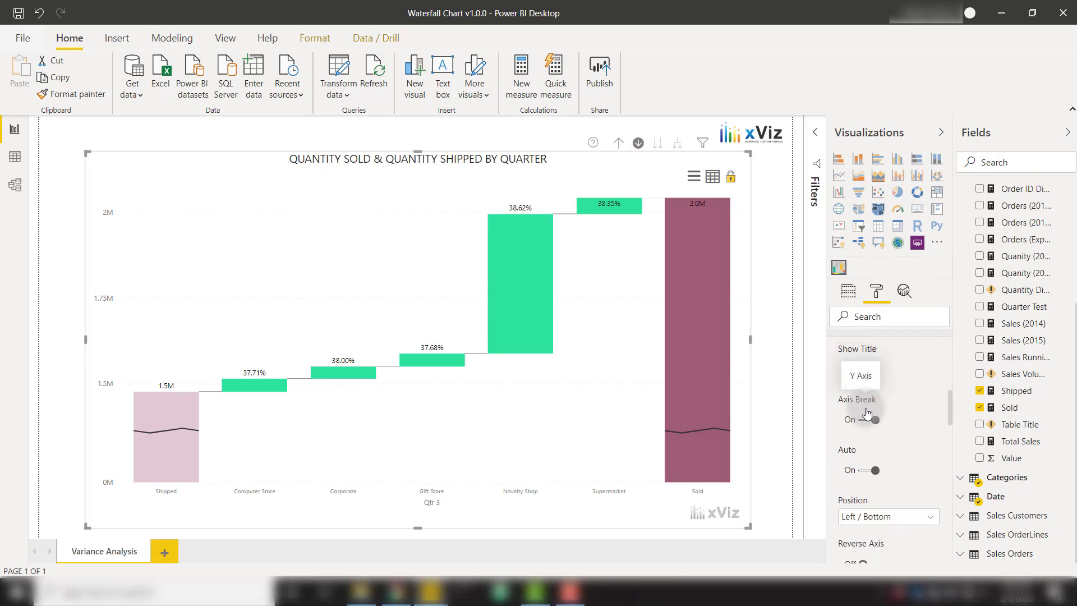
pyautogui.scroll(-3)
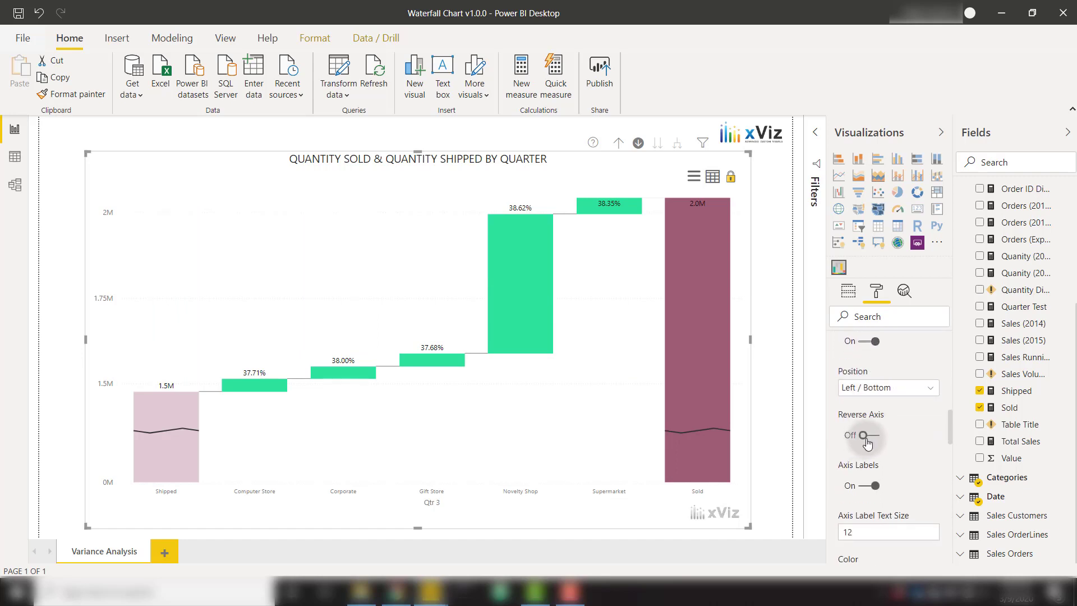
pyautogui.click(868, 435)
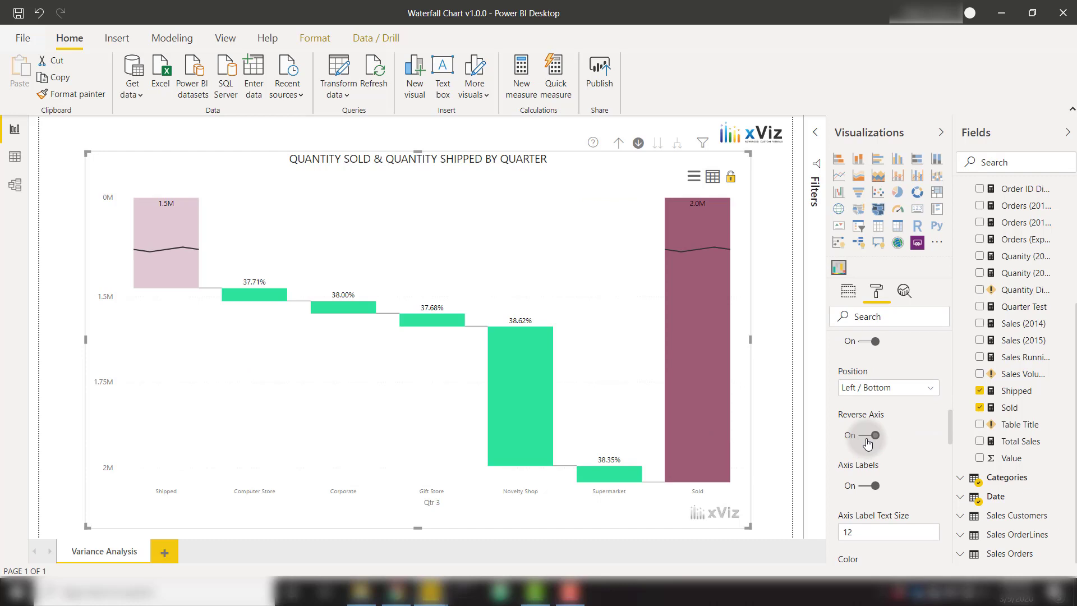
pyautogui.click(874, 435)
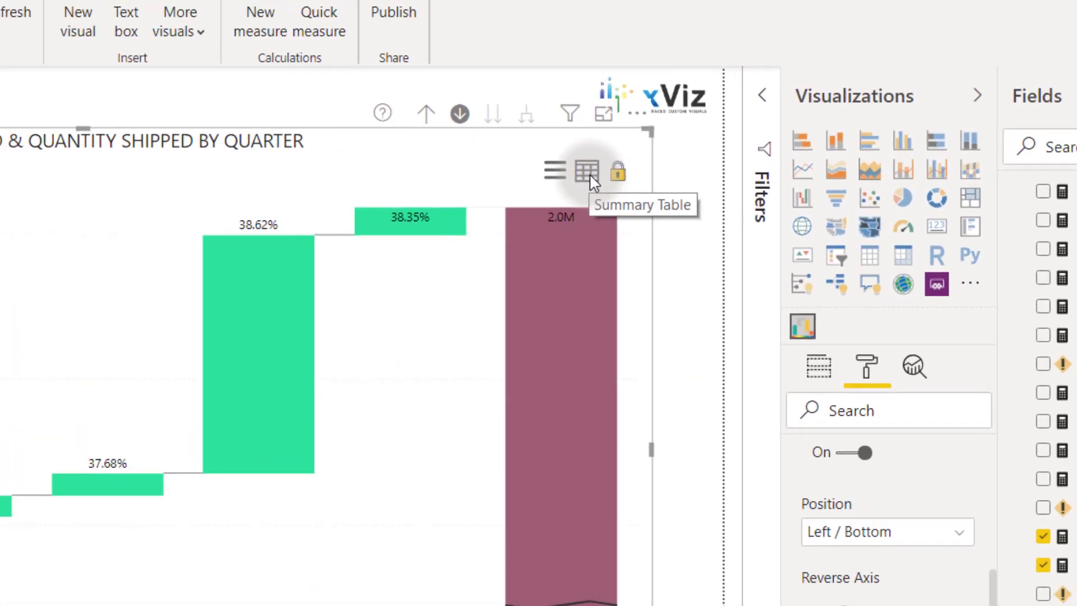
# Switch the visual to its Summary Table showing Shipped, Sold, Var and Var % by category
pyautogui.click(587, 171)
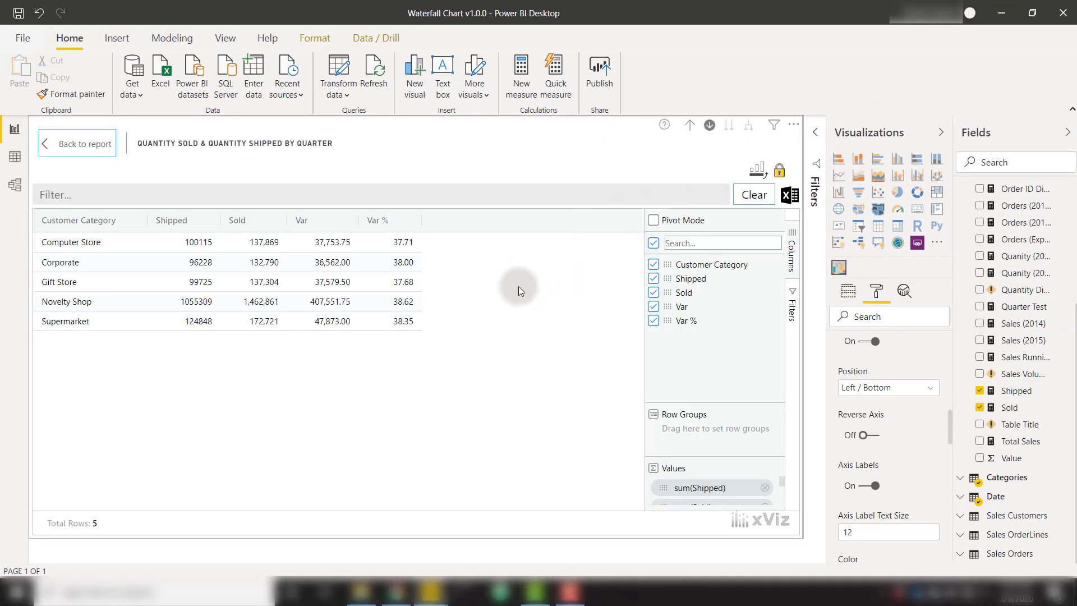
pyautogui.moveTo(433, 357)
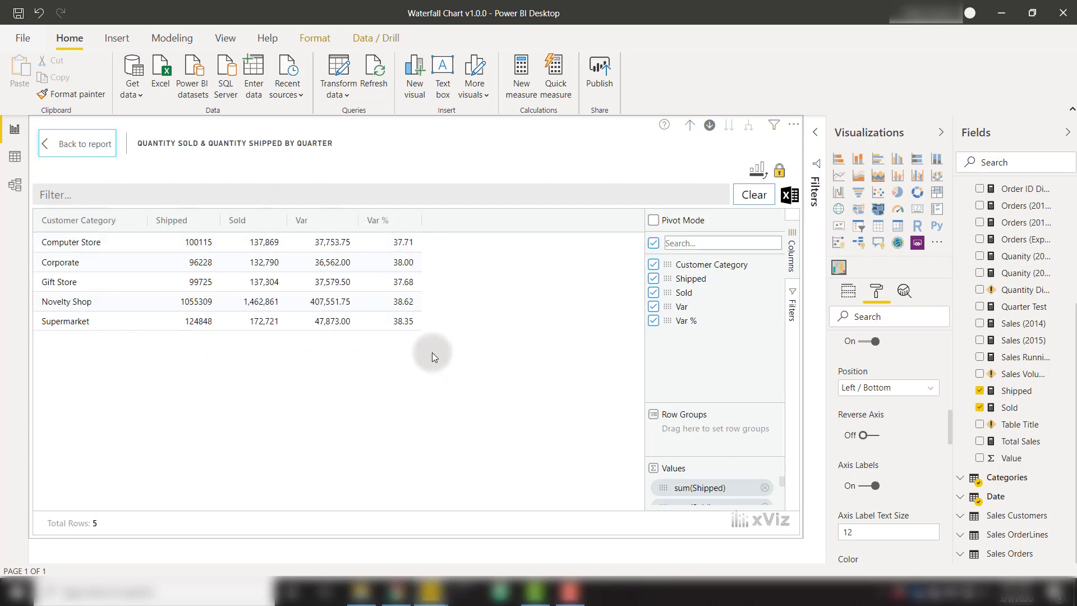
pyautogui.scroll(-3)
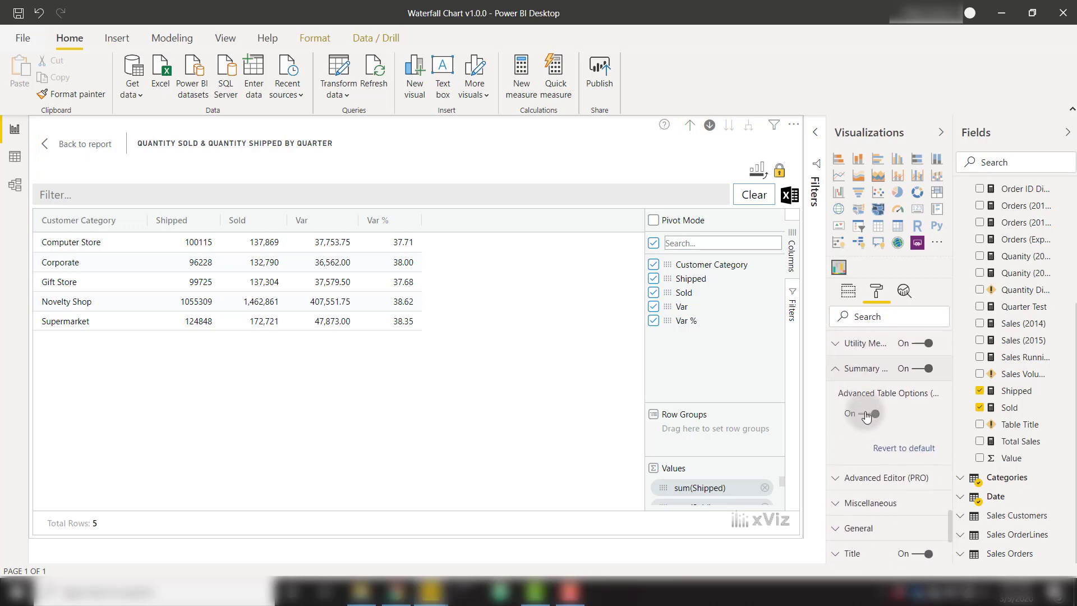
pyautogui.moveTo(883, 423)
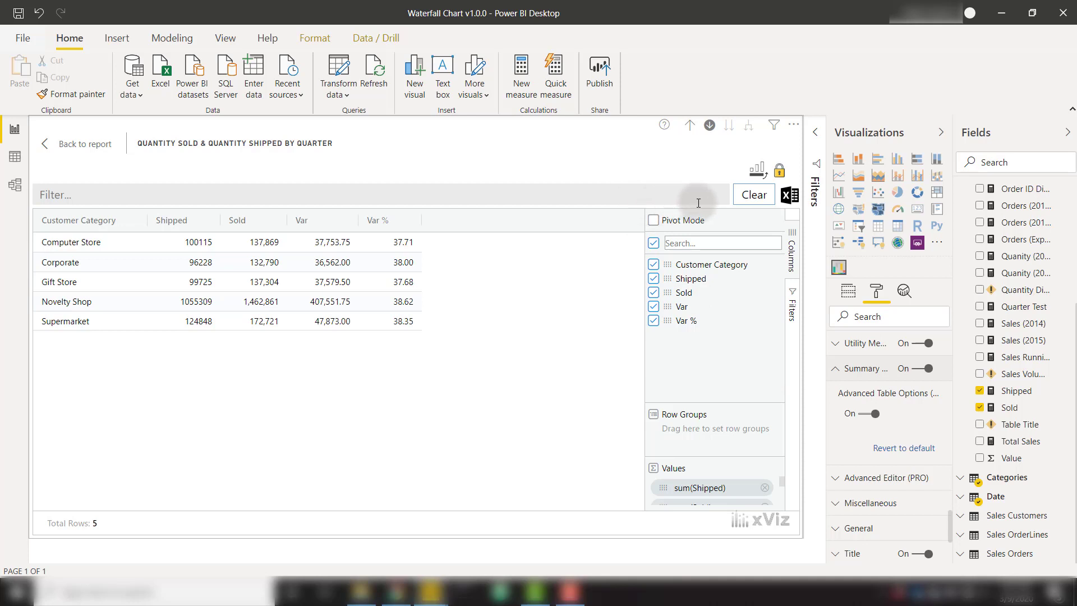
pyautogui.moveTo(711, 327)
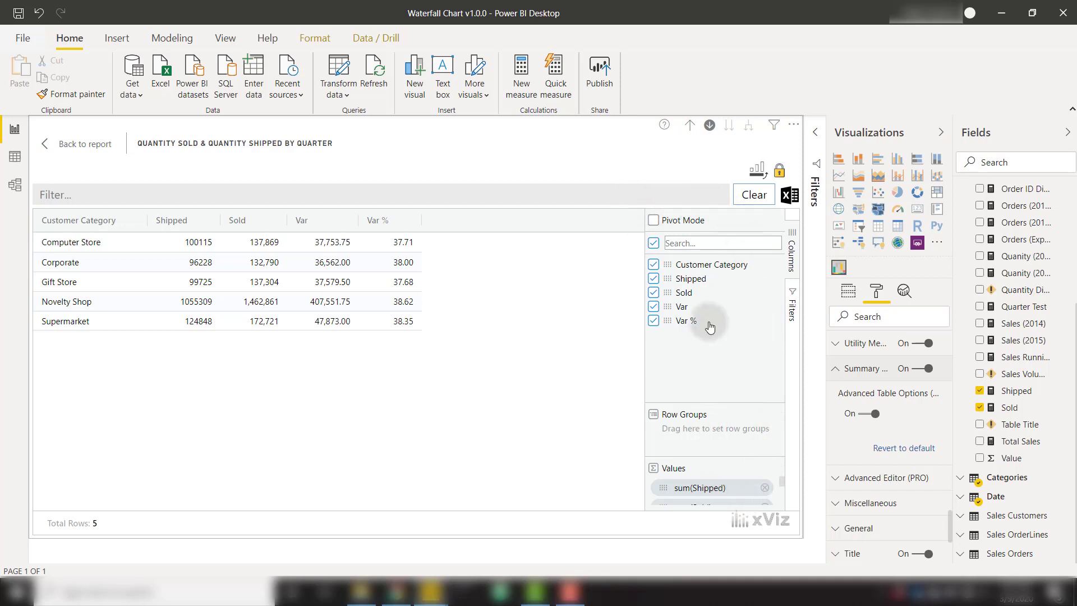
pyautogui.moveTo(572, 390)
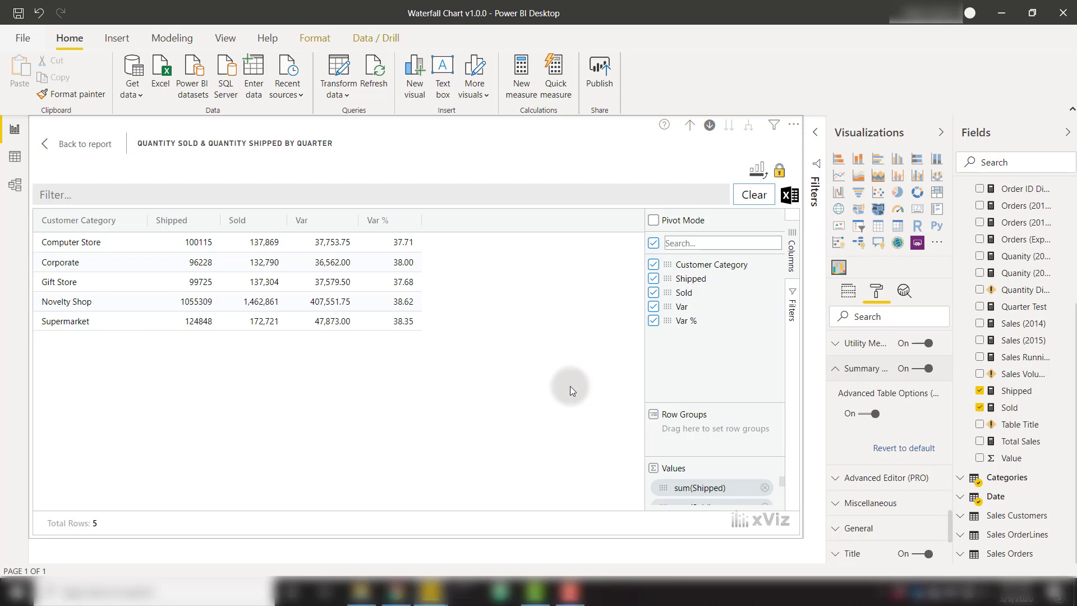
pyautogui.moveTo(775, 220)
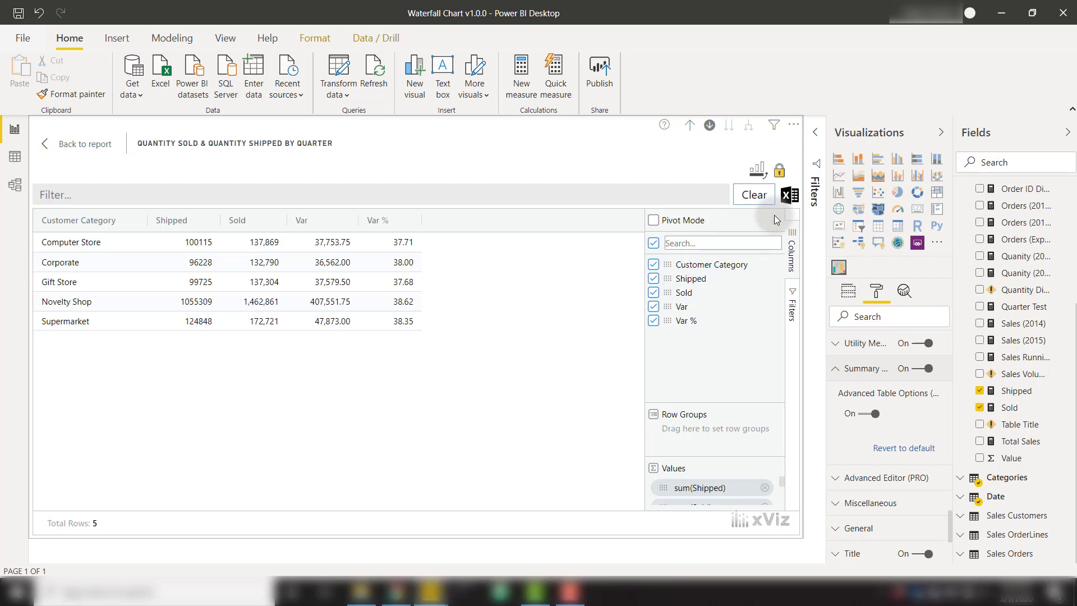
pyautogui.moveTo(790, 195)
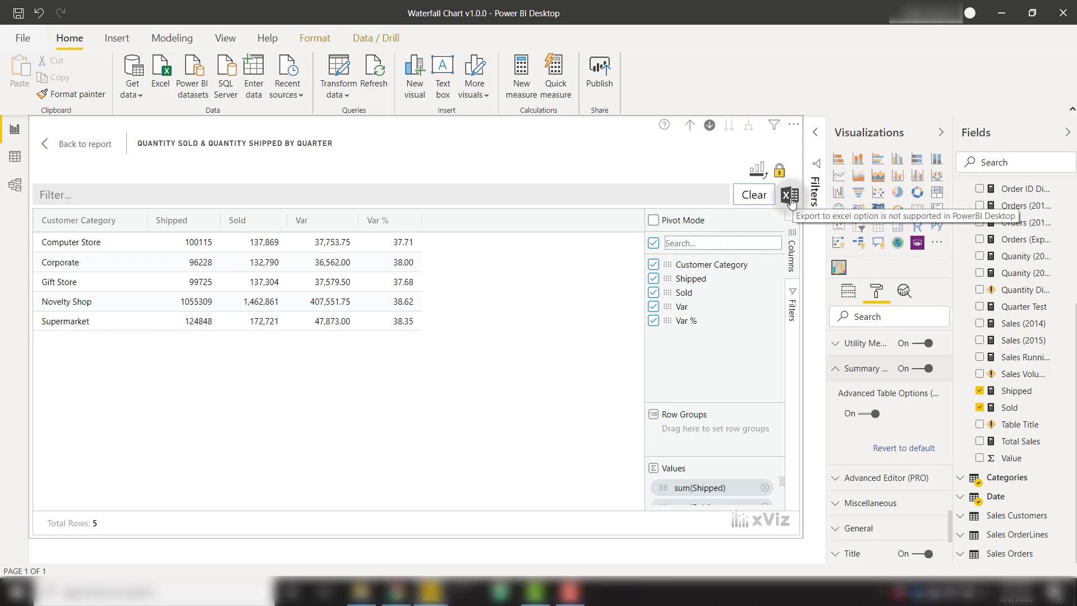